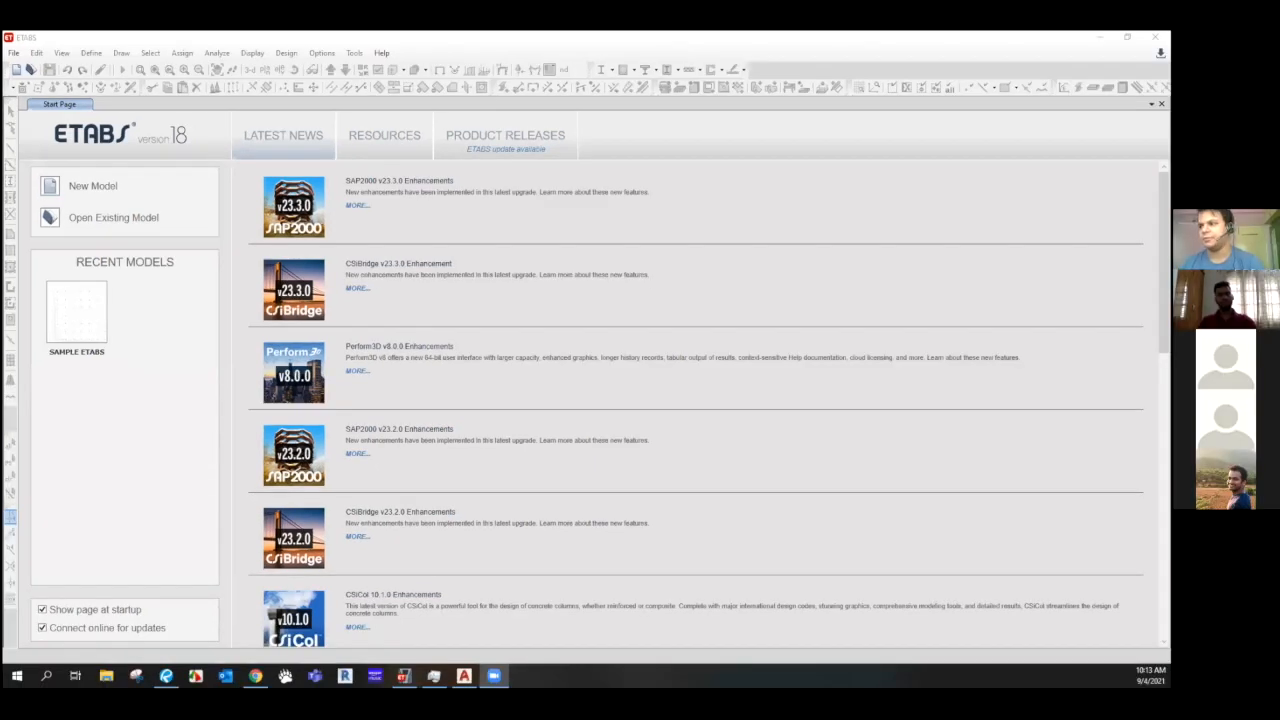
mouse_move(567, 372)
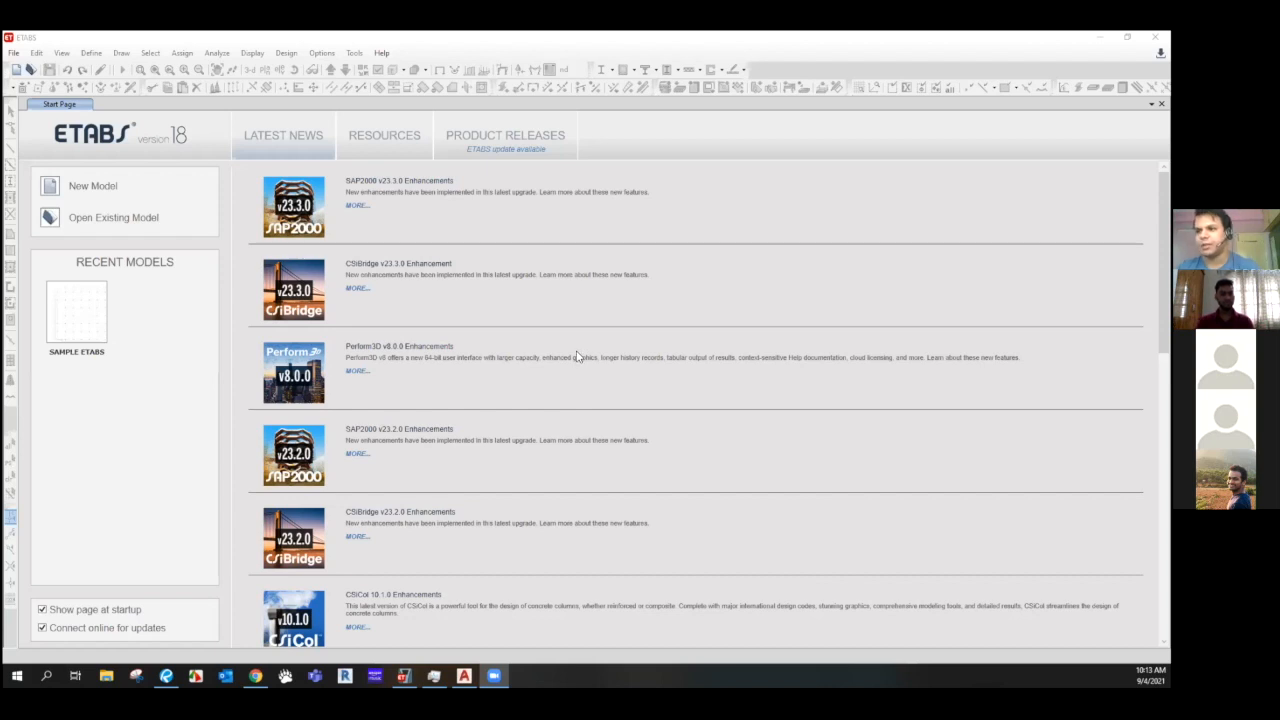
mouse_move(550, 349)
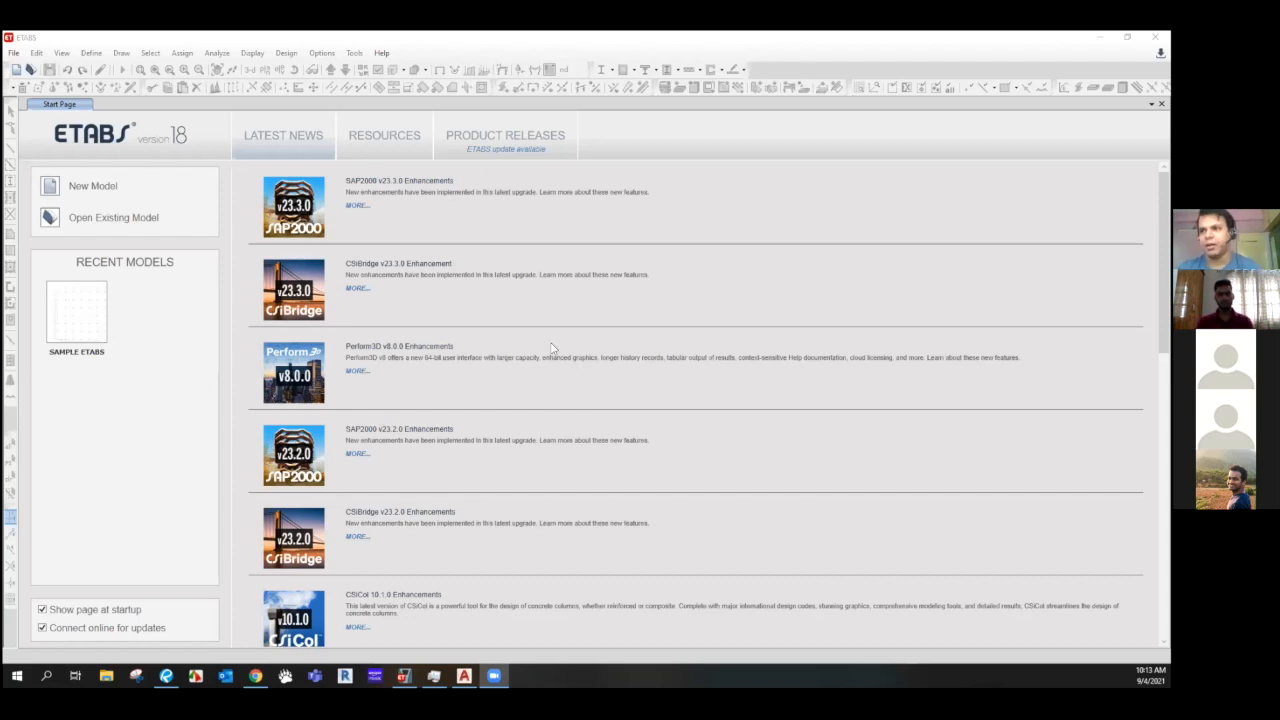
mouse_move(113, 217)
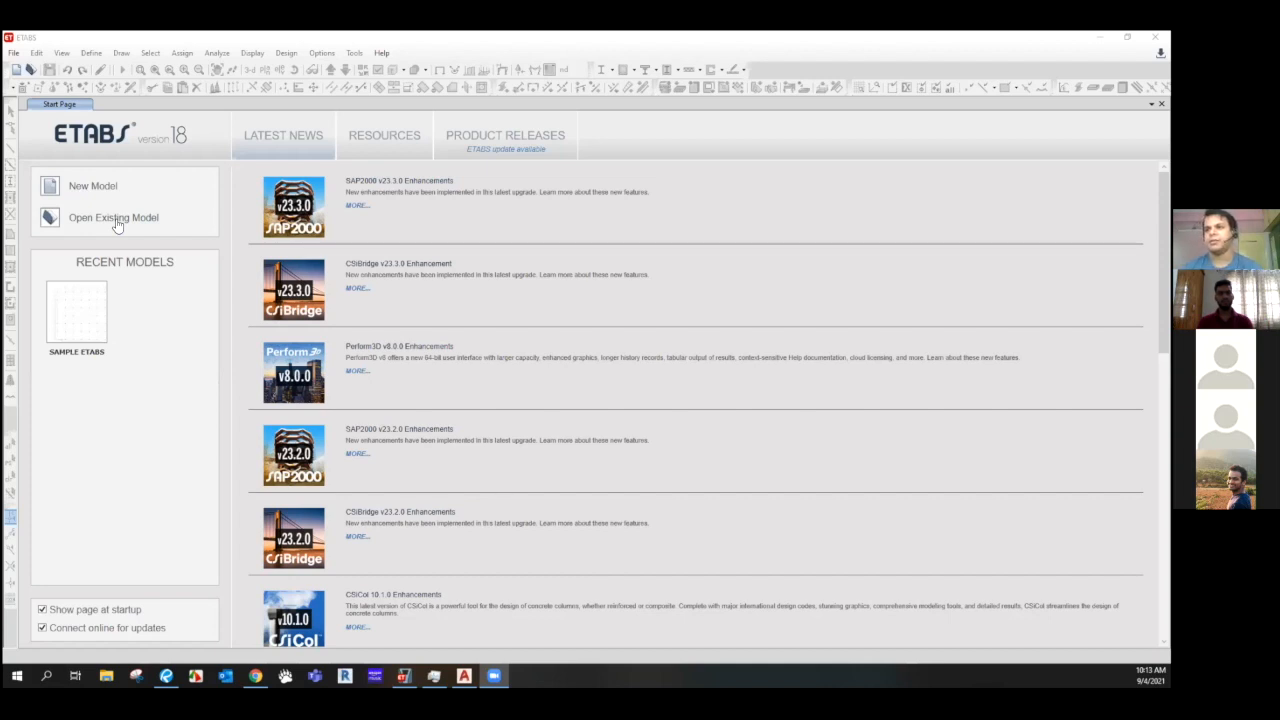
mouse_move(90, 198)
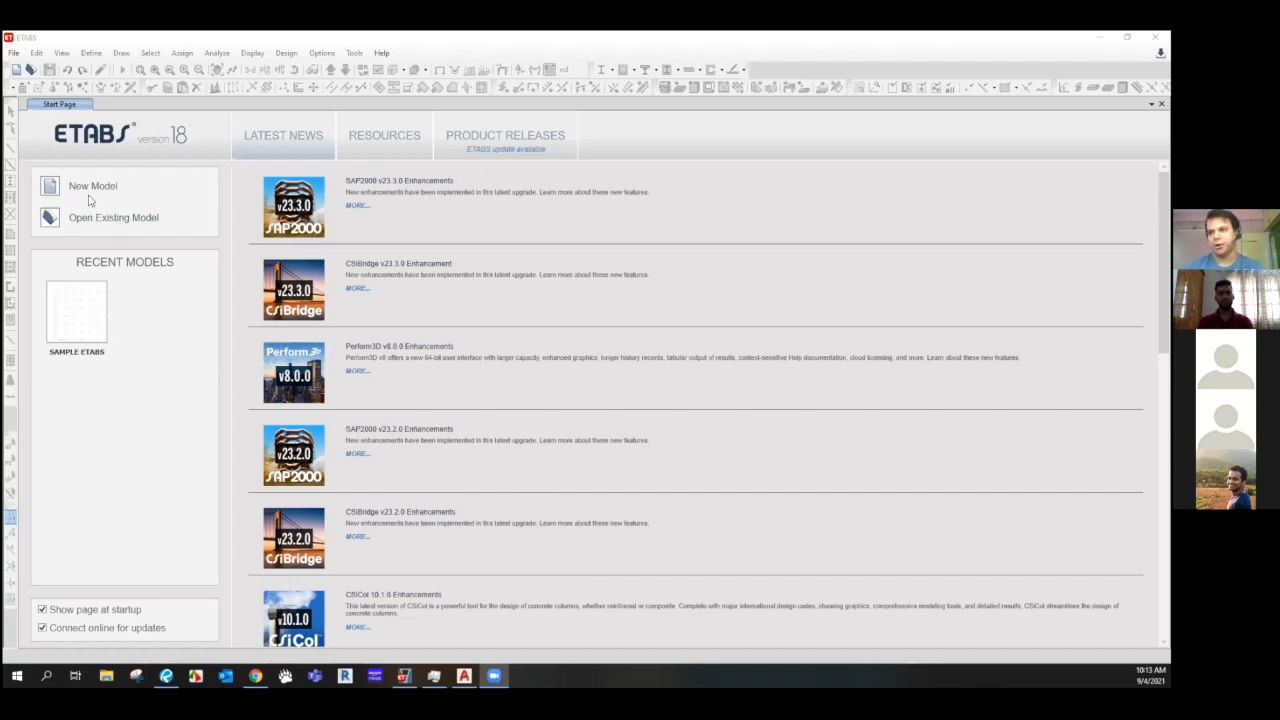
Step: Start a new model using built-in initialization settings with Metric SI display units
click(92, 185)
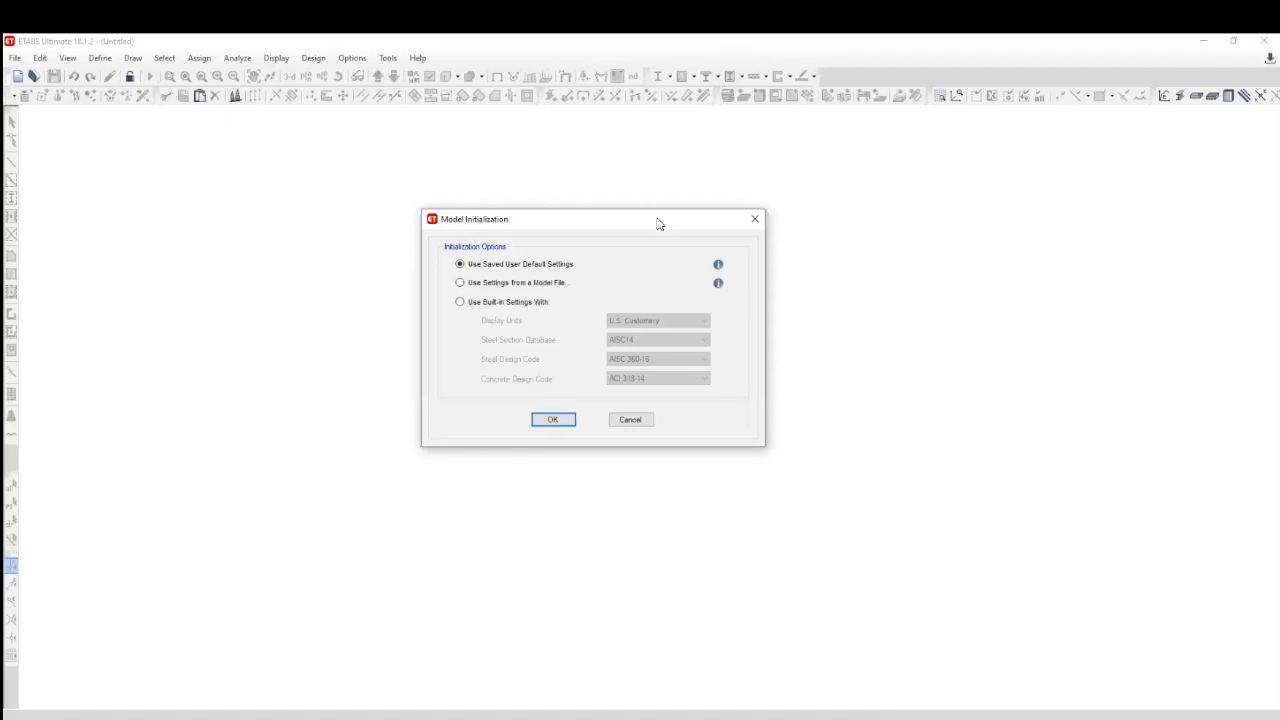
mouse_move(645, 237)
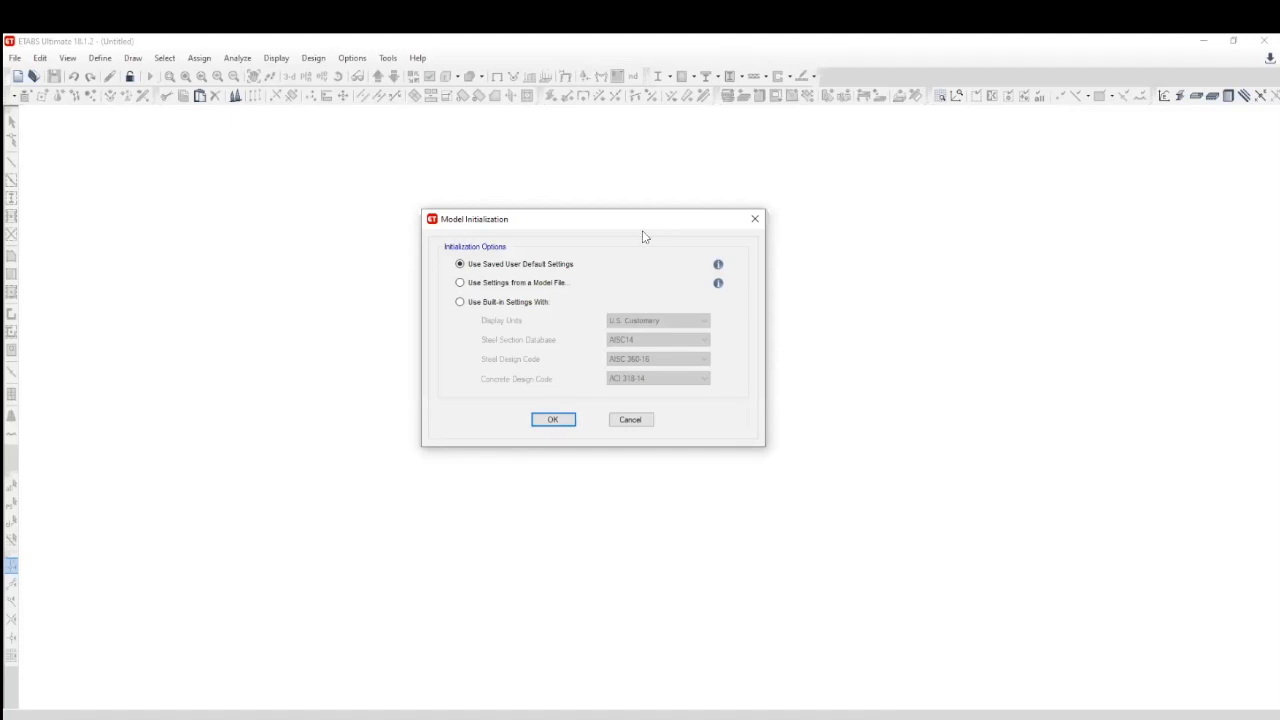
click(460, 301)
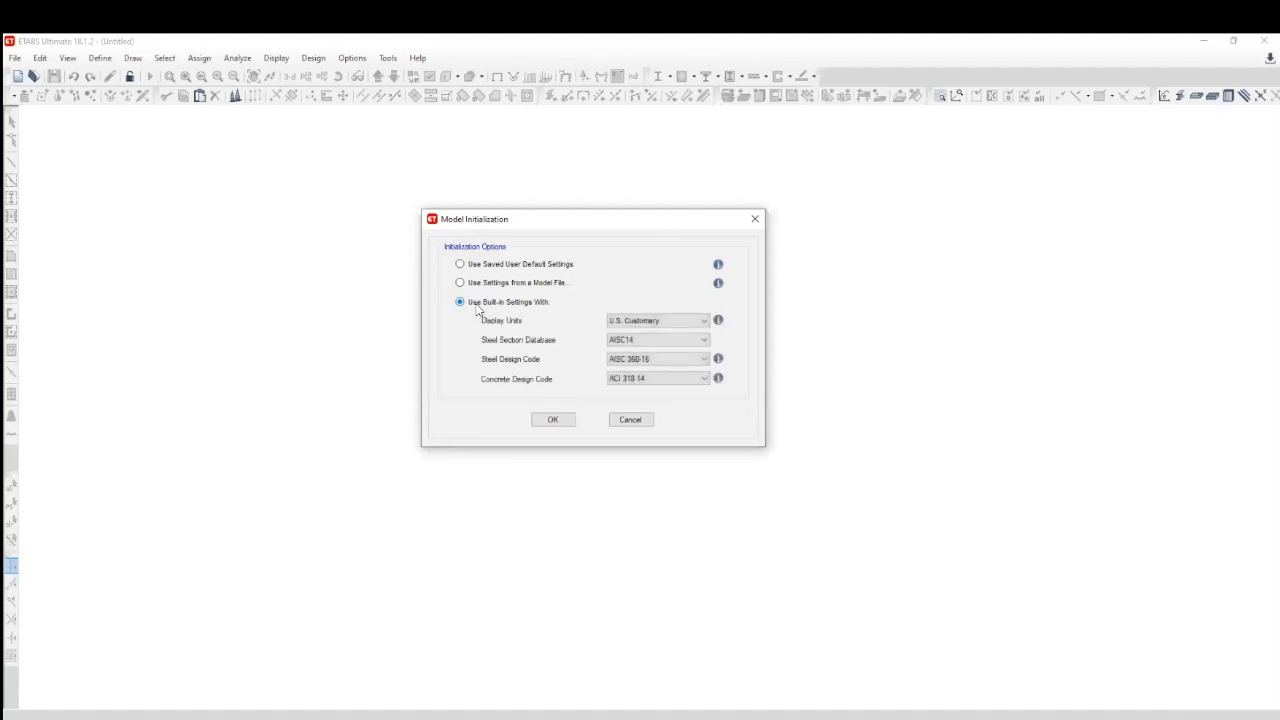
mouse_move(503, 335)
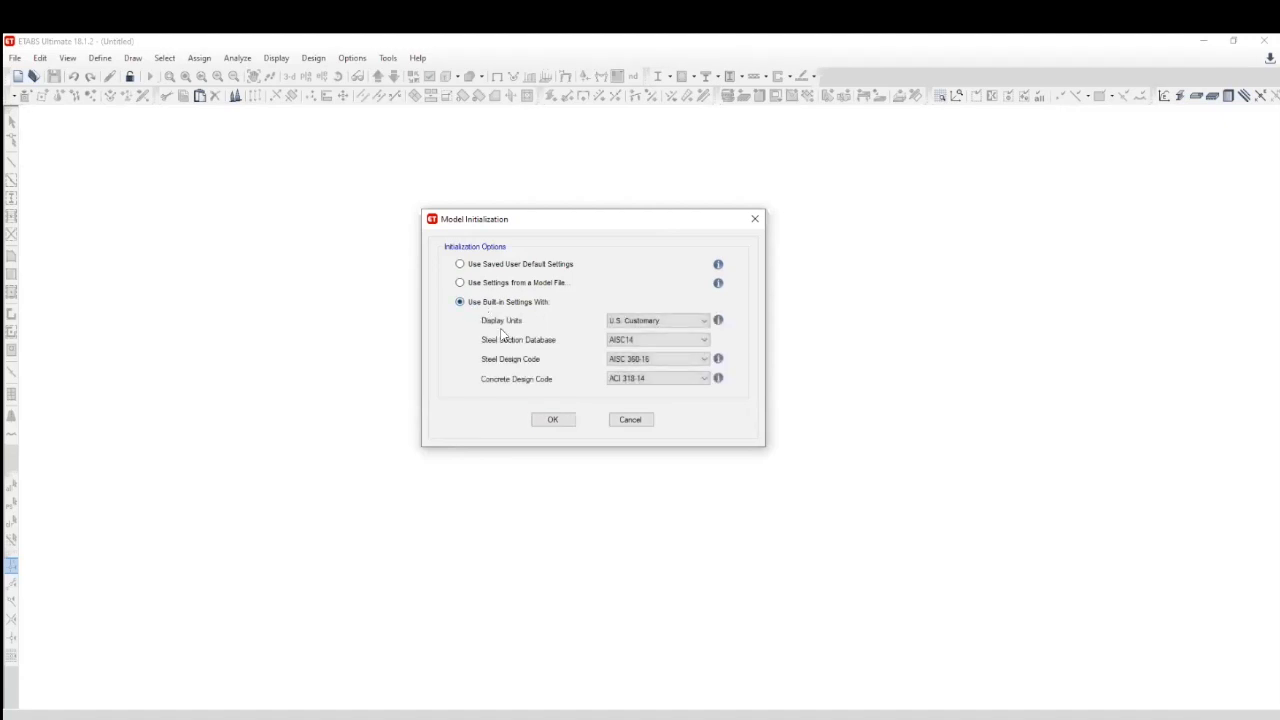
mouse_move(508, 327)
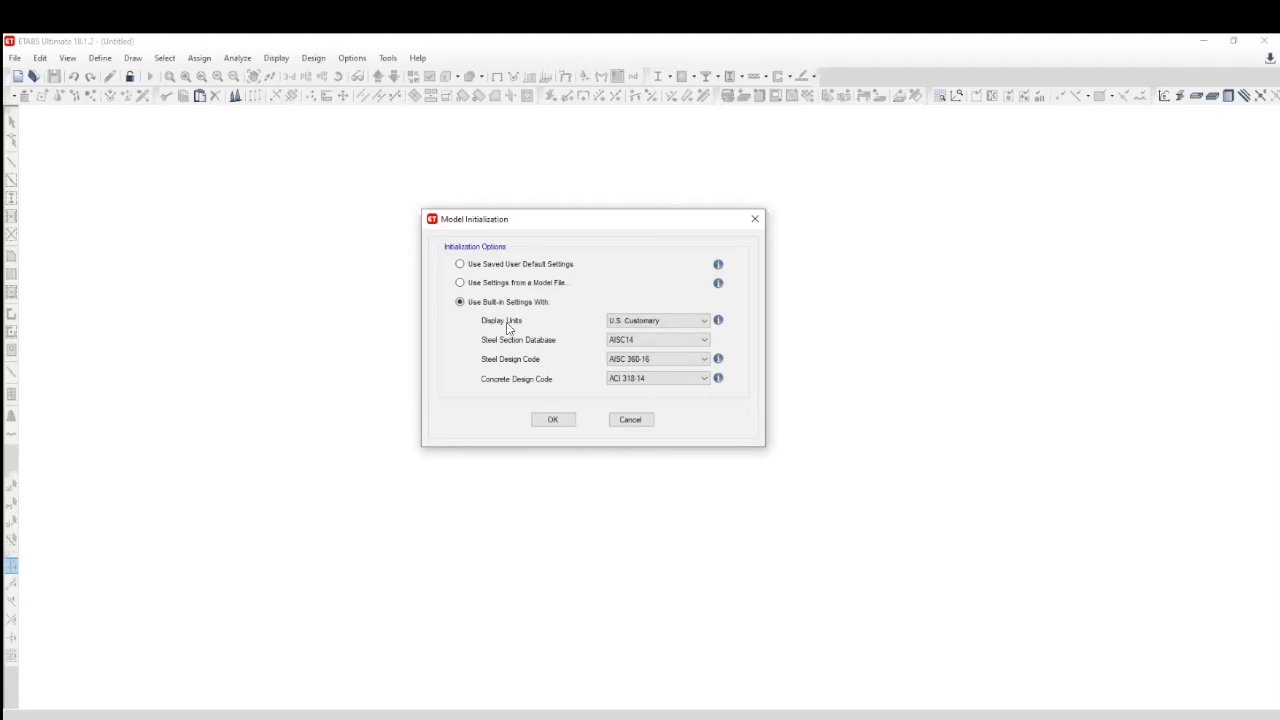
click(702, 320)
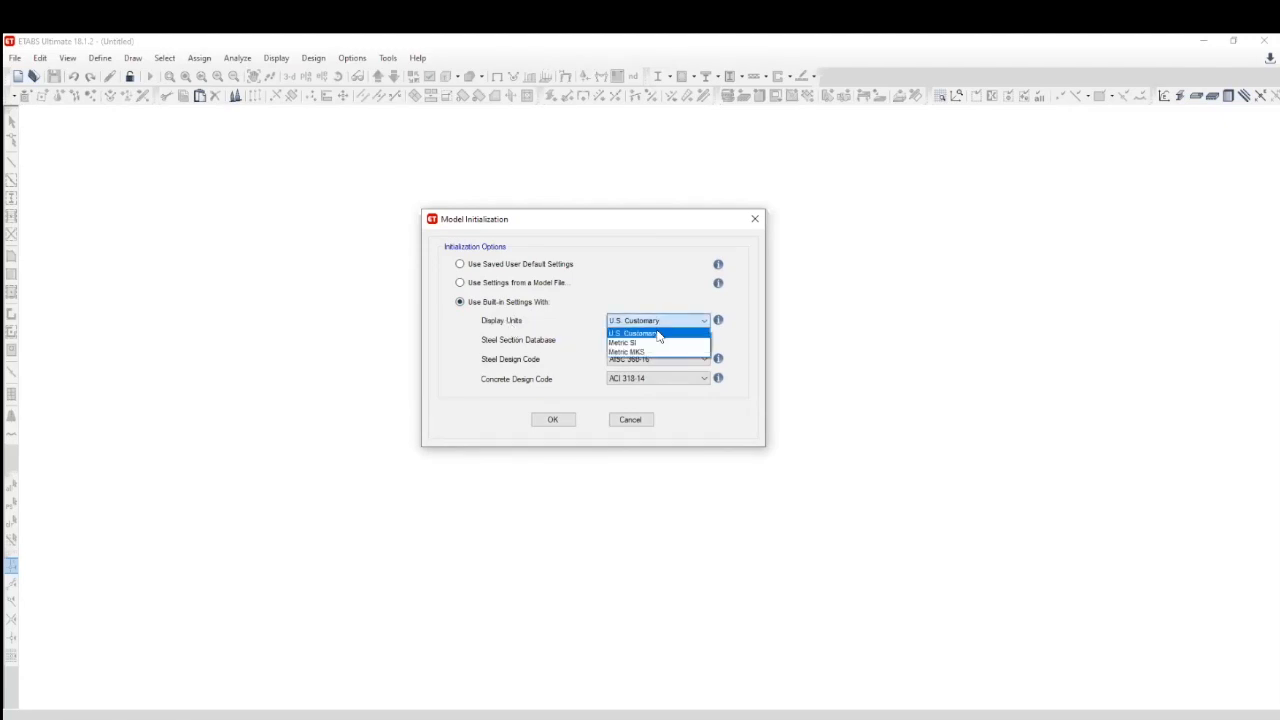
click(622, 342)
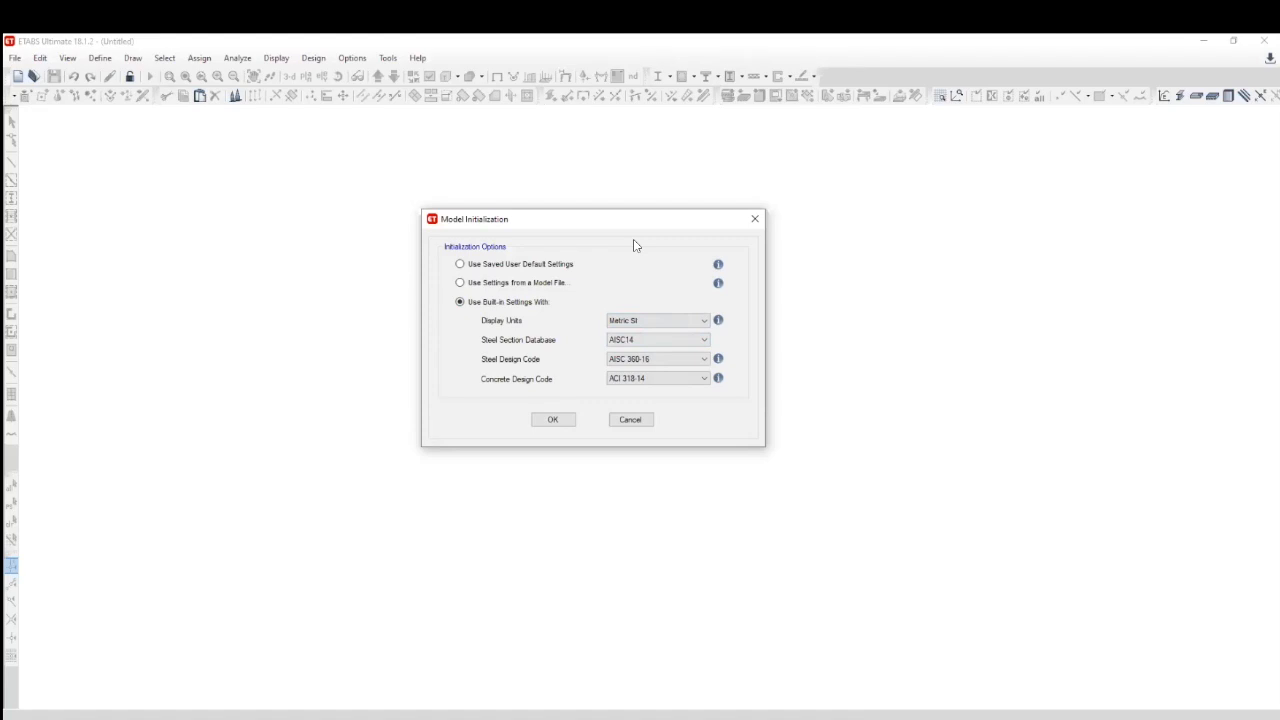
mouse_move(643, 337)
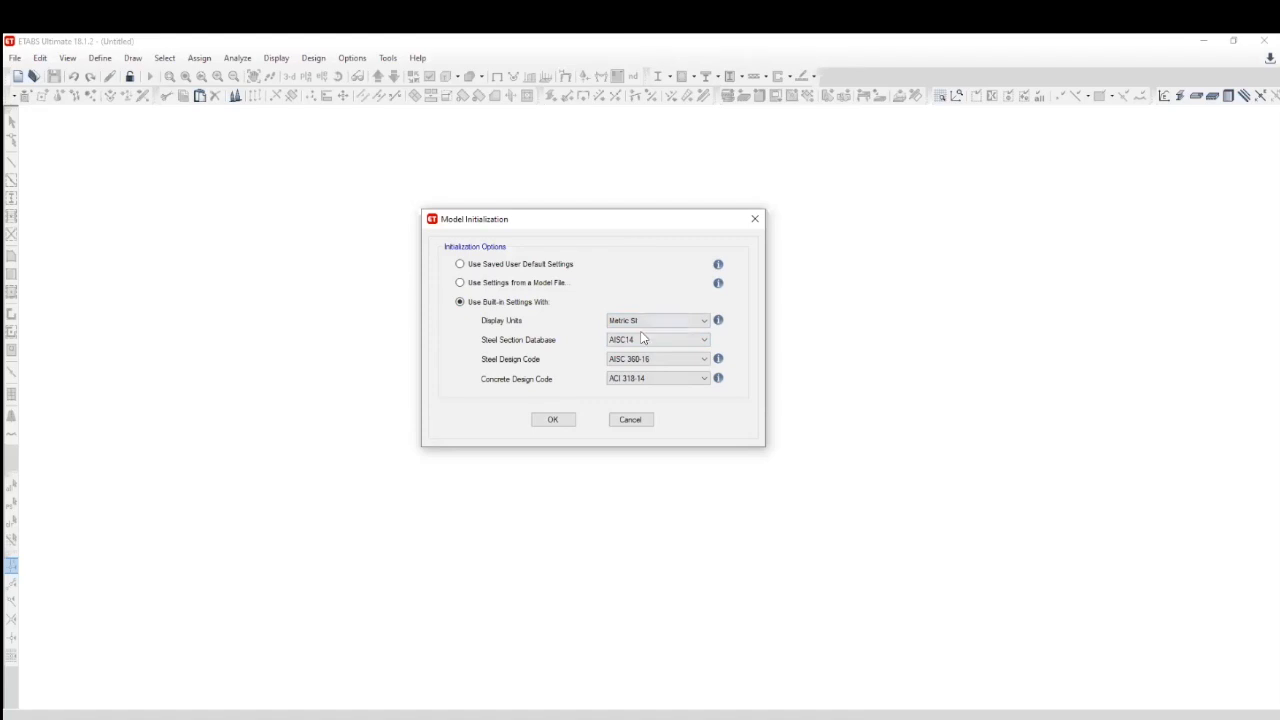
Step: Choose Indian steel sections, IS 800:2007 steel code and IS 456:2000 concrete code, and accept
click(703, 339)
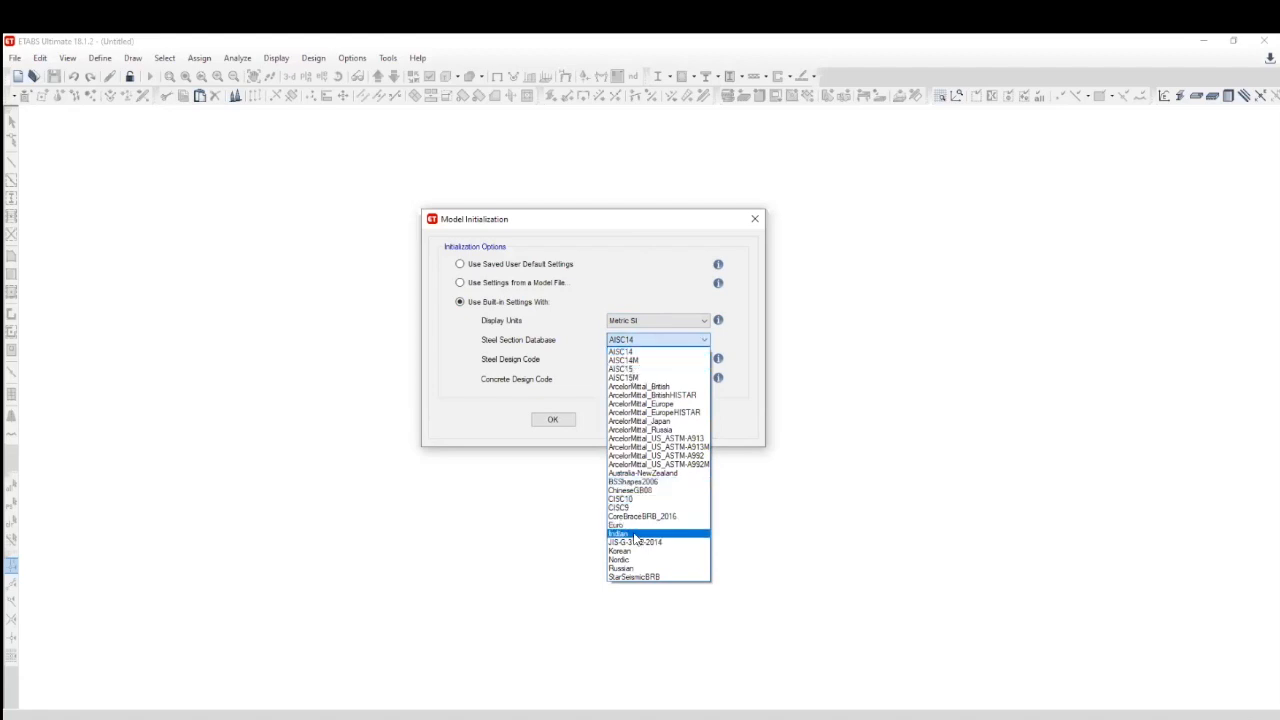
click(619, 533)
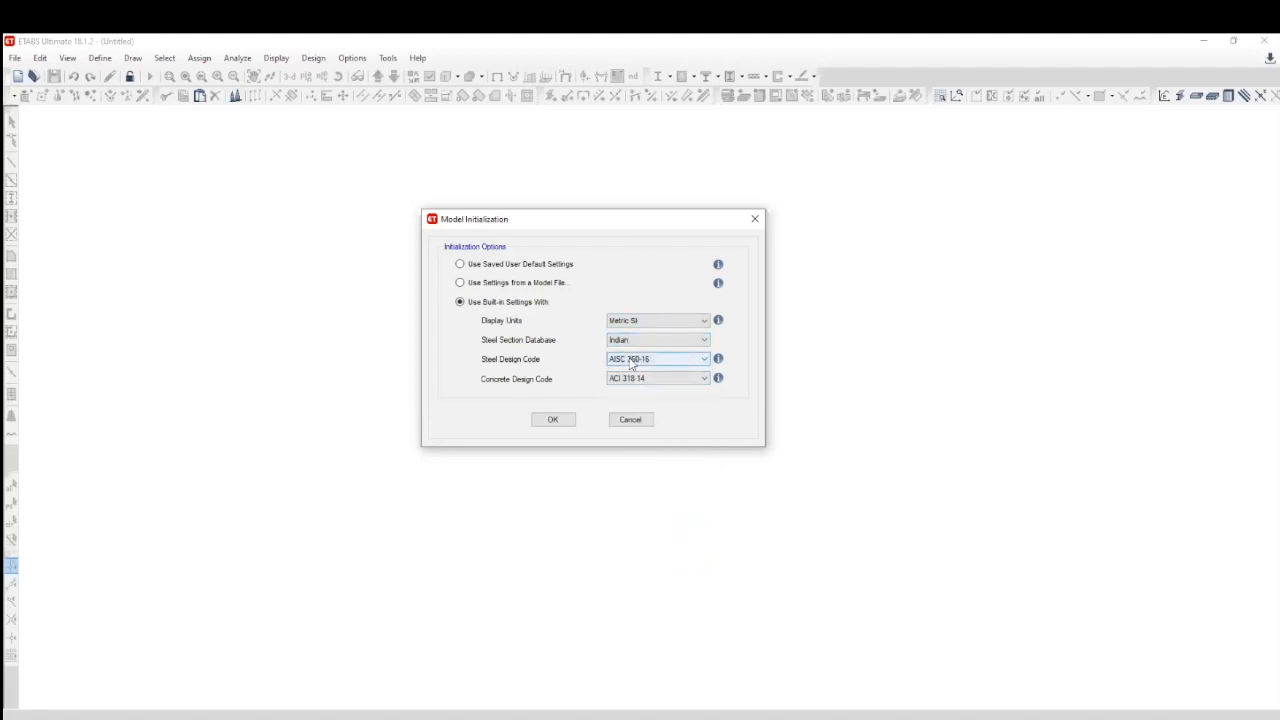
click(703, 359)
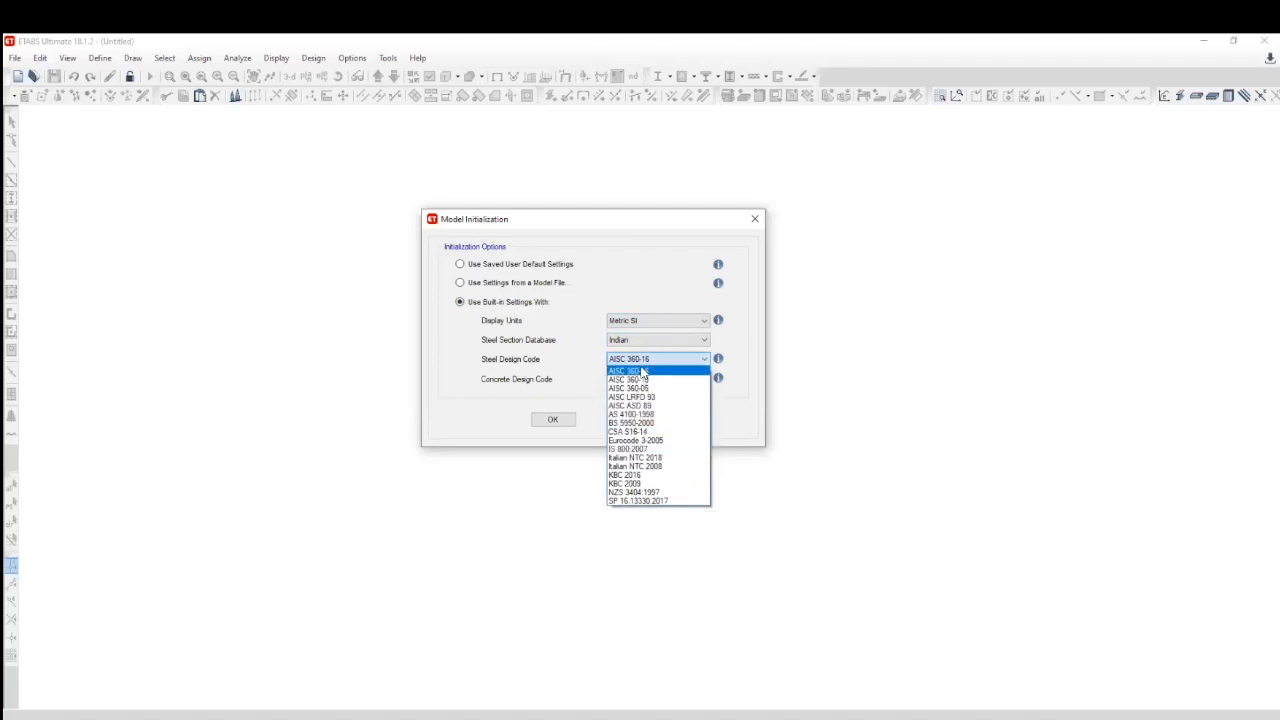
mouse_move(655, 501)
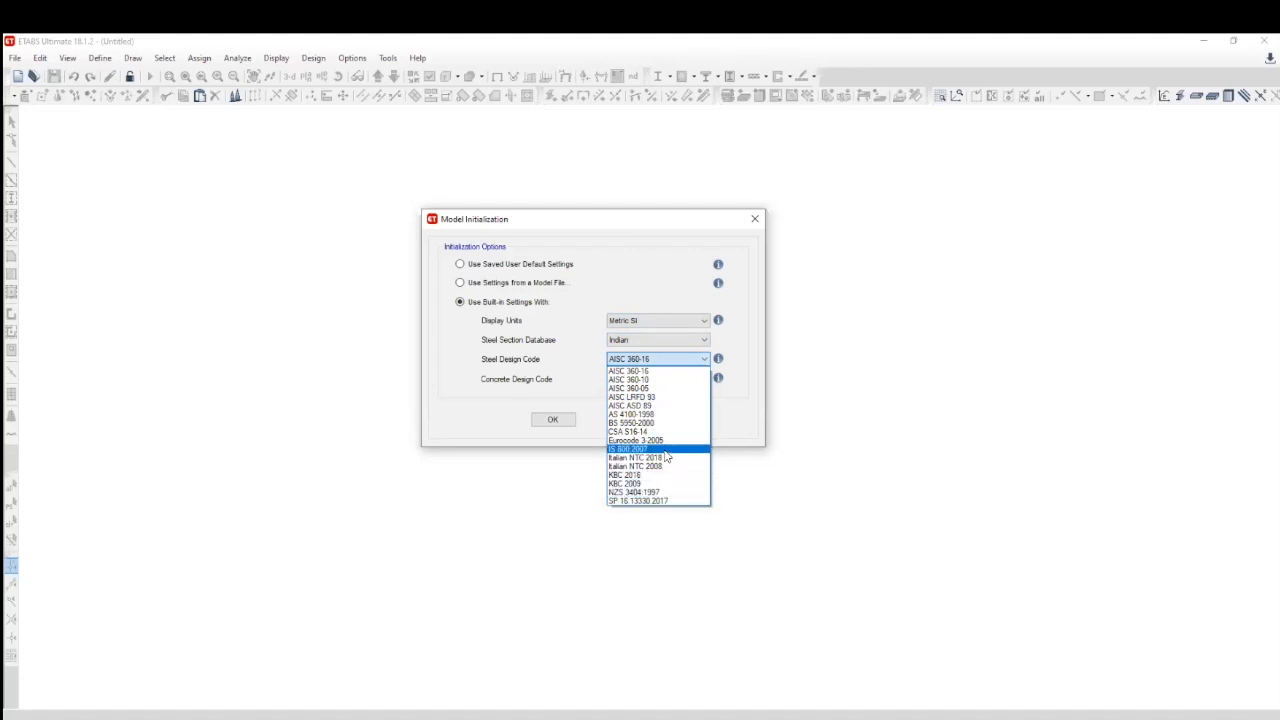
click(627, 448)
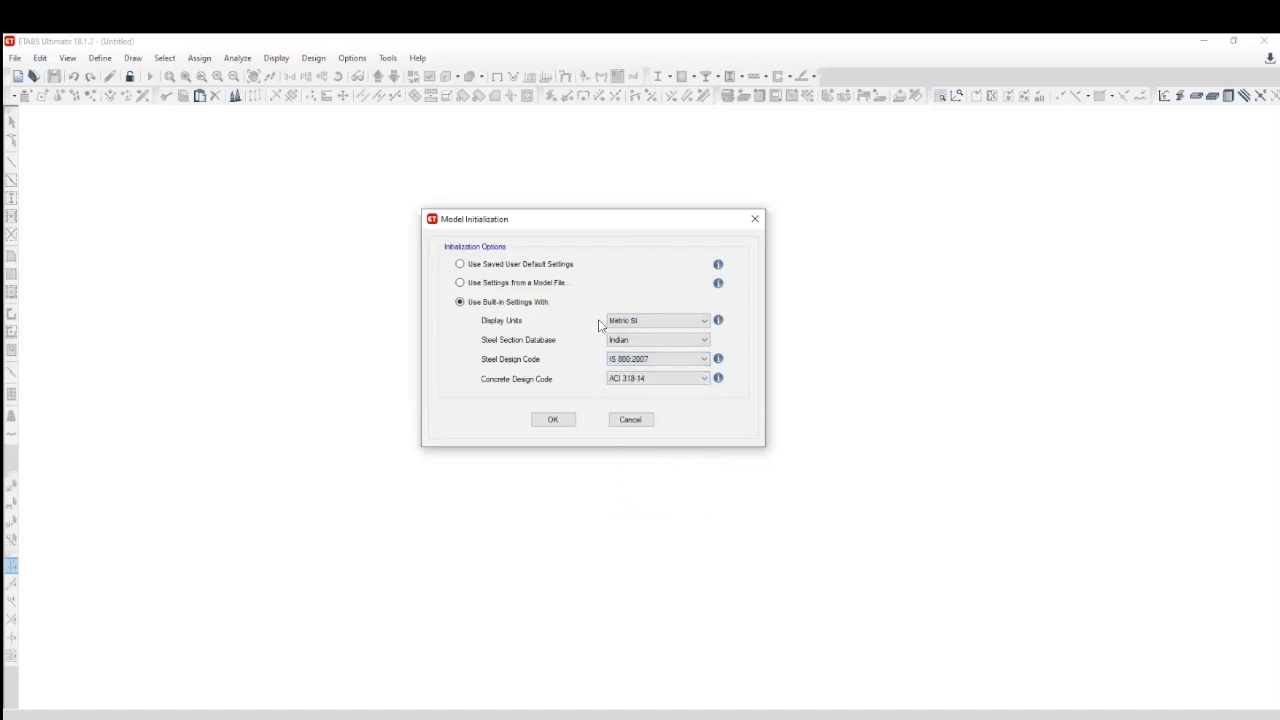
click(703, 378)
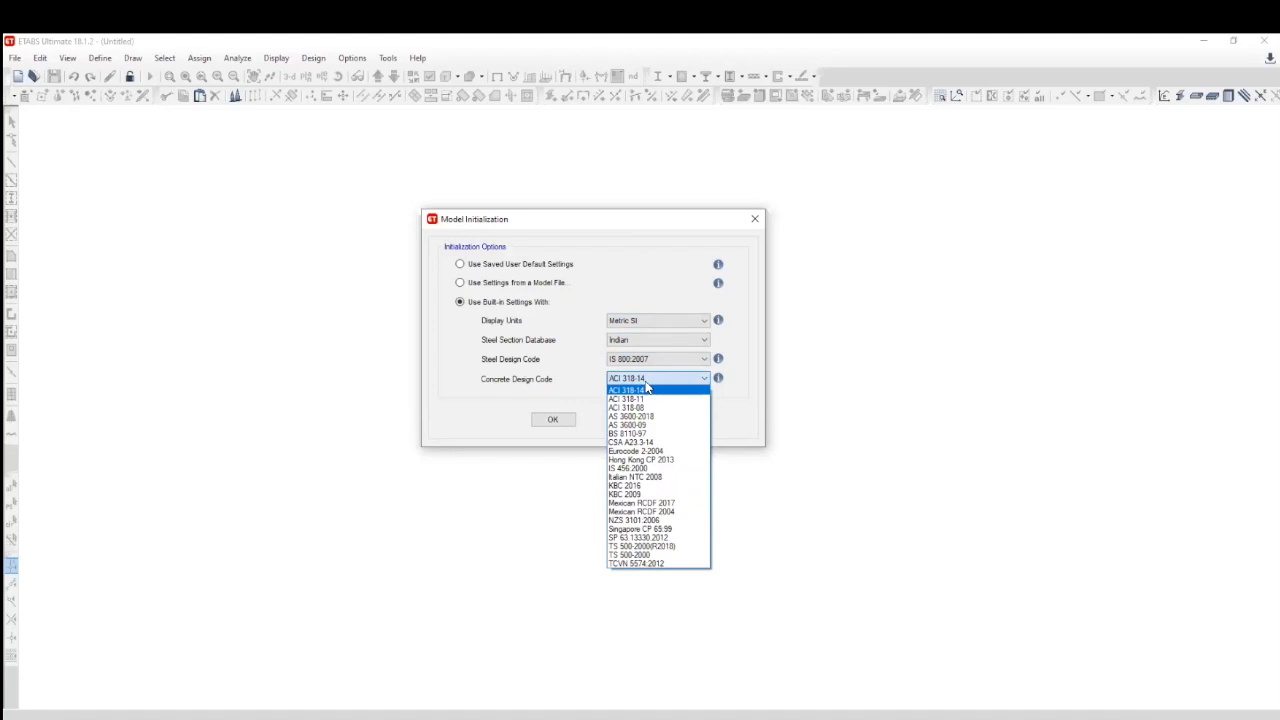
mouse_move(658, 408)
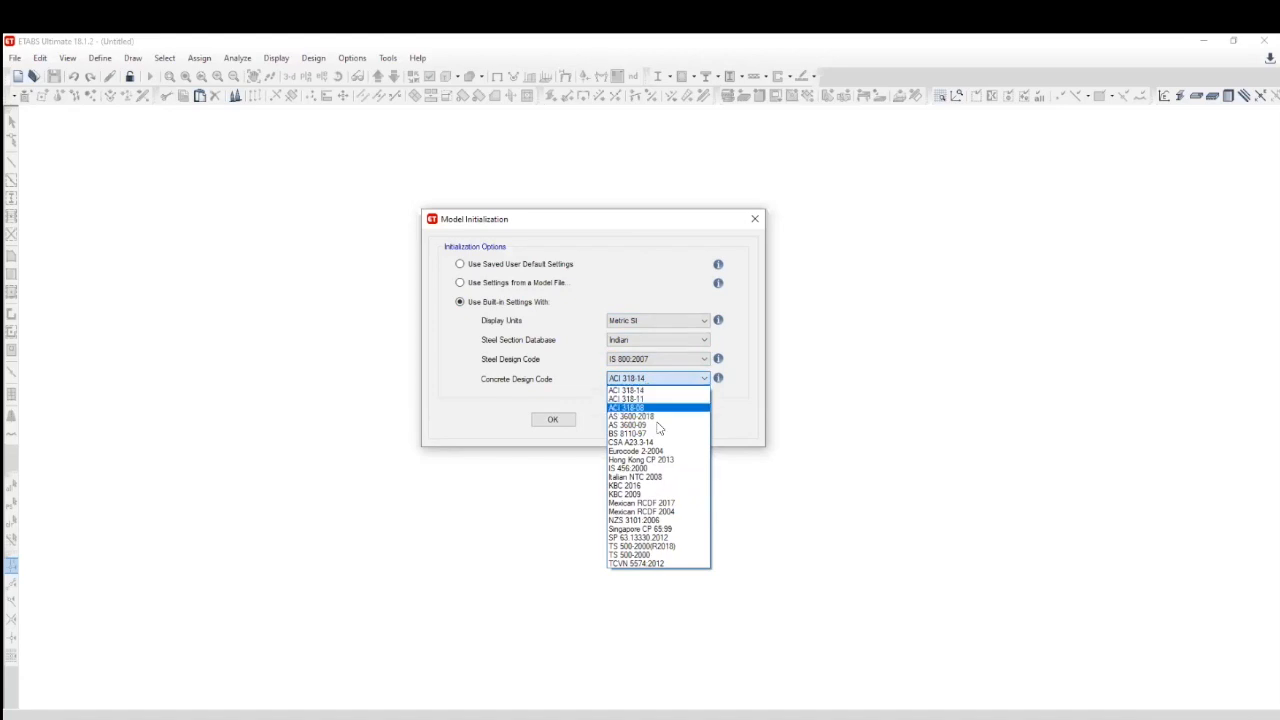
mouse_move(658, 459)
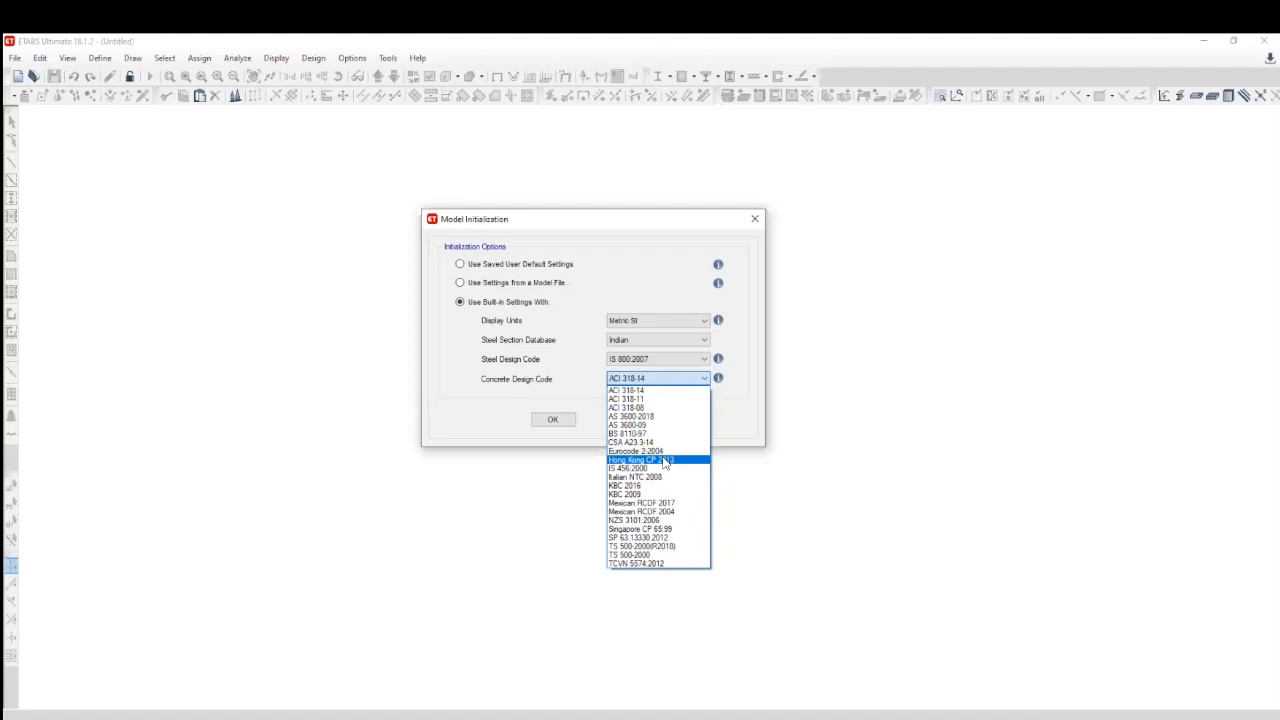
mouse_move(630, 468)
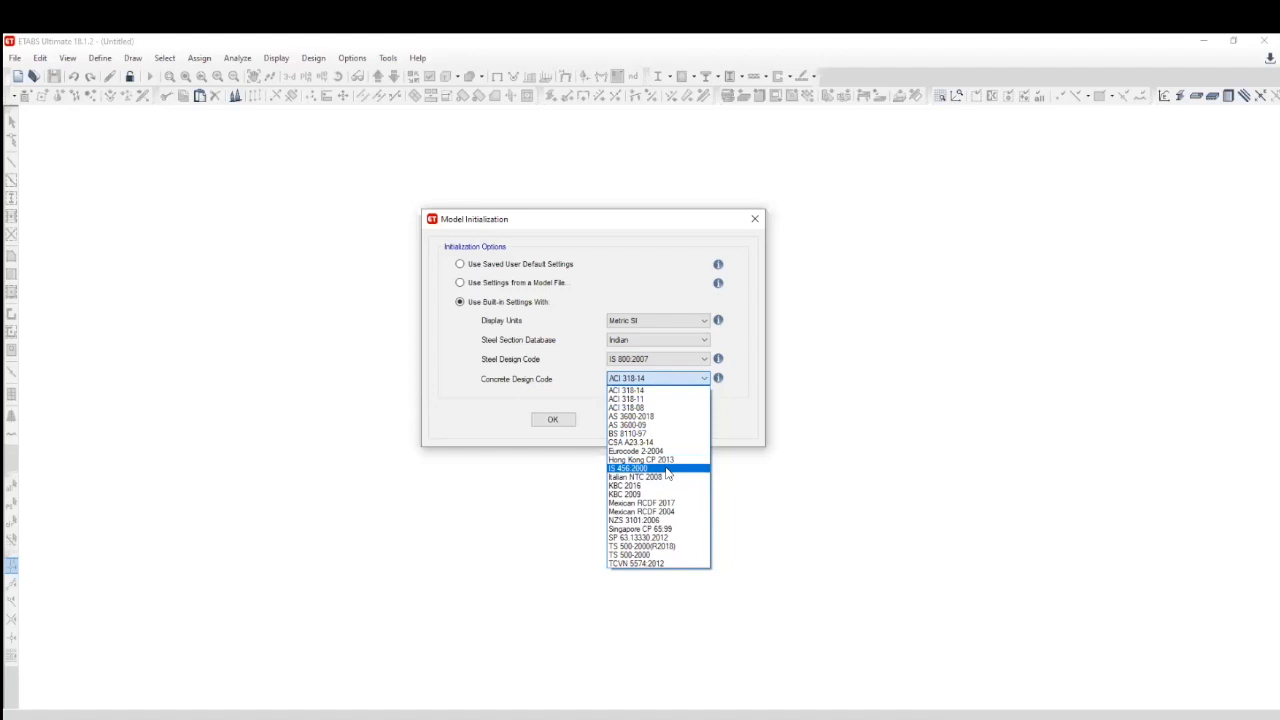
click(629, 468)
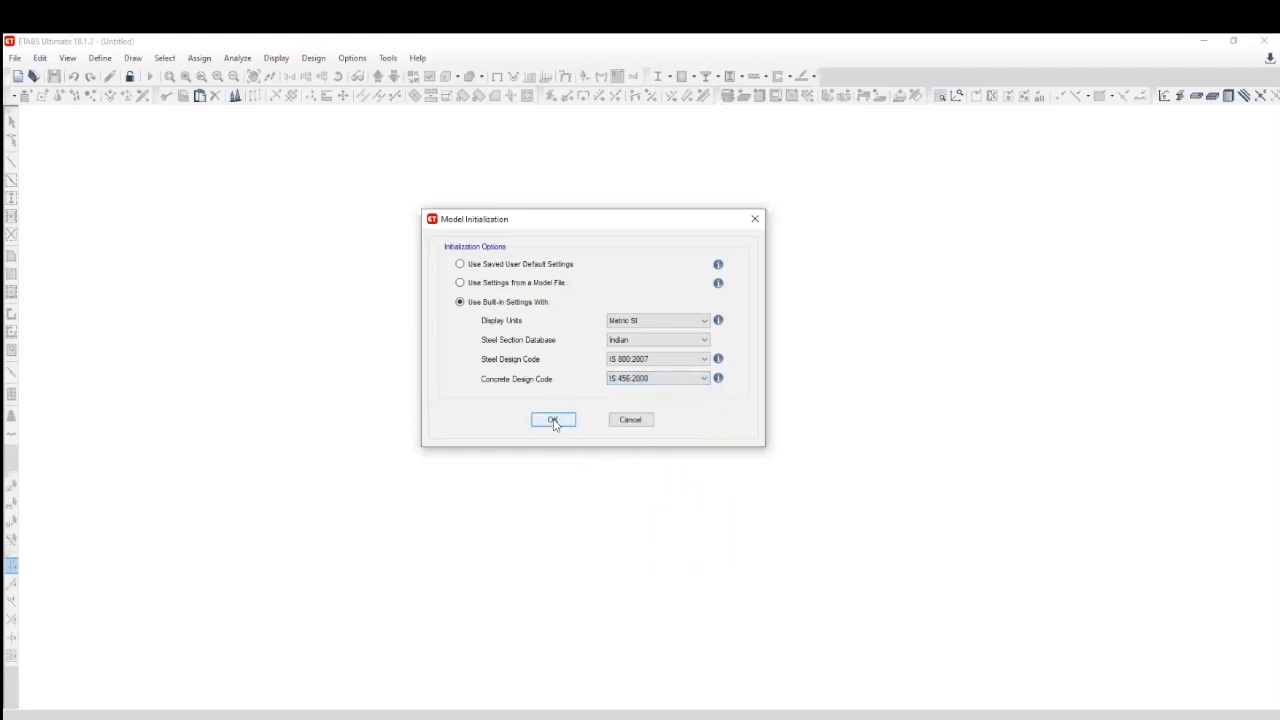
click(552, 419)
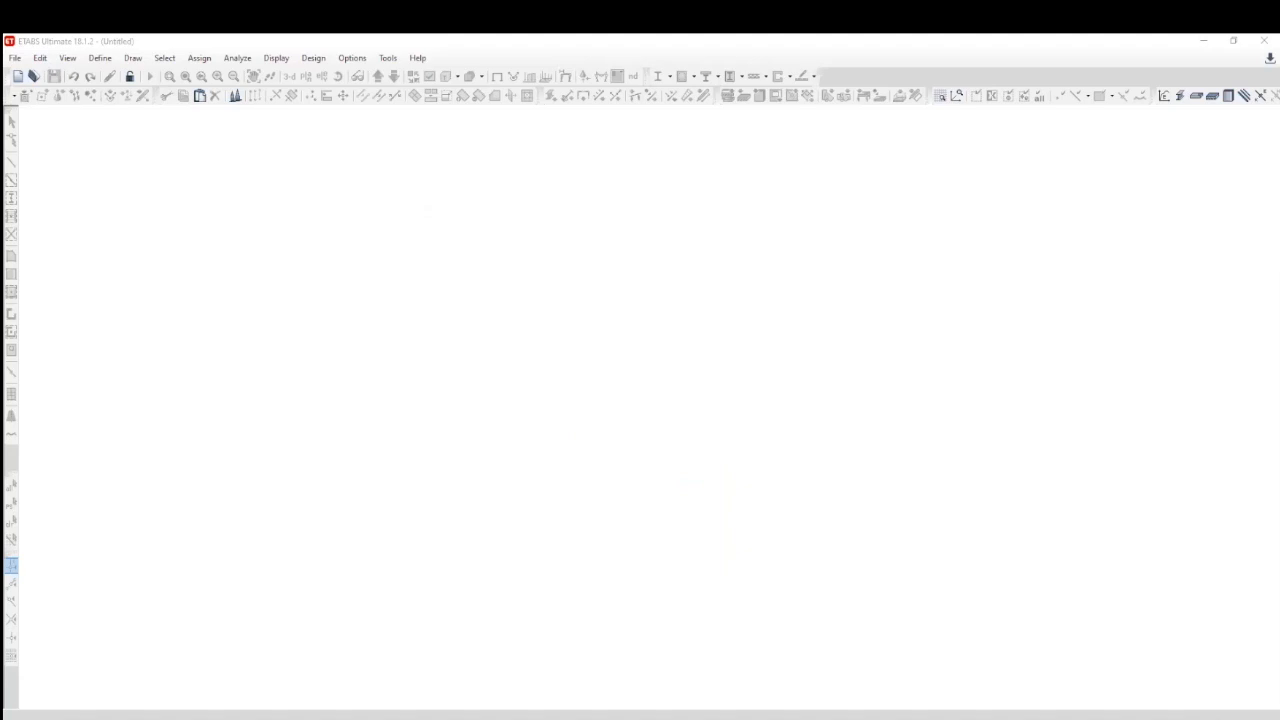
click(53, 76)
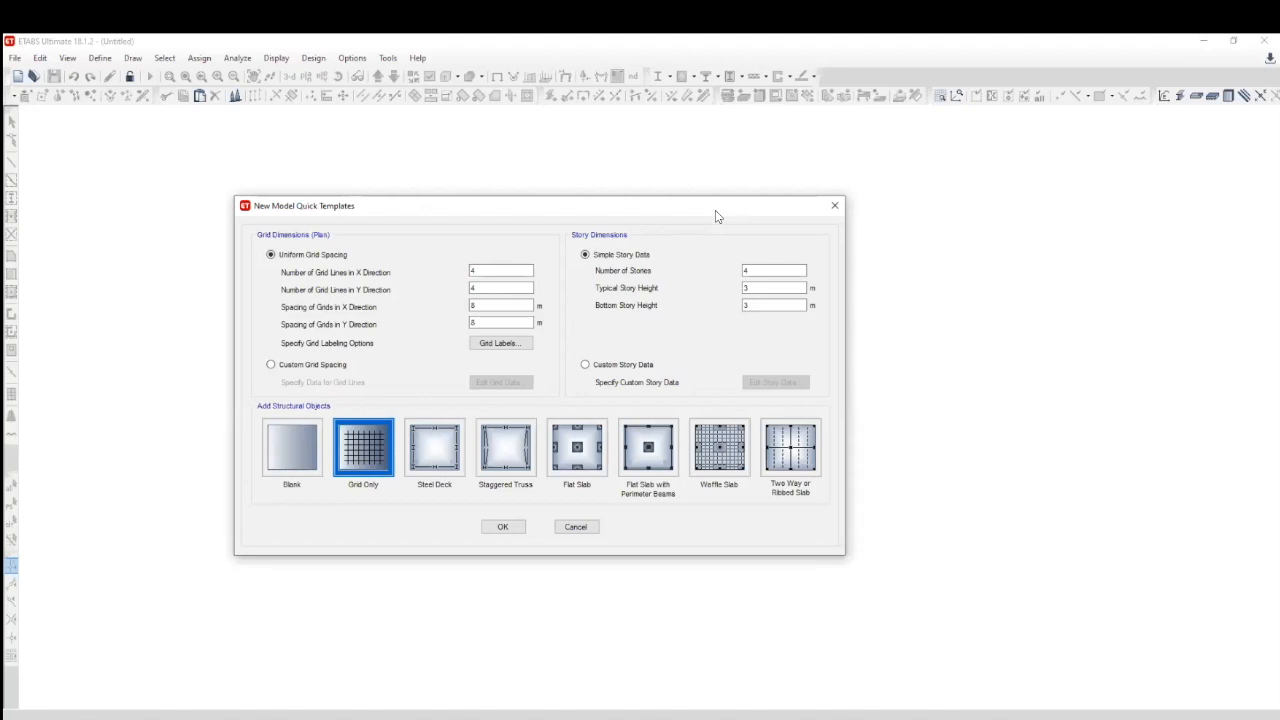
mouse_move(645, 237)
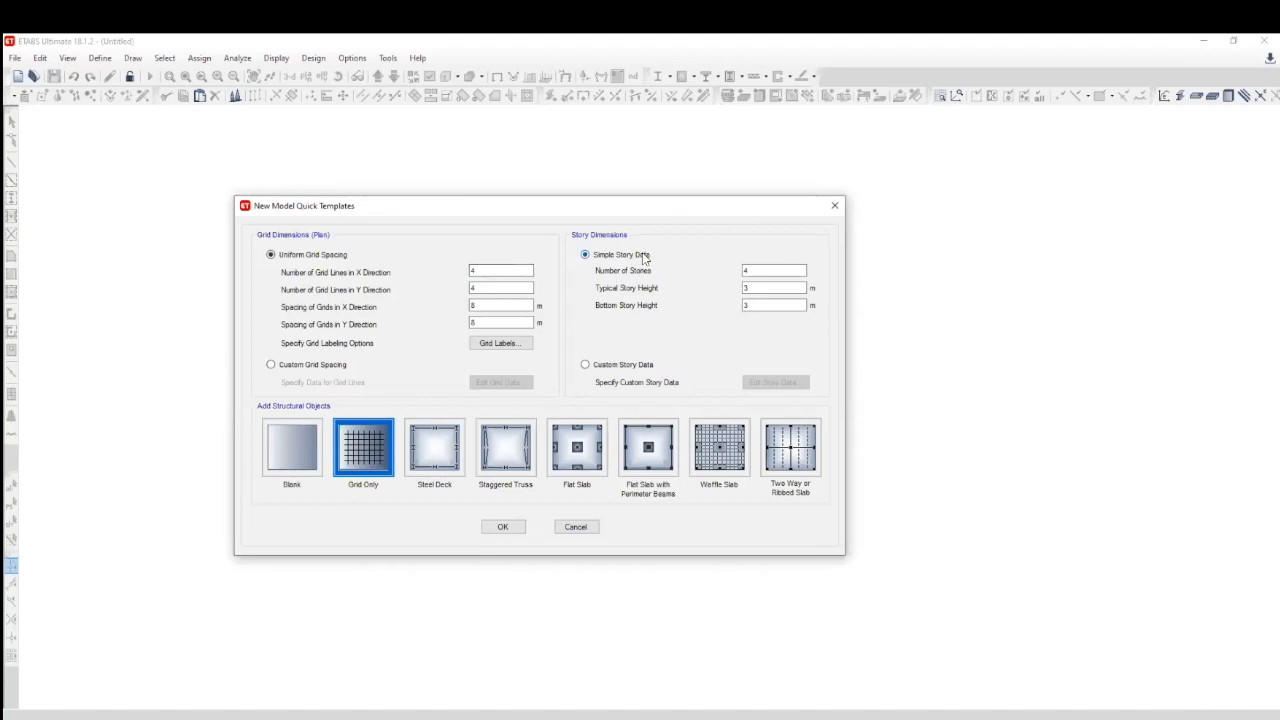
mouse_move(632, 258)
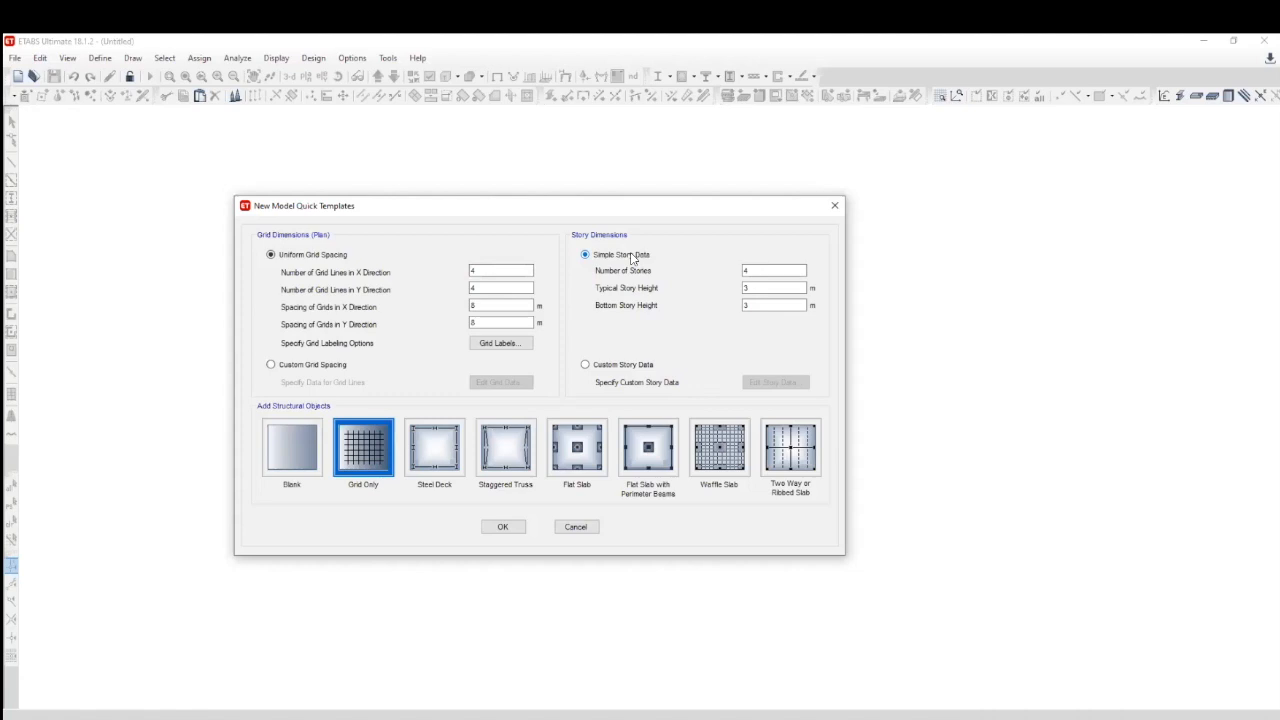
mouse_move(603, 207)
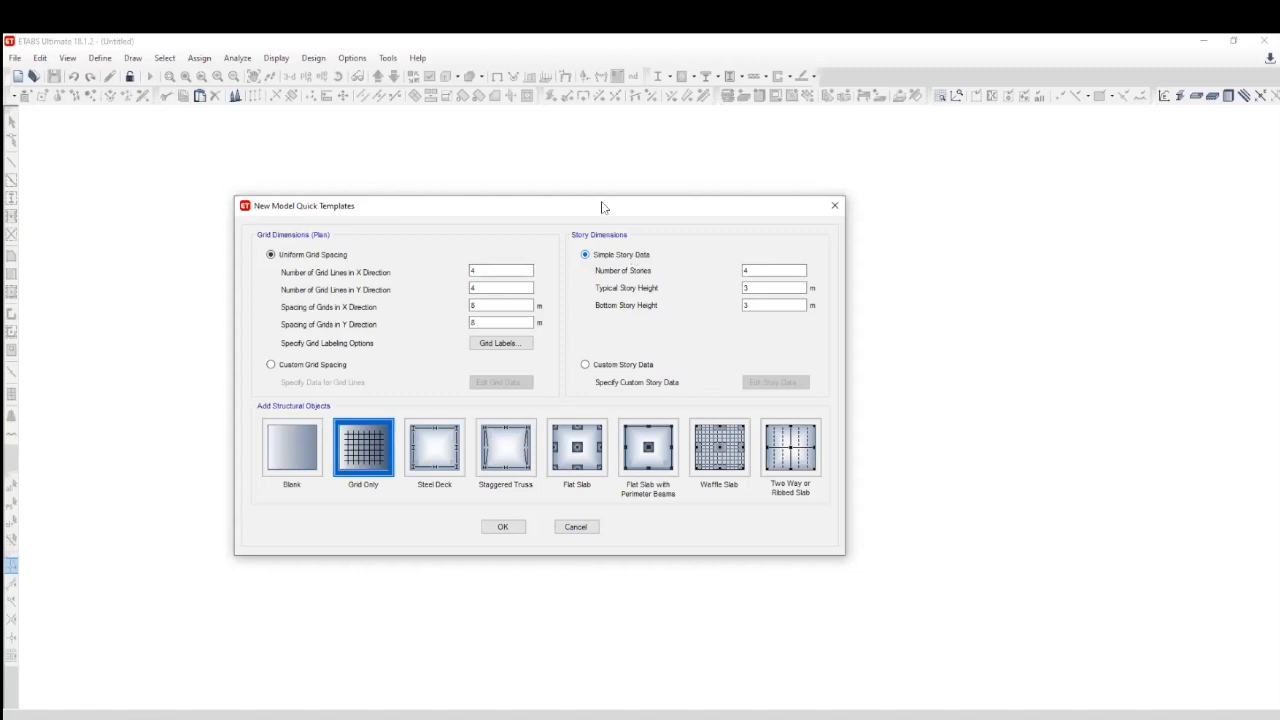
mouse_move(588, 200)
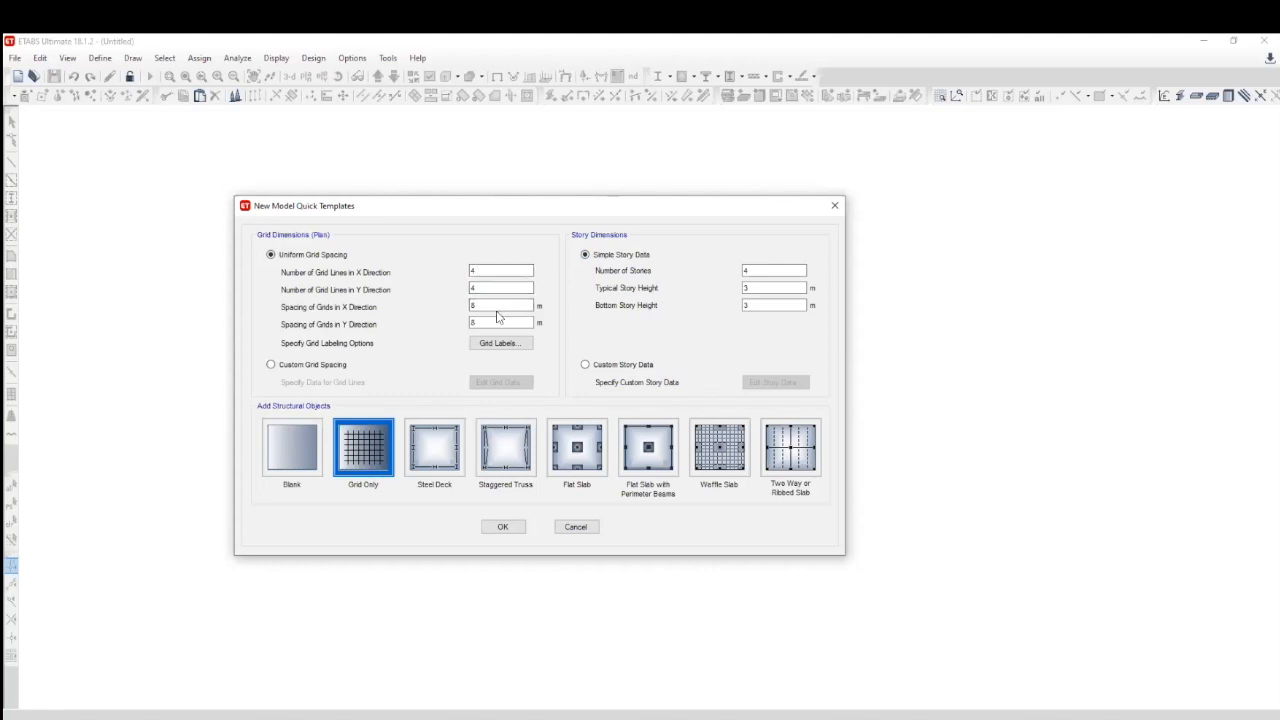
mouse_move(520, 211)
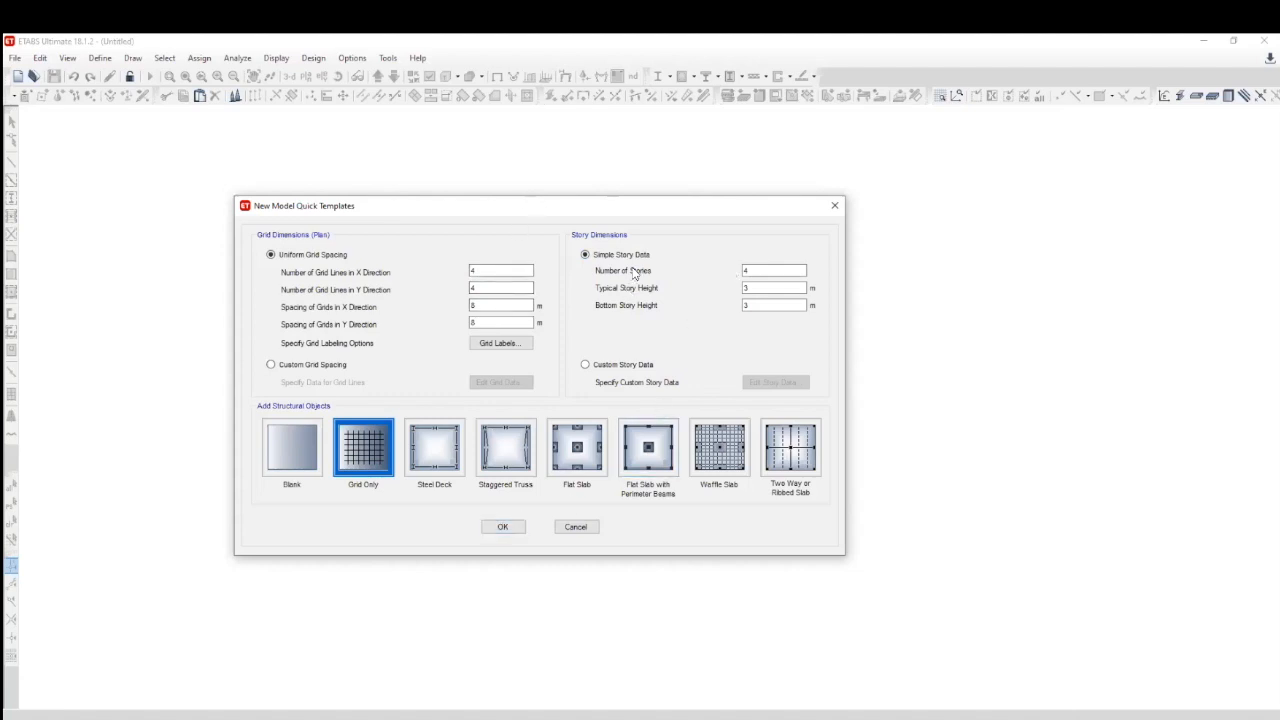
click(773, 270)
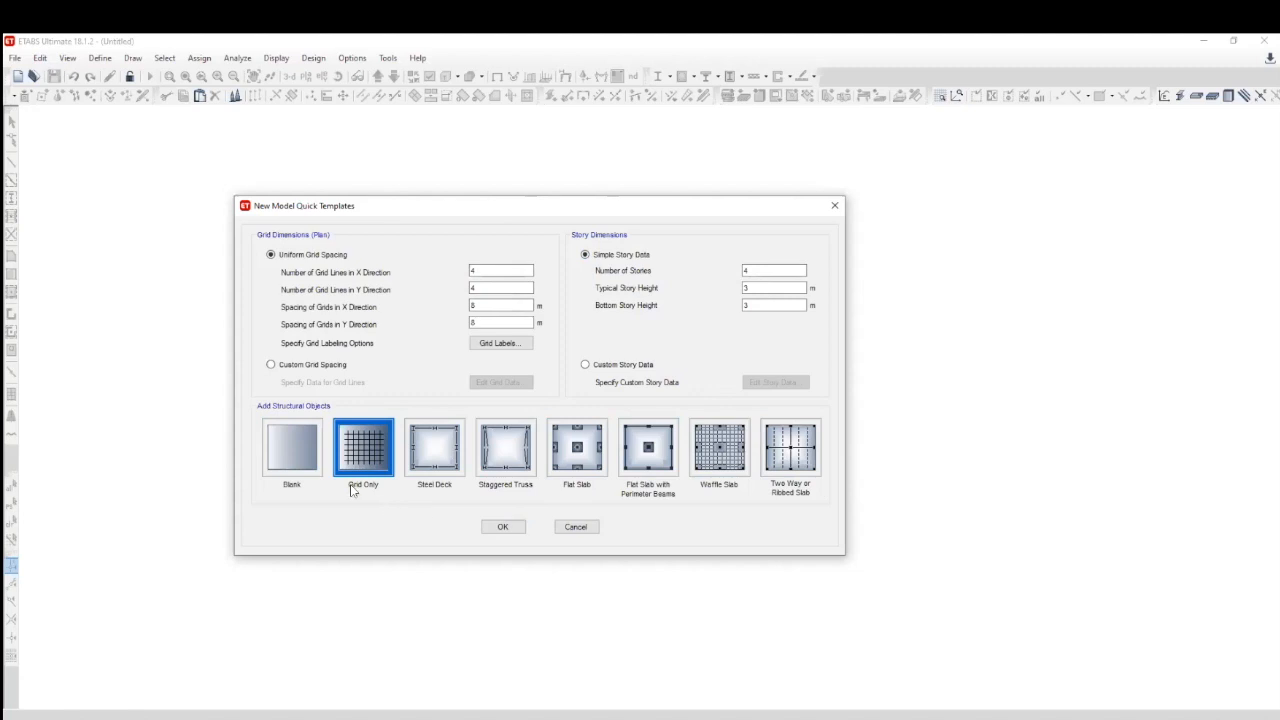
click(291, 447)
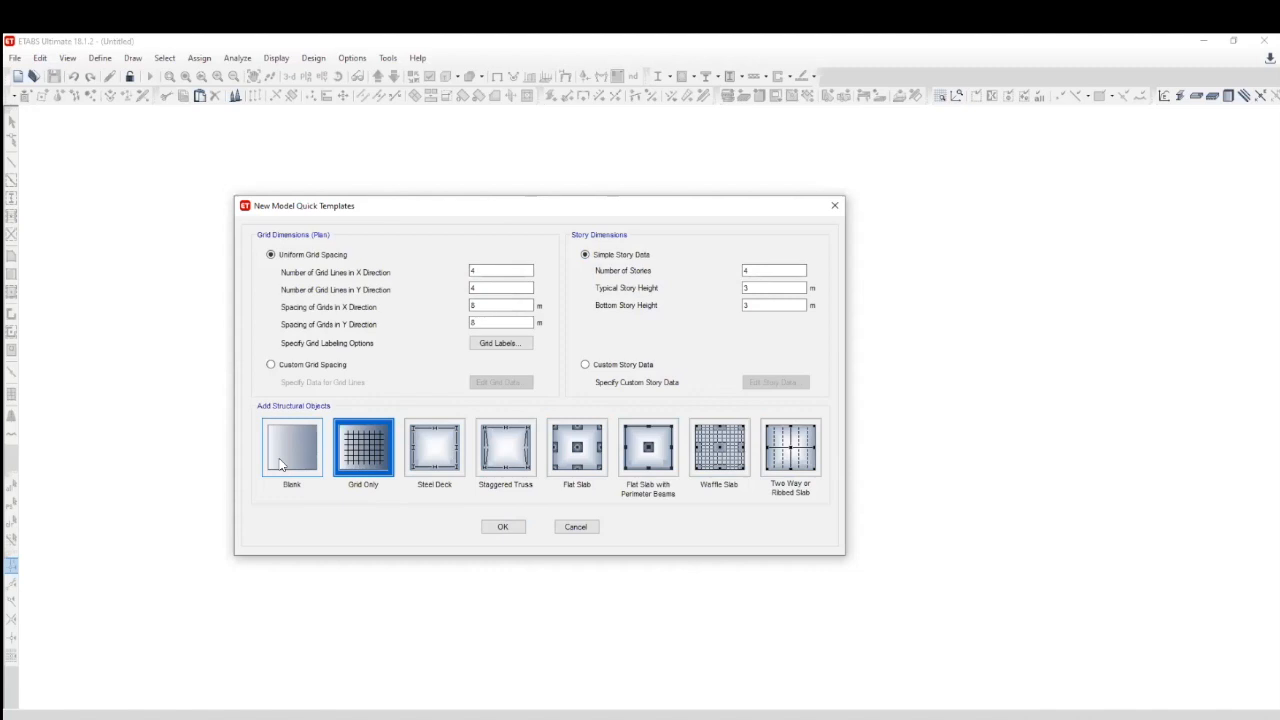
mouse_move(763, 464)
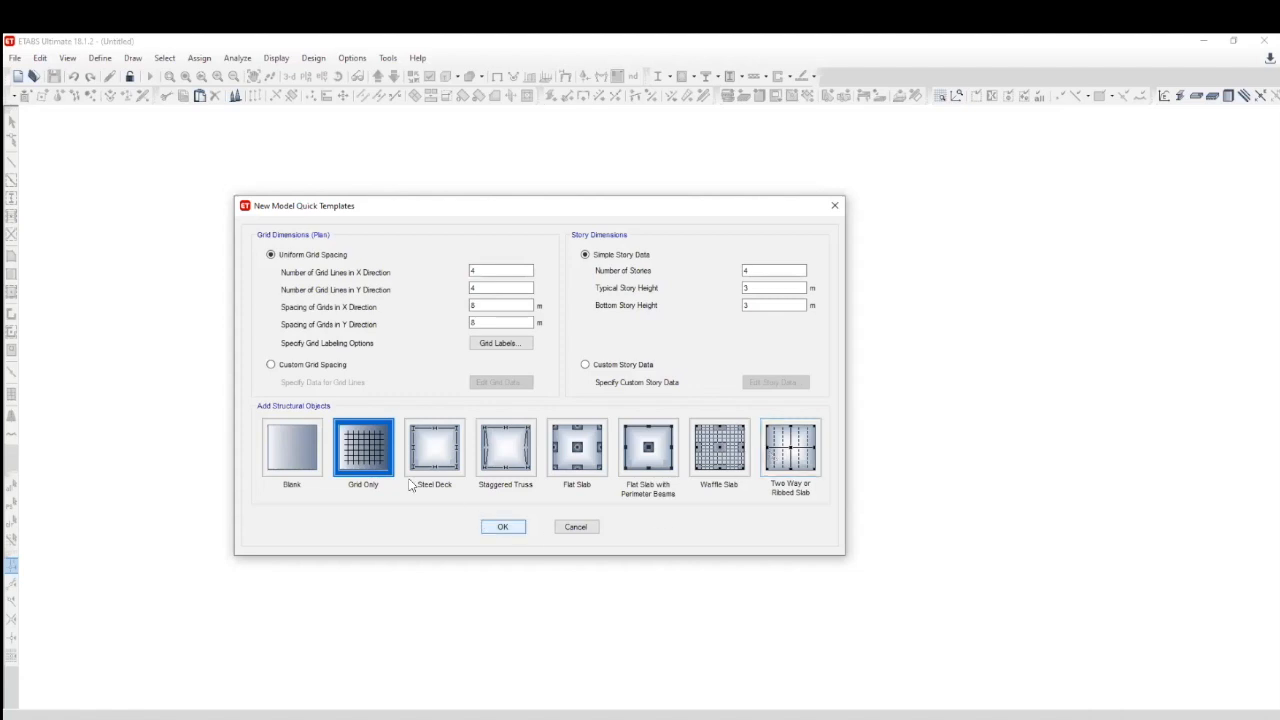
click(291, 447)
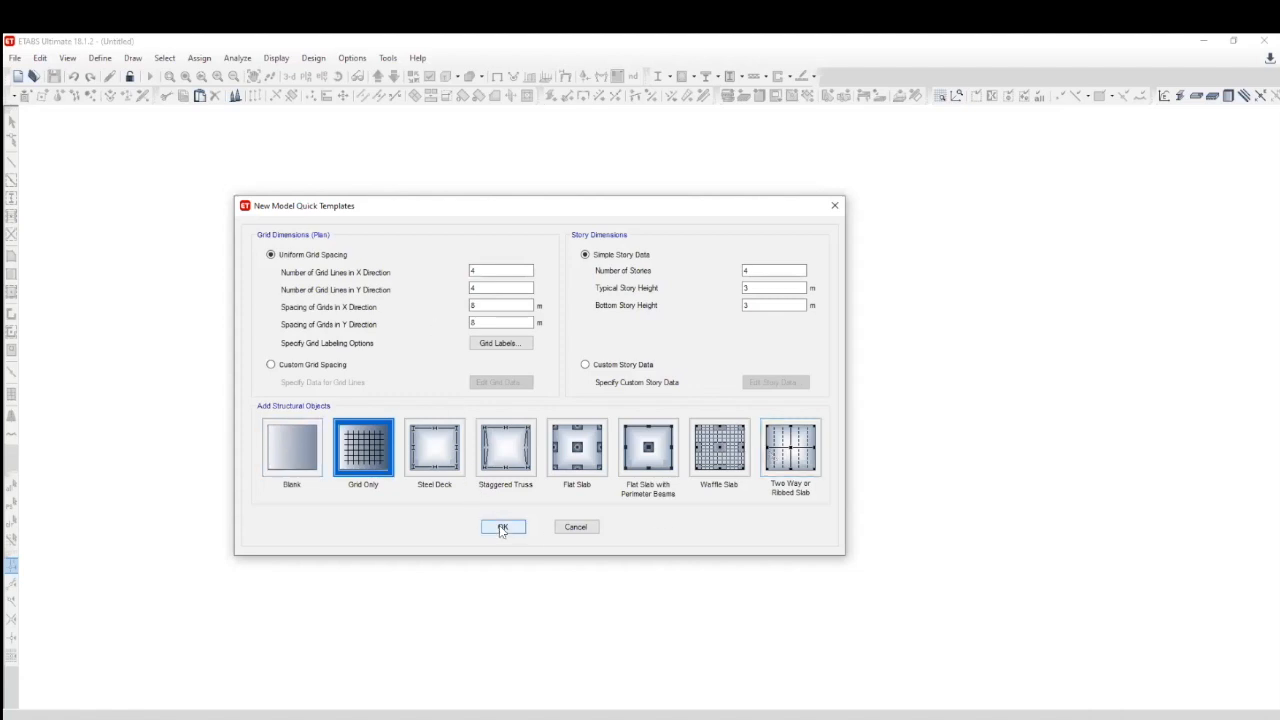
Step: Accept the grid-only quick template with 8 m bays and activate the plan view
click(503, 527)
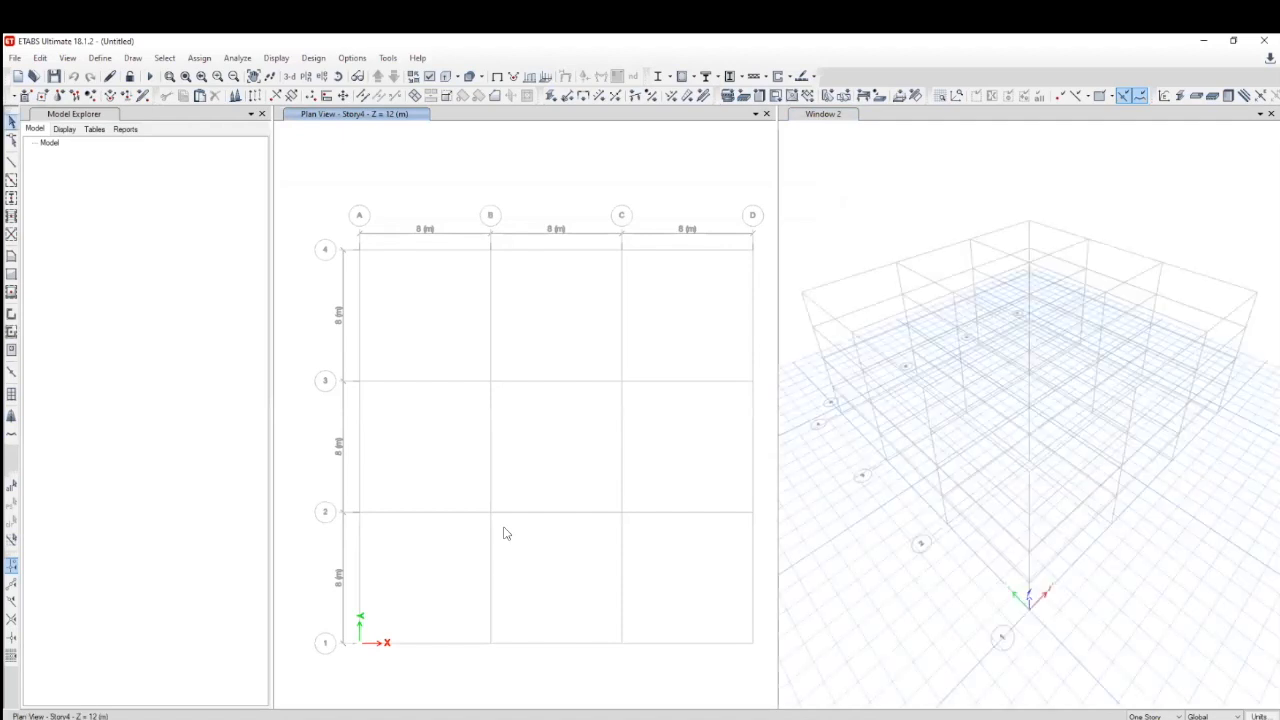
click(49, 142)
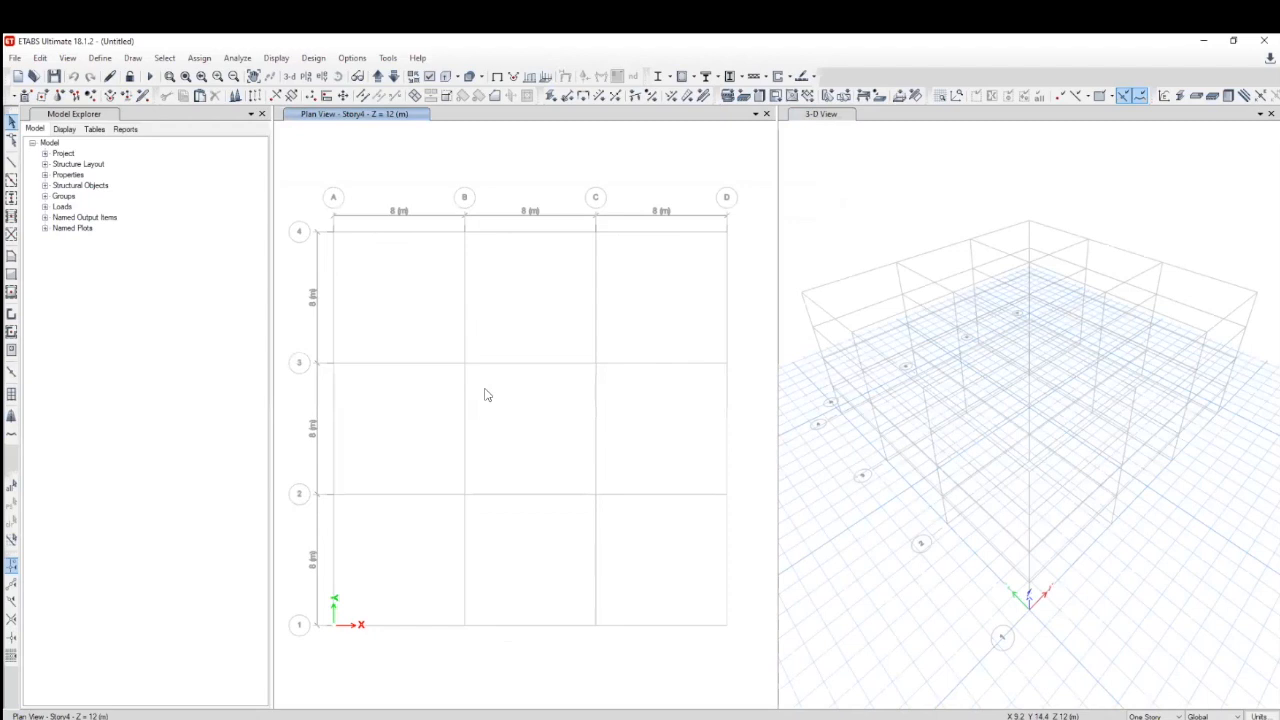
Step: From the plan view's Add/Modify Grids, open grid system G1 for modification
right_click(483, 296)
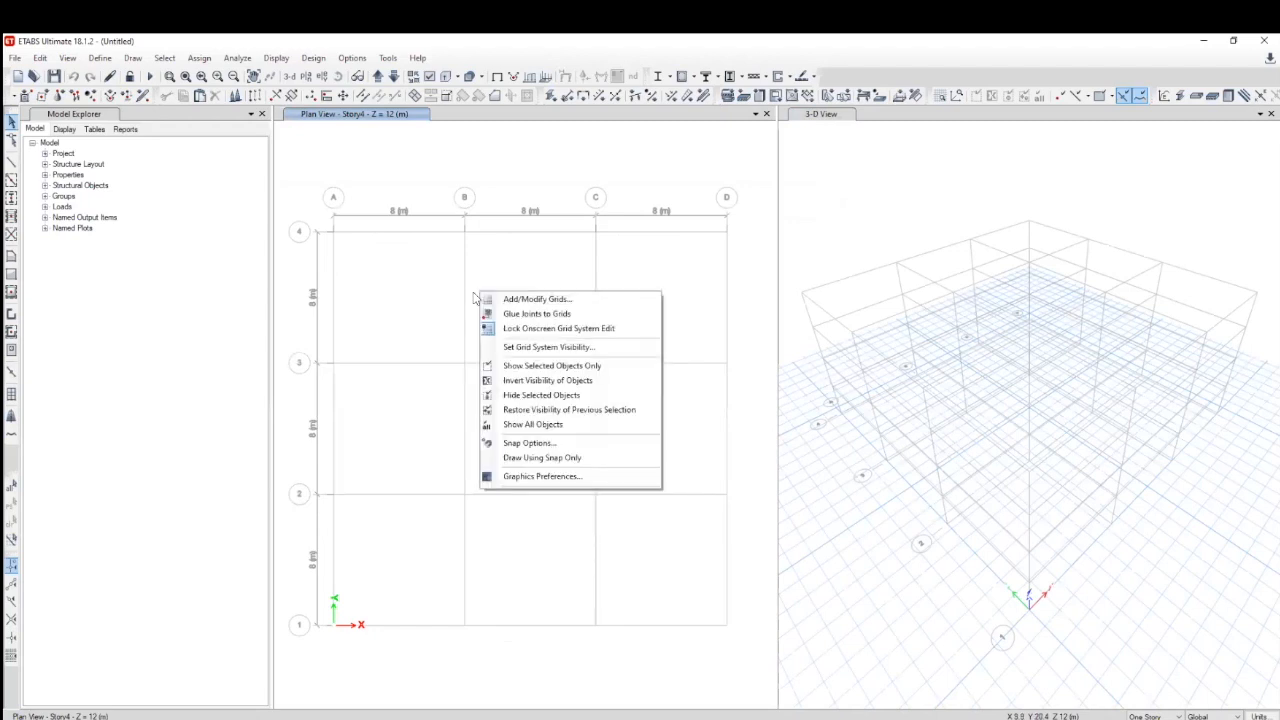
mouse_move(537, 299)
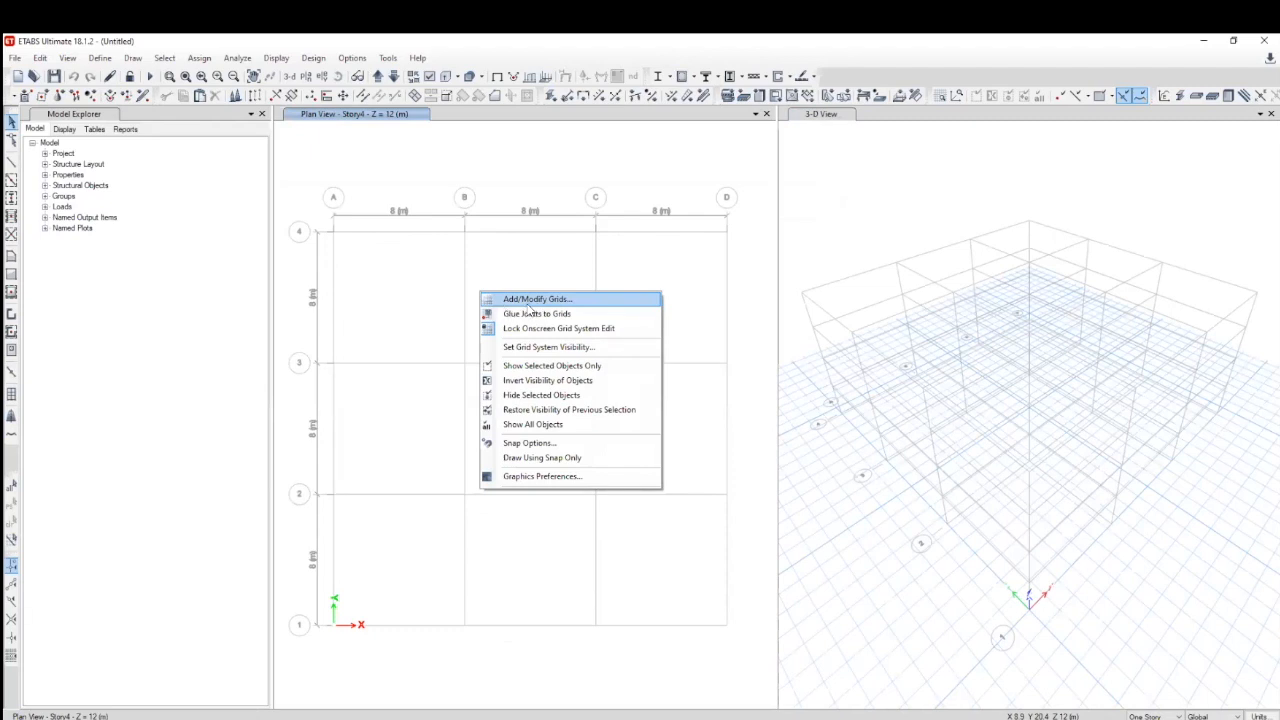
mouse_move(565, 305)
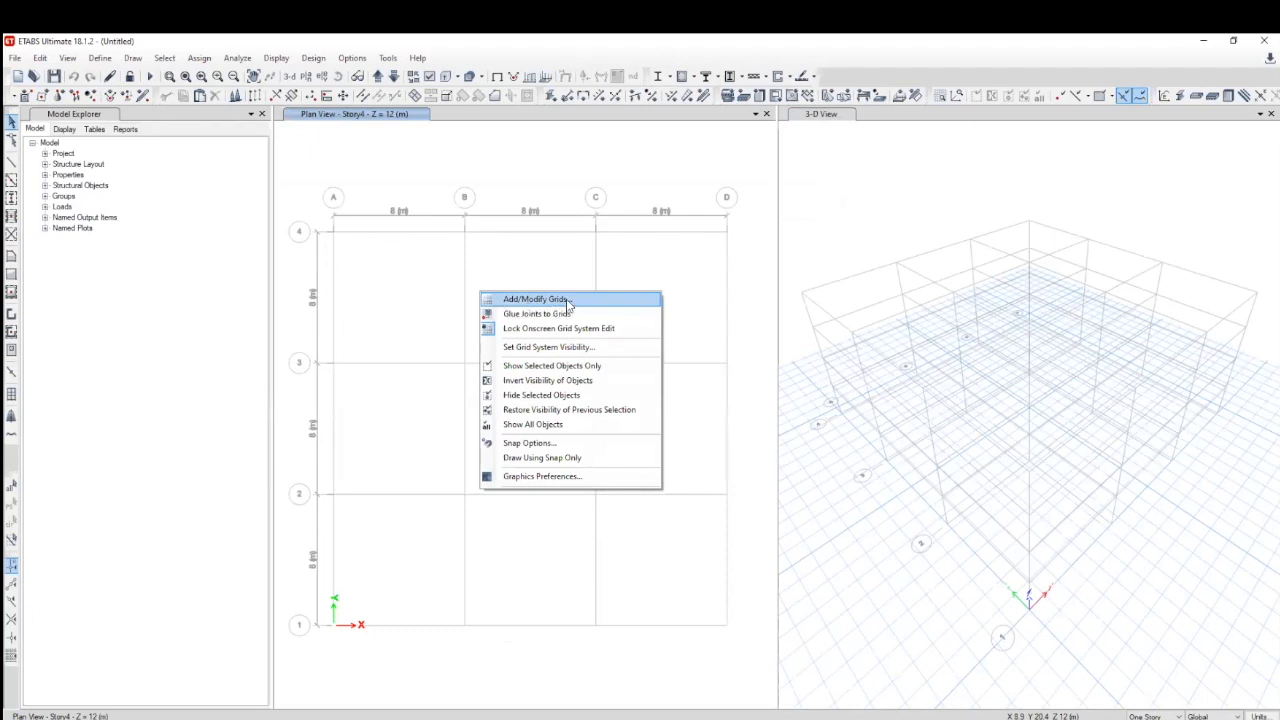
click(572, 305)
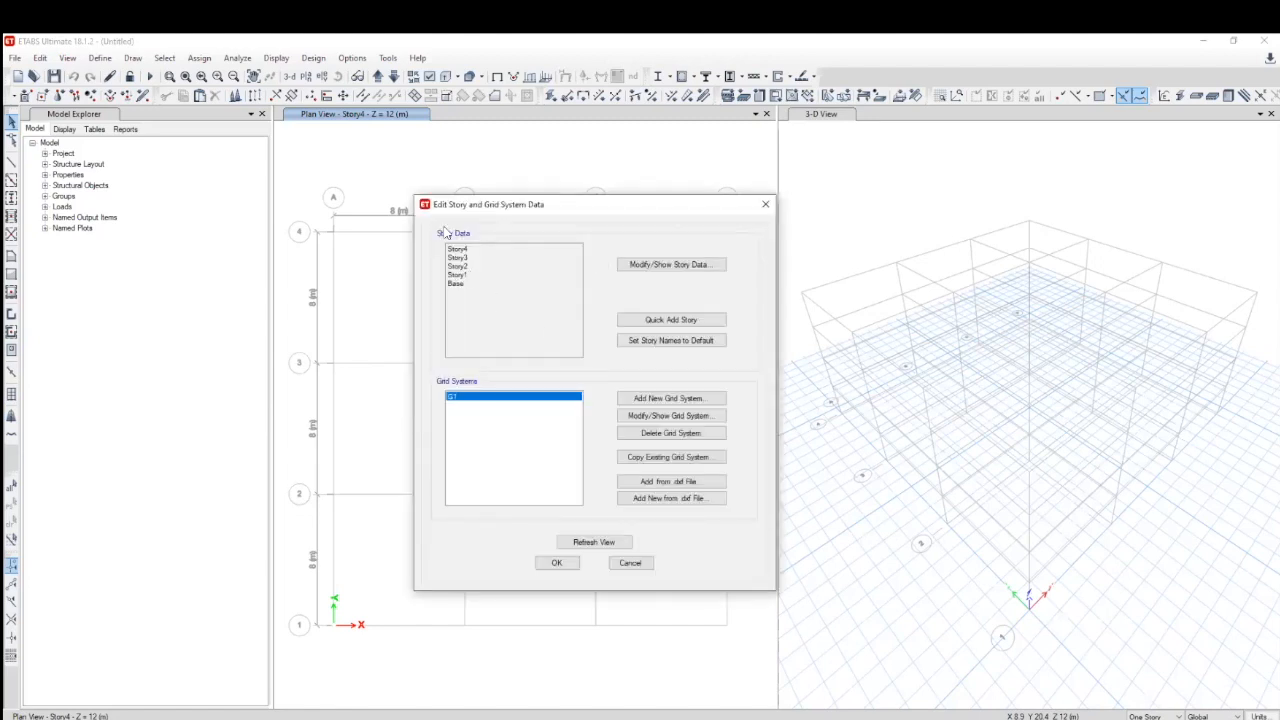
mouse_move(465, 248)
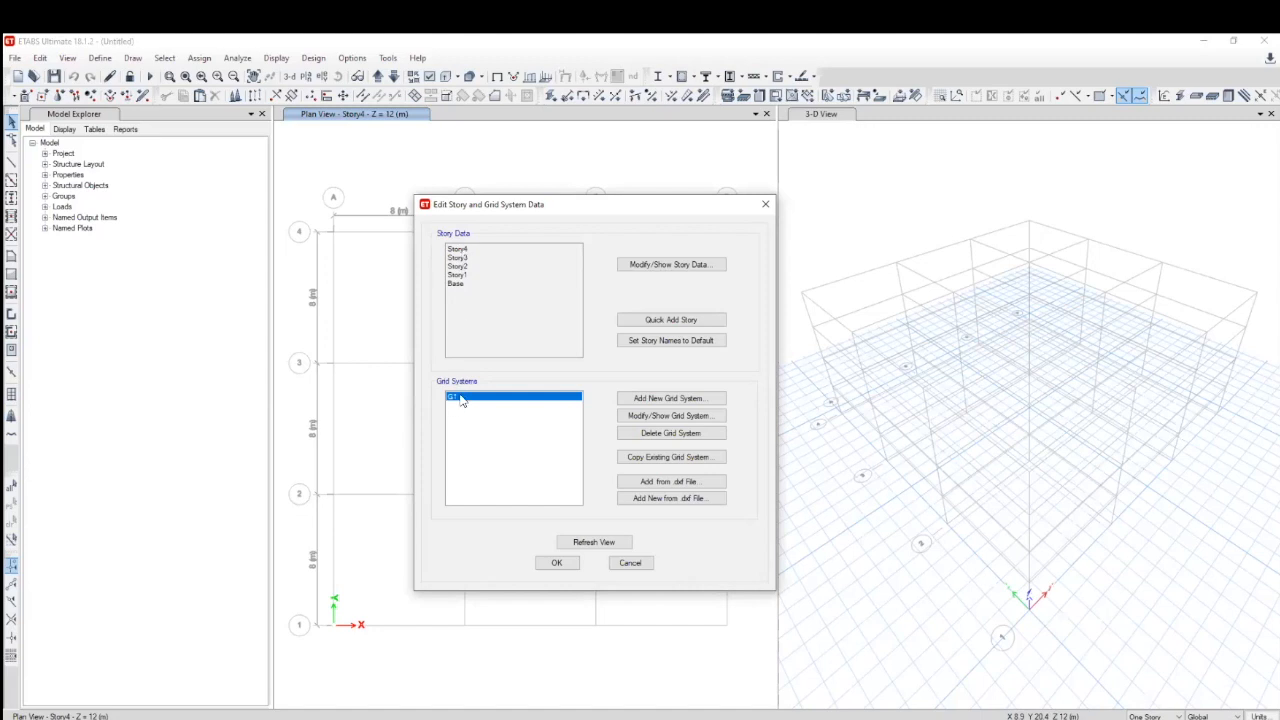
mouse_move(457, 405)
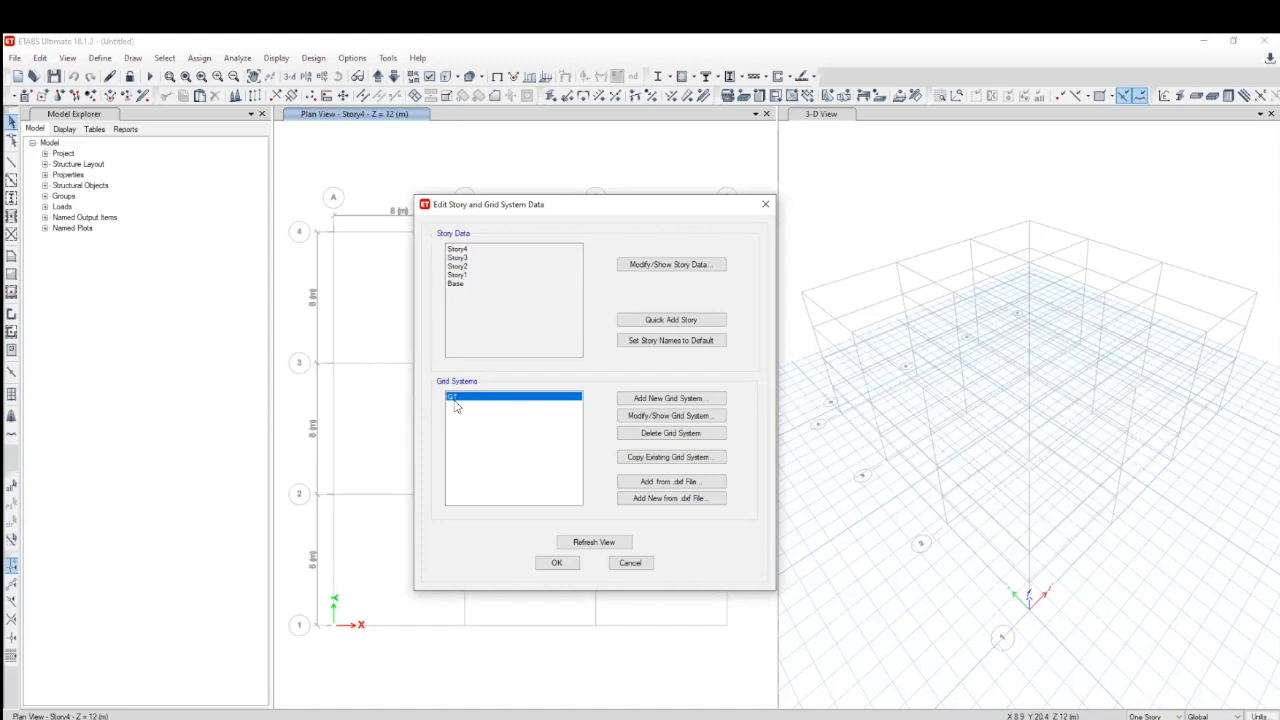
mouse_move(670, 415)
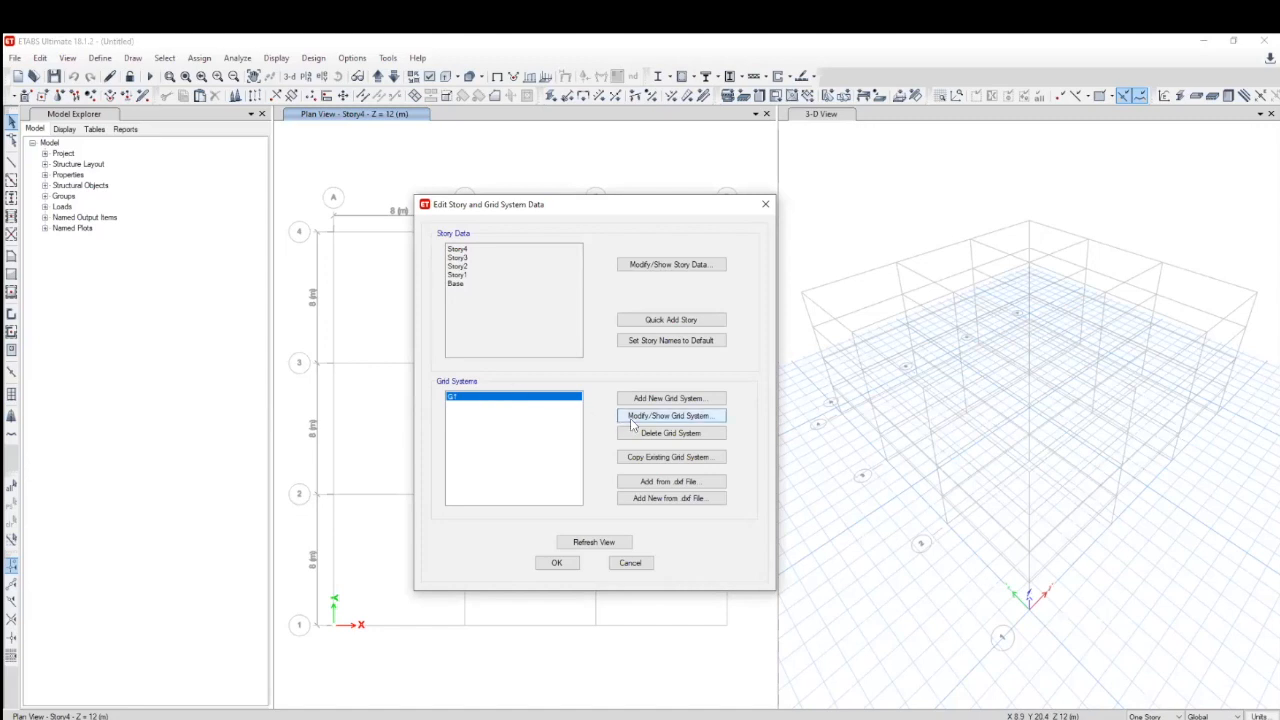
mouse_move(645, 420)
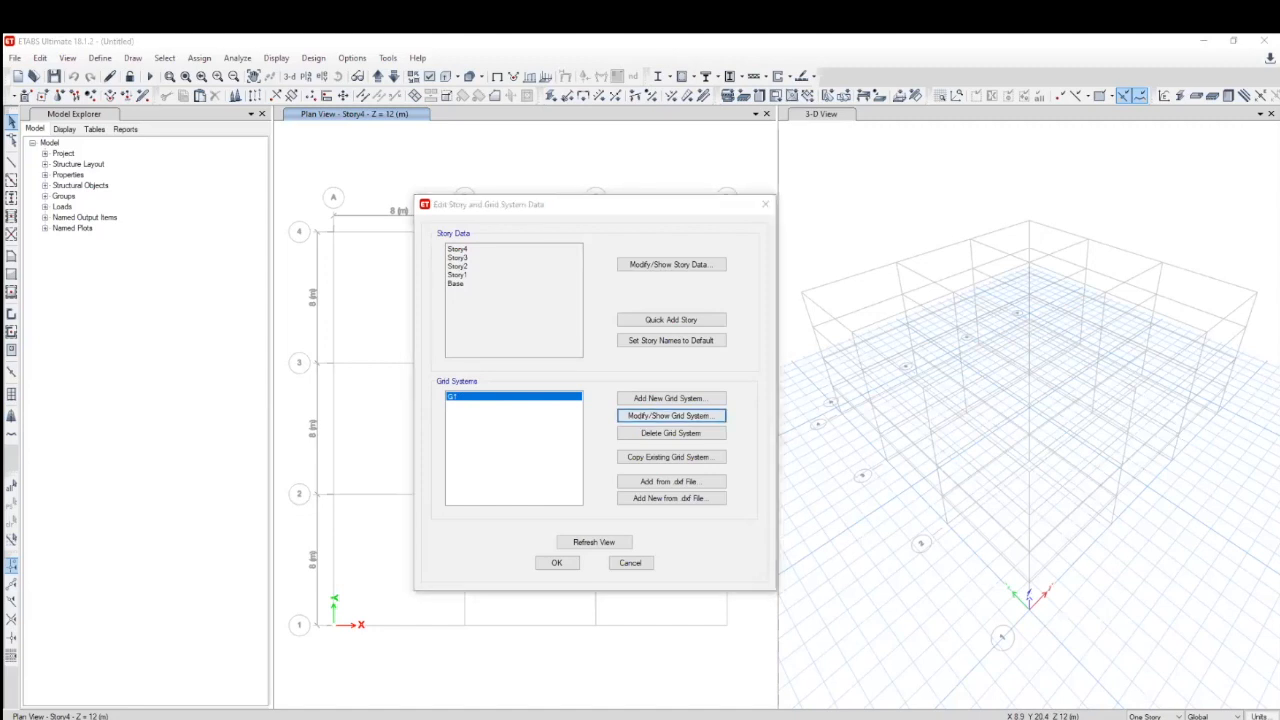
click(670, 415)
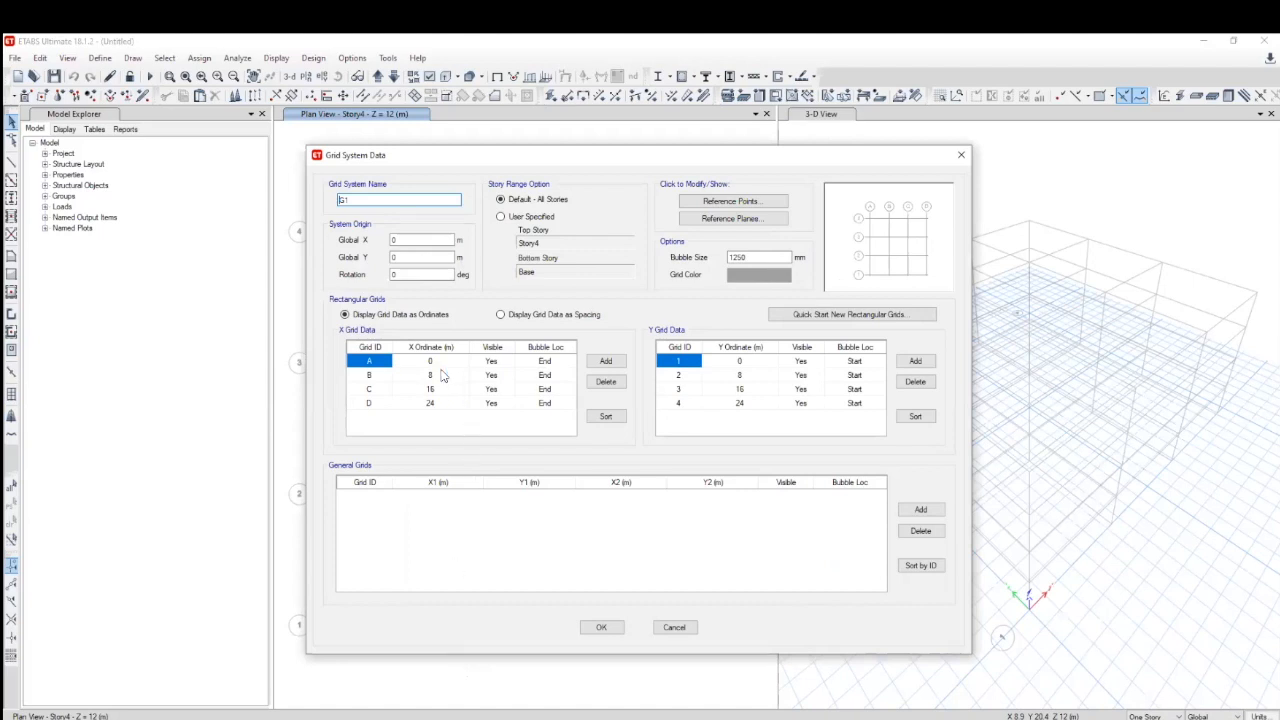
mouse_move(440, 363)
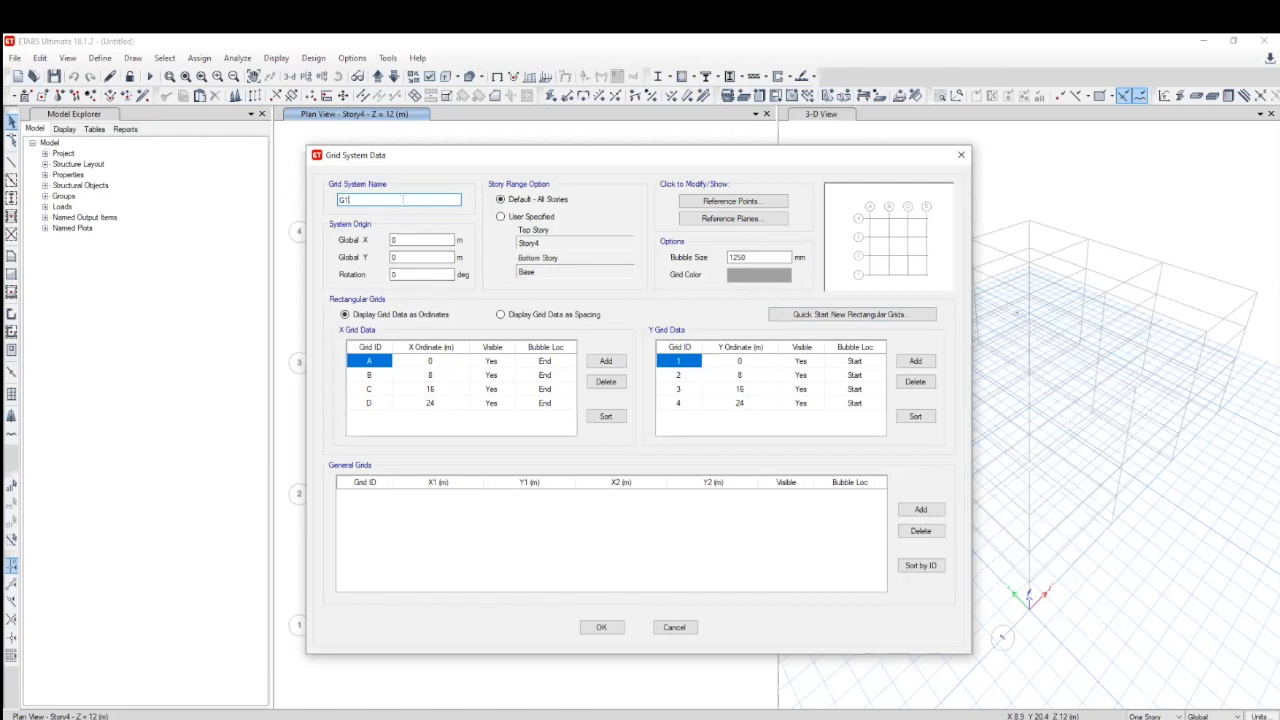
Step: Review grid system G1's 0, 8, 16, 24 m ordinates and switch to spacing display
click(420, 239)
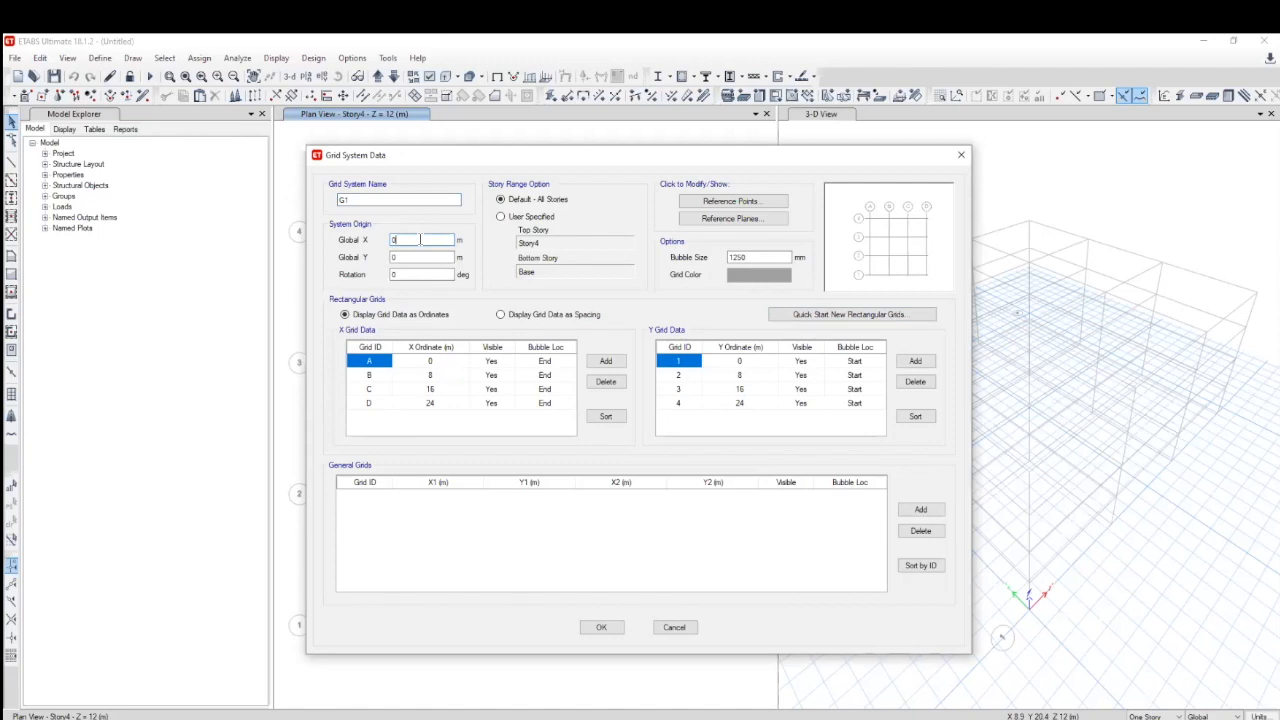
mouse_move(437, 366)
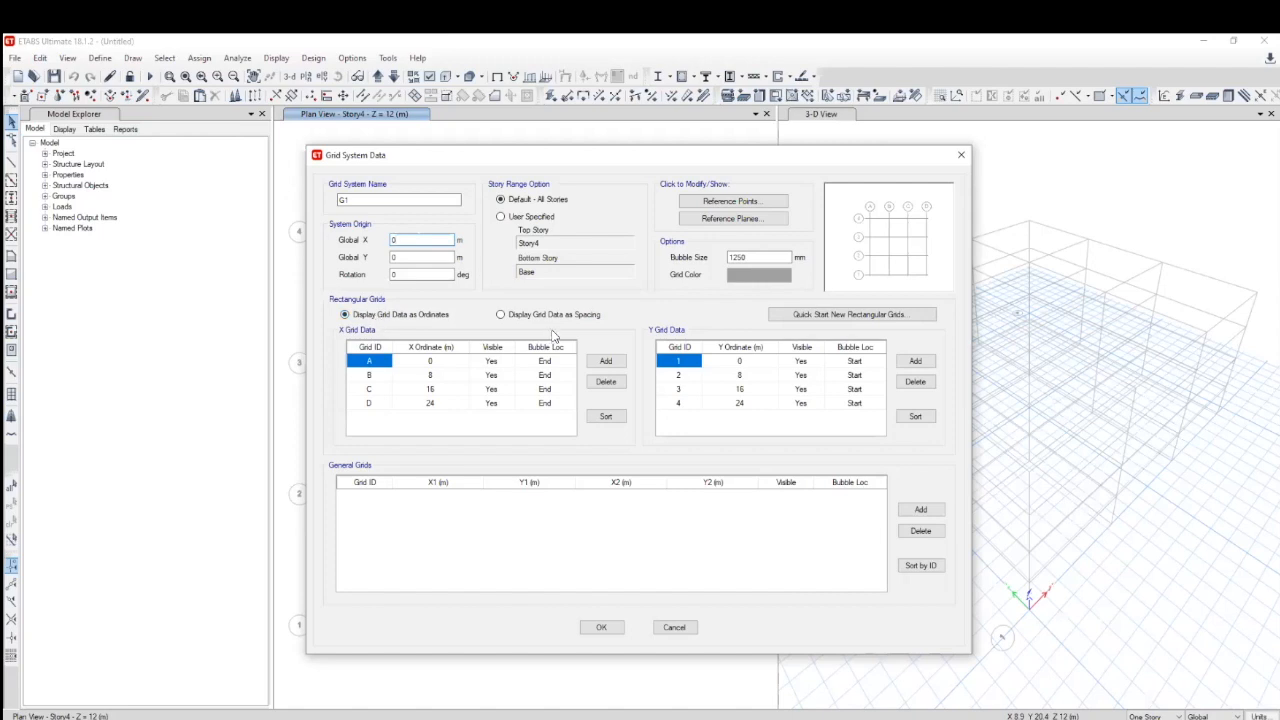
click(500, 314)
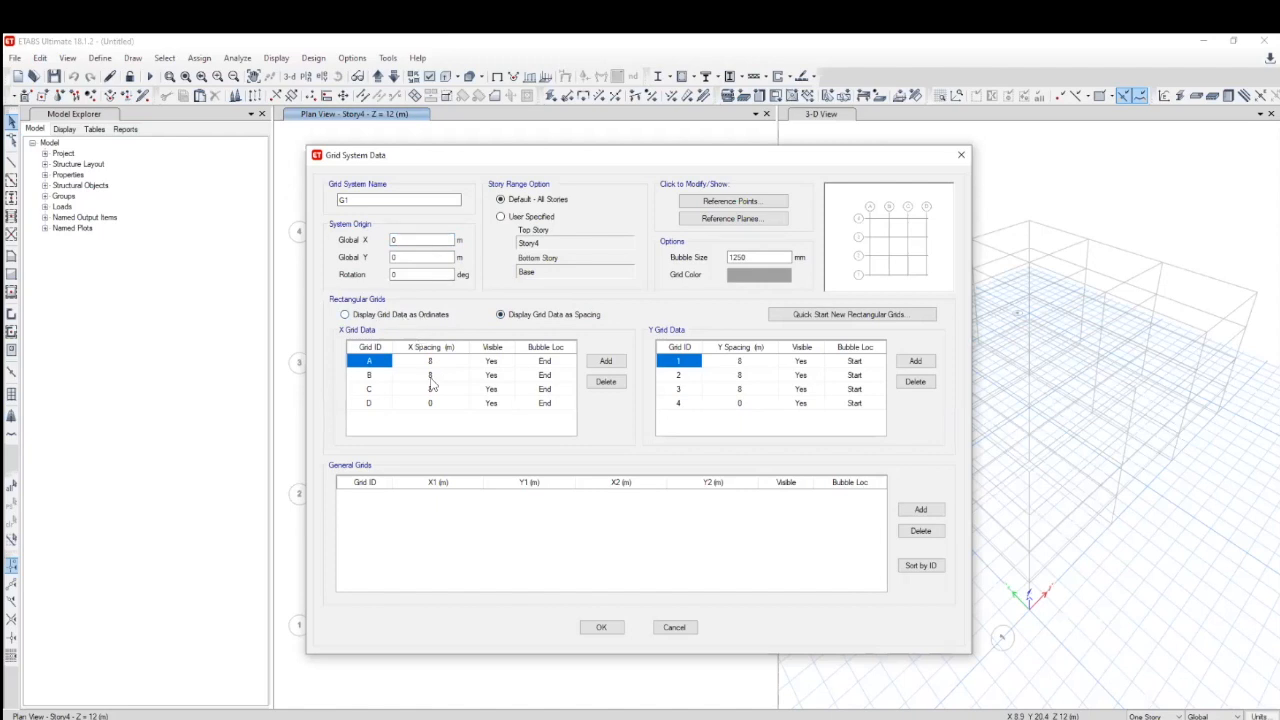
Step: Toggle G1 grid data briefly back to ordinates, then return to spacing display
click(345, 314)
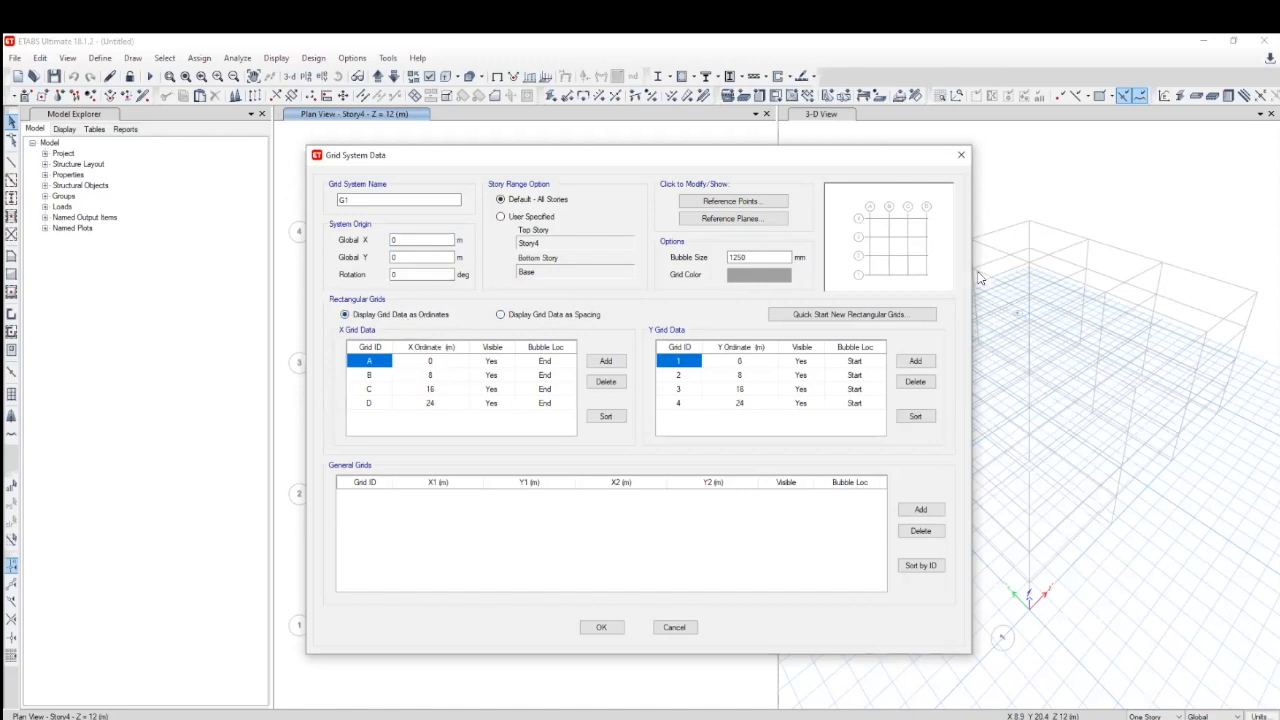
mouse_move(380, 374)
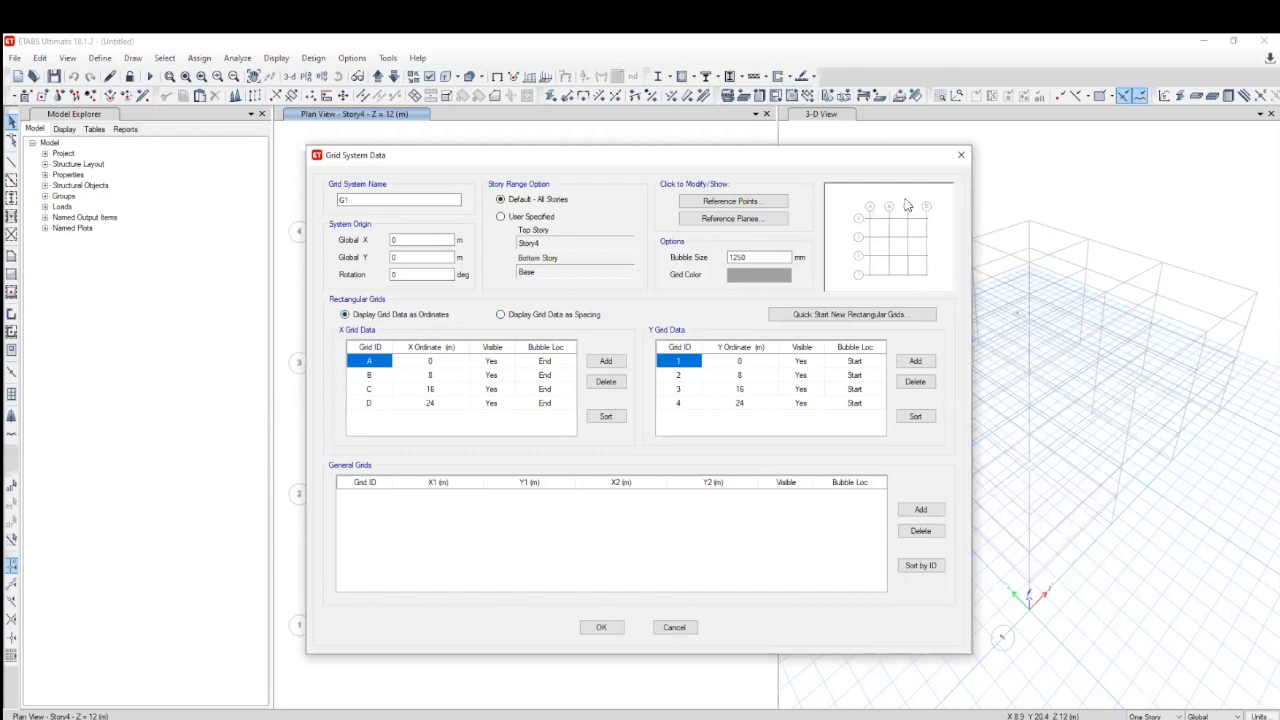
mouse_move(869, 278)
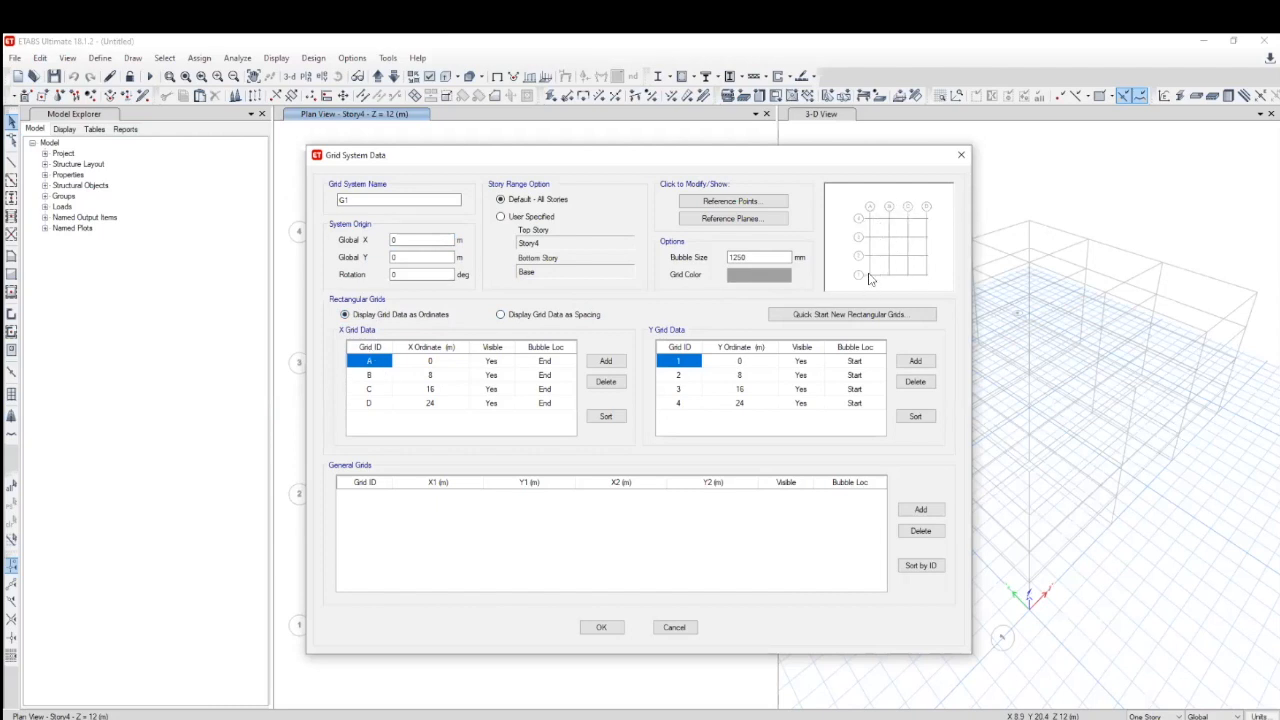
mouse_move(905, 283)
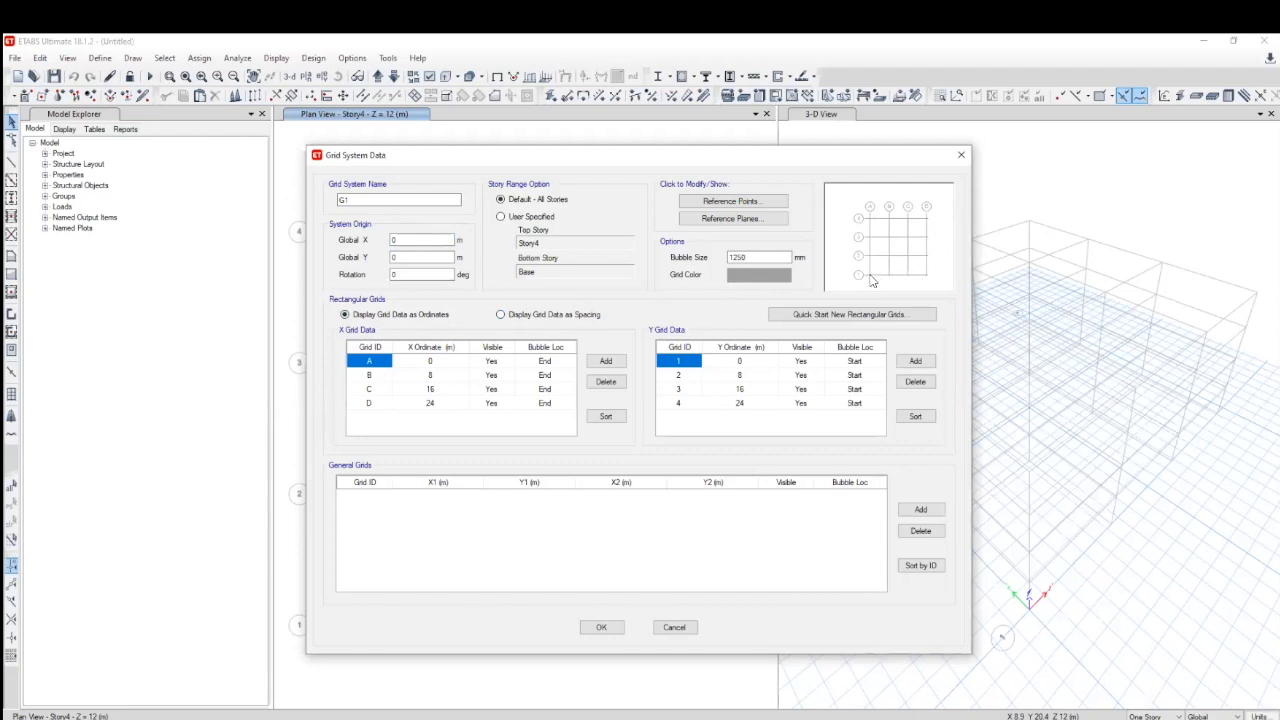
mouse_move(930, 279)
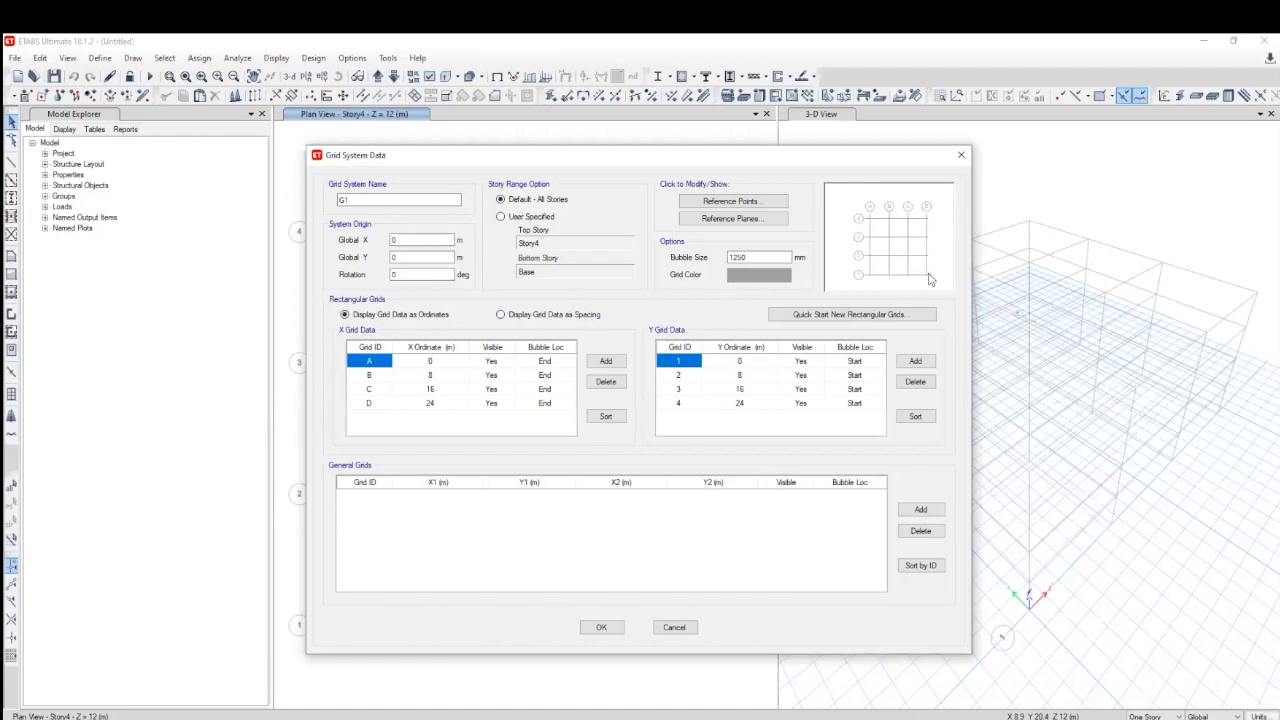
mouse_move(928, 253)
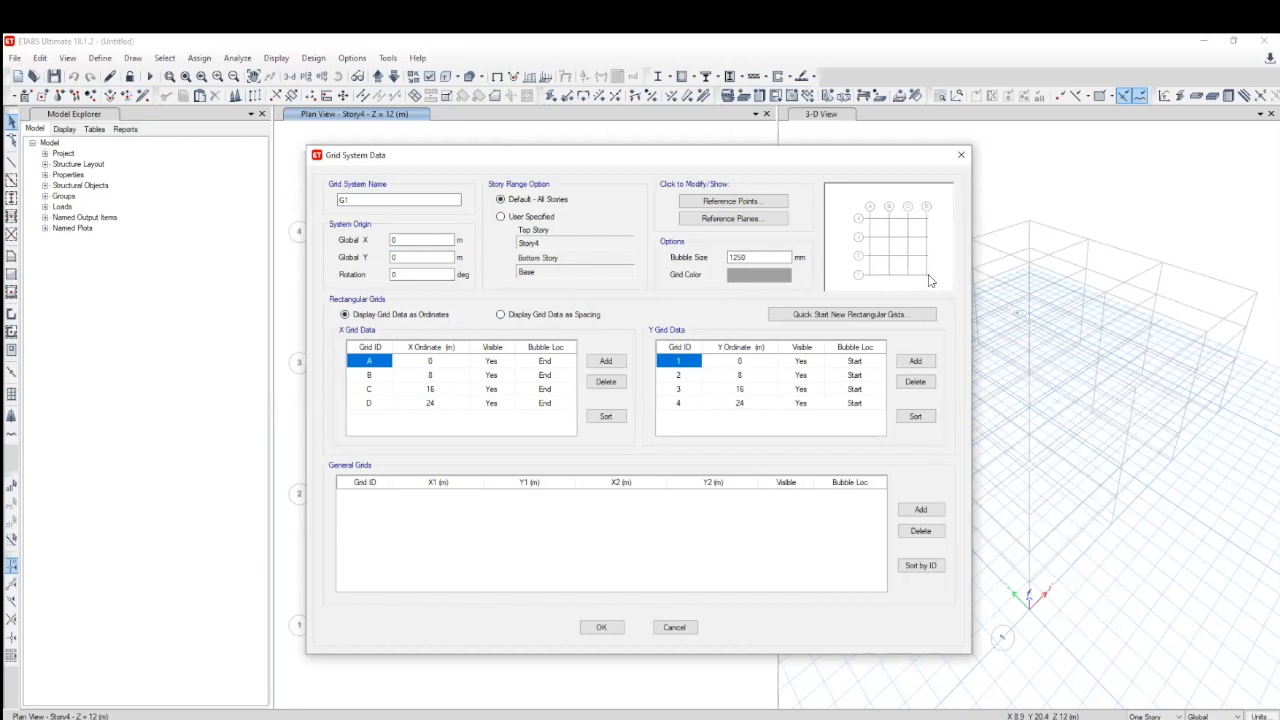
mouse_move(332, 454)
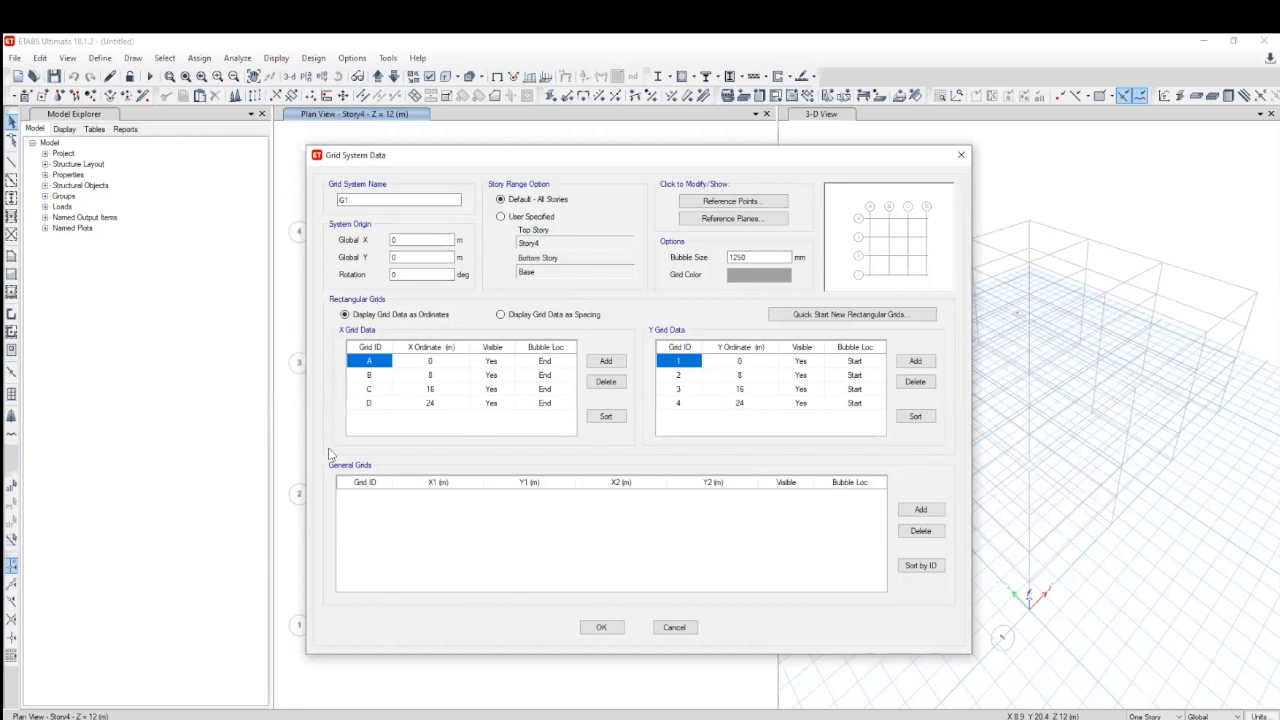
mouse_move(926, 283)
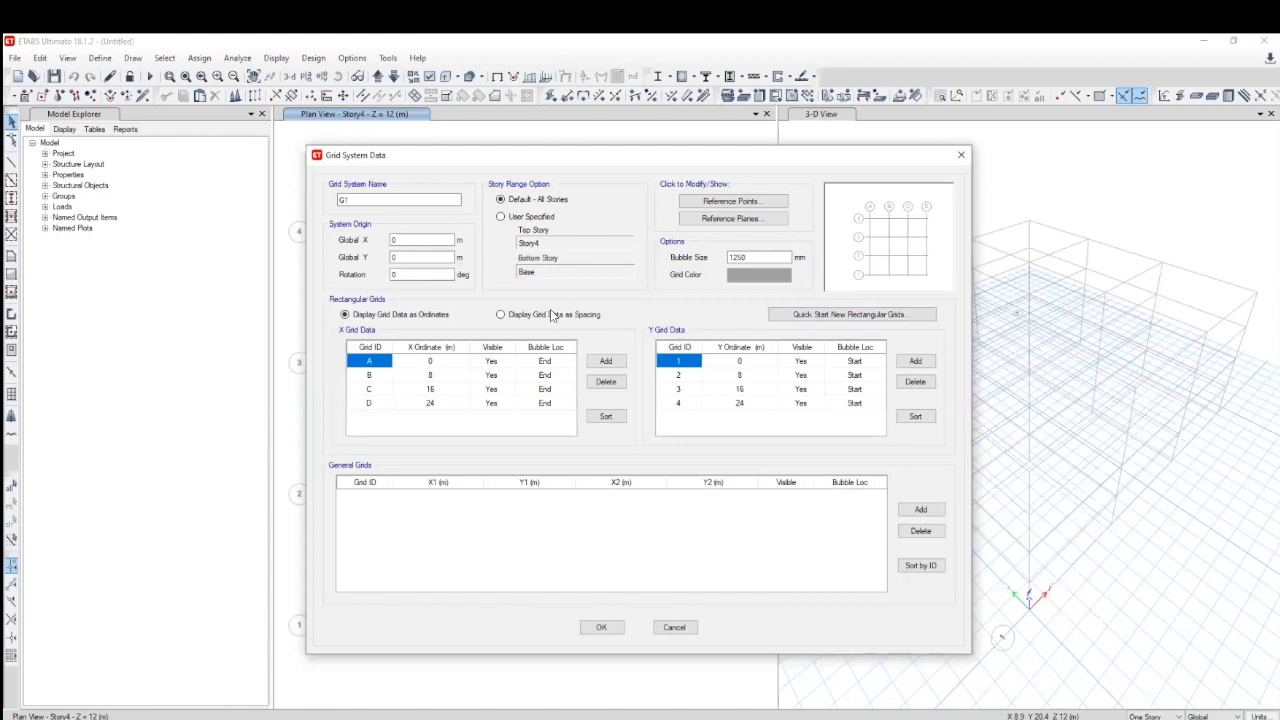
click(500, 314)
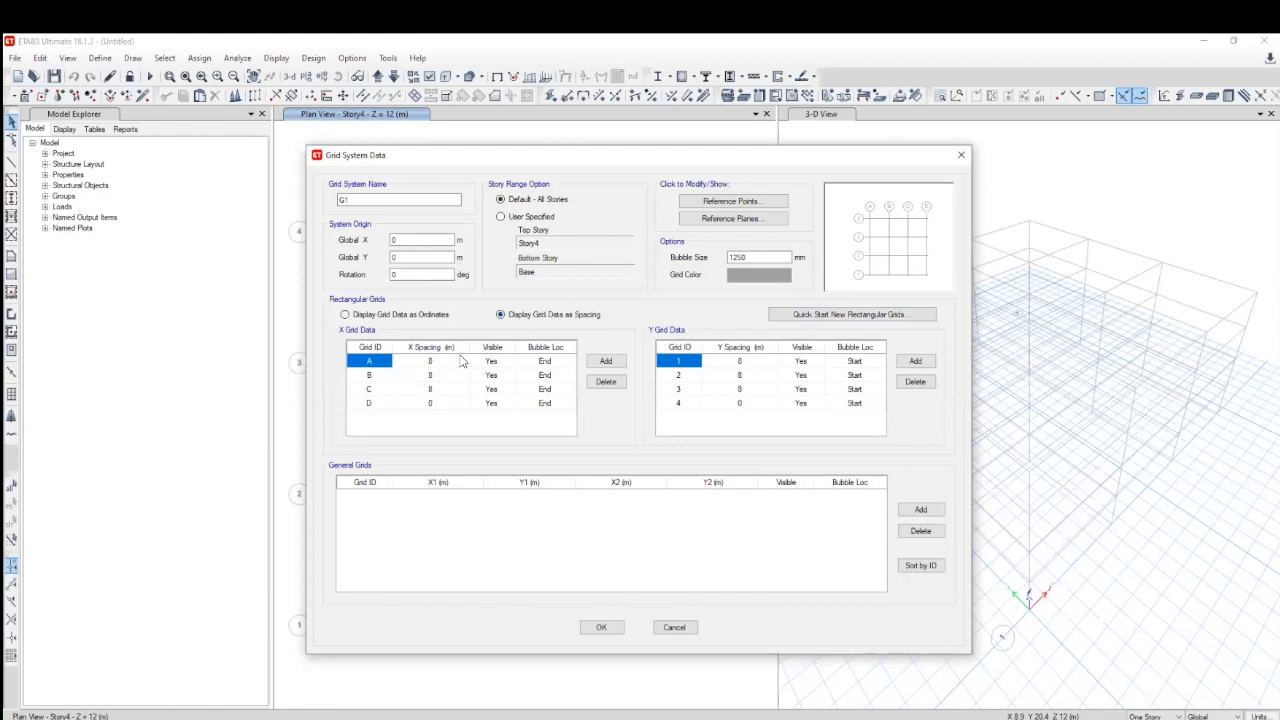
mouse_move(447, 361)
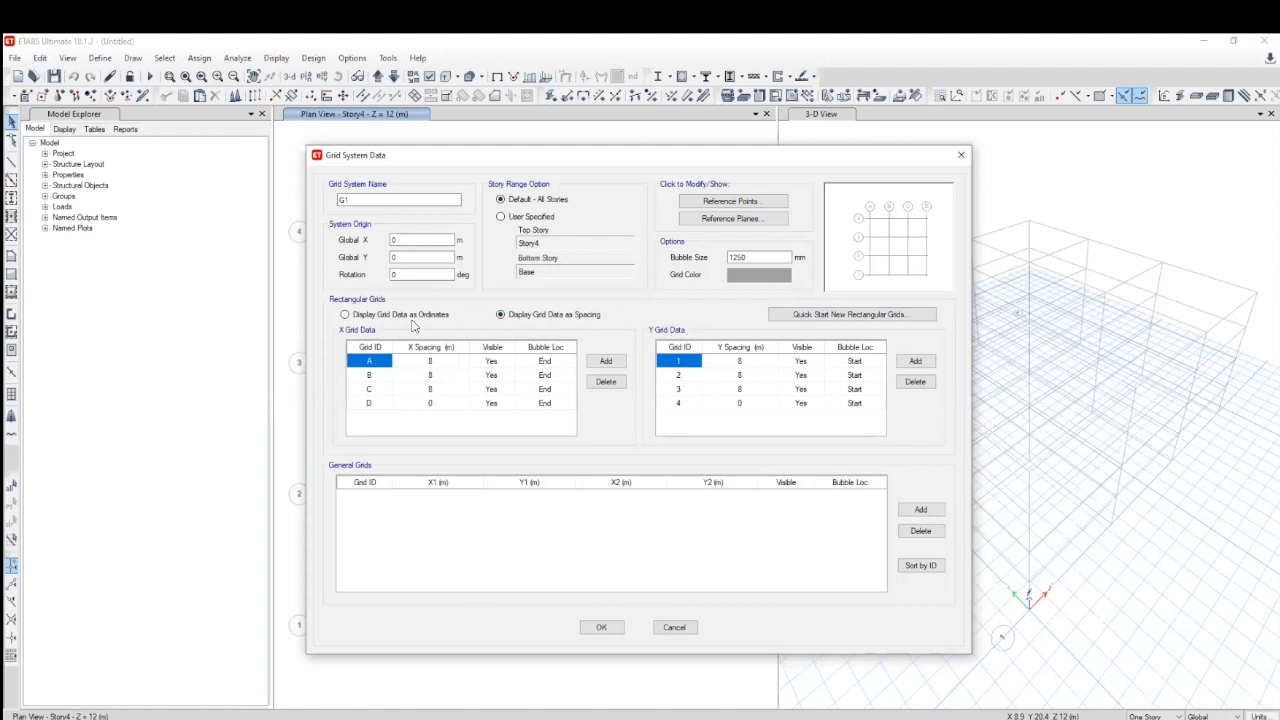
click(345, 314)
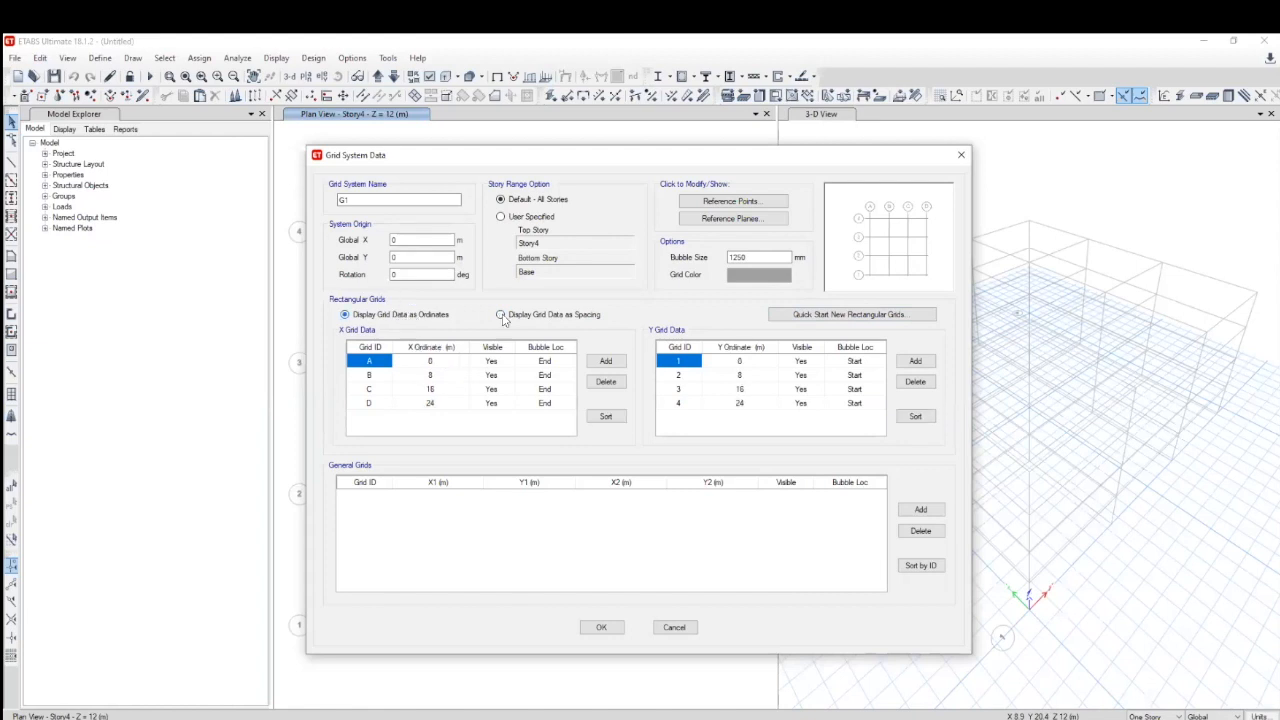
click(501, 314)
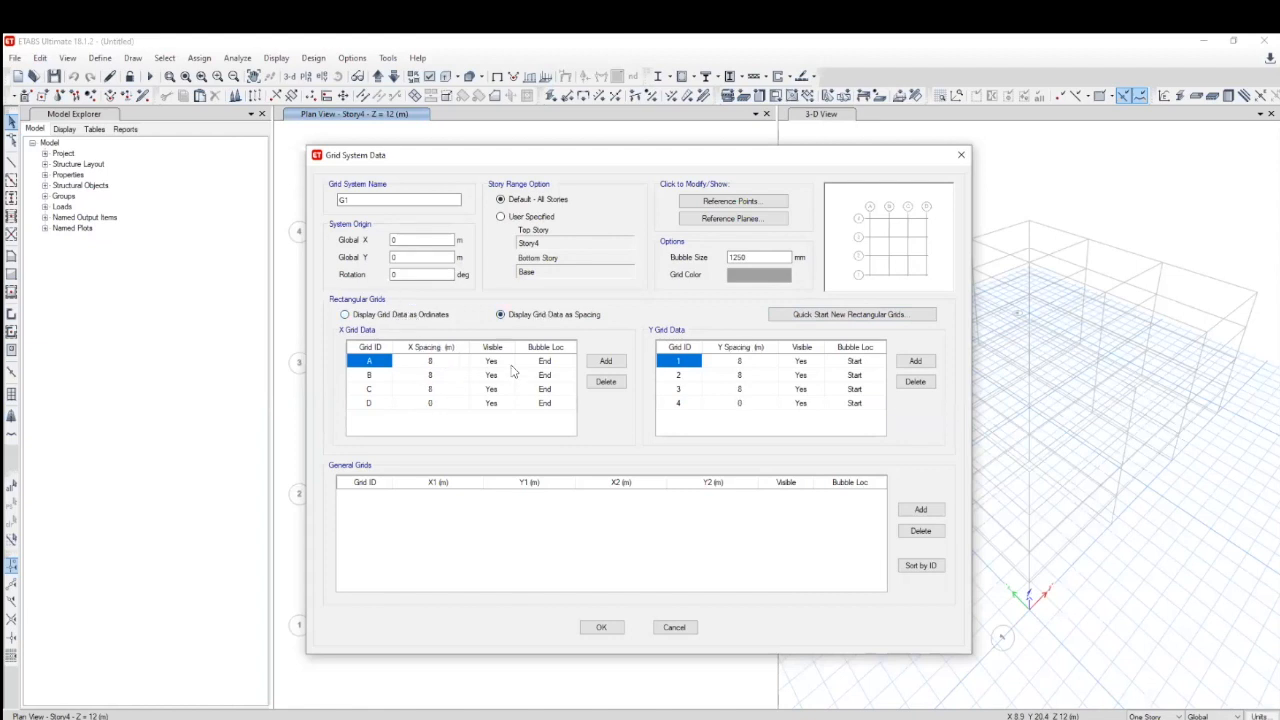
click(430, 375)
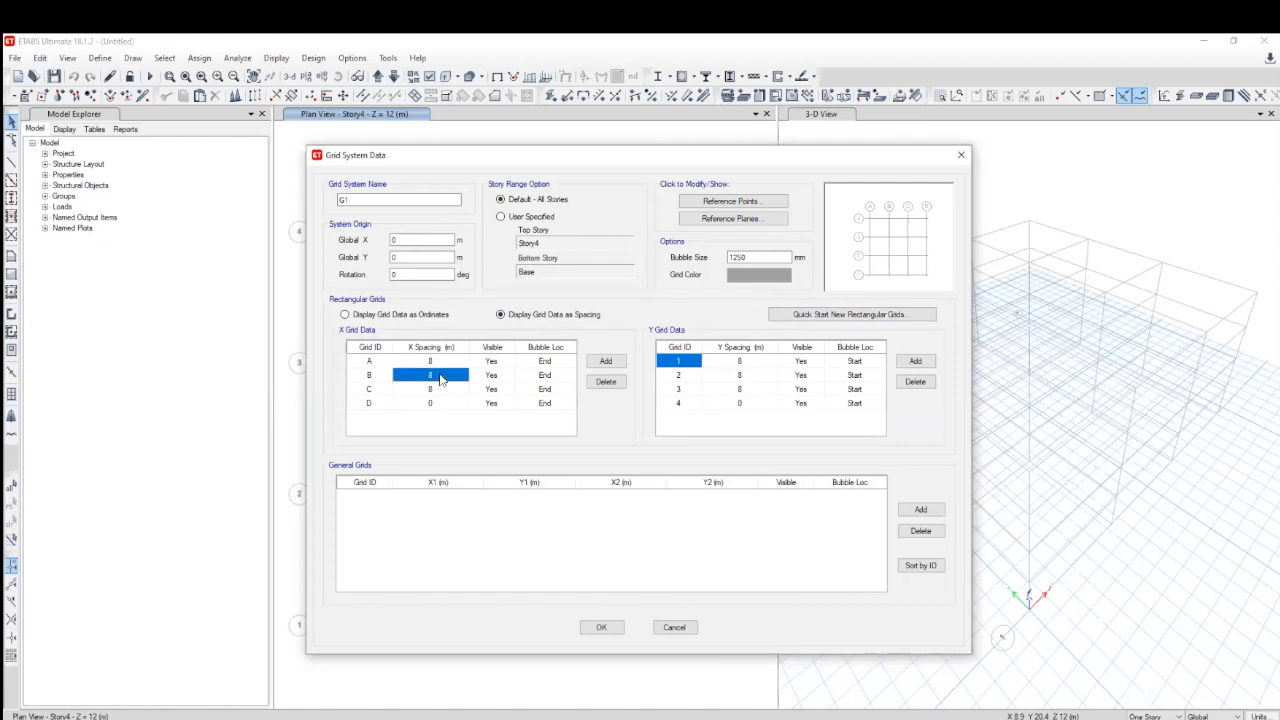
Step: Enter G1 spacings of 8, 4, 8 m in X and 8, 3, 8 m in Y, and confirm
text(4)
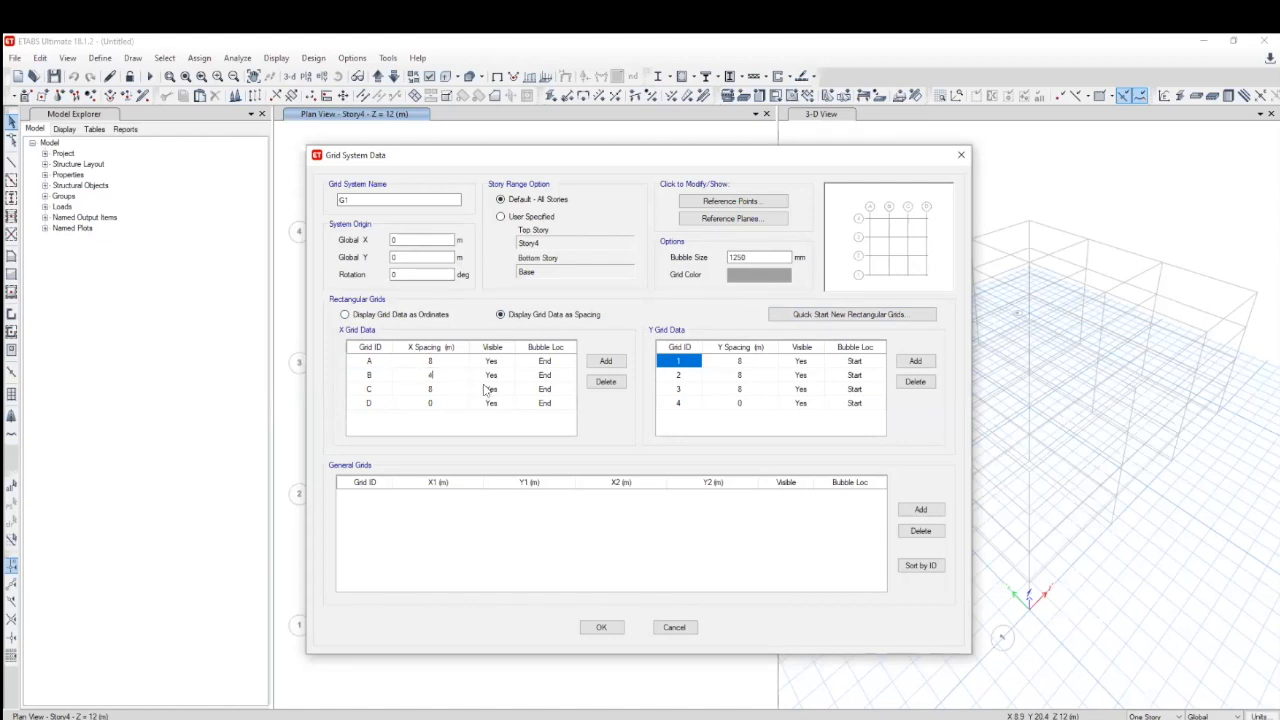
click(490, 374)
text(3)
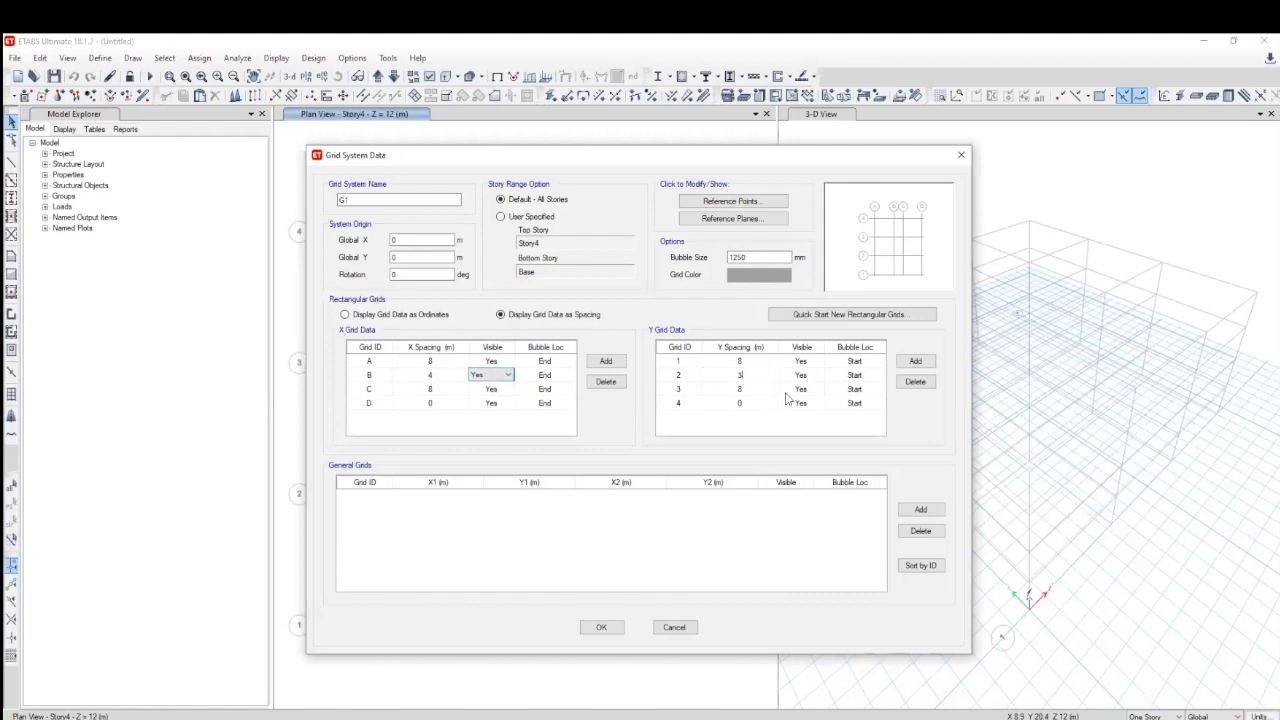
click(800, 389)
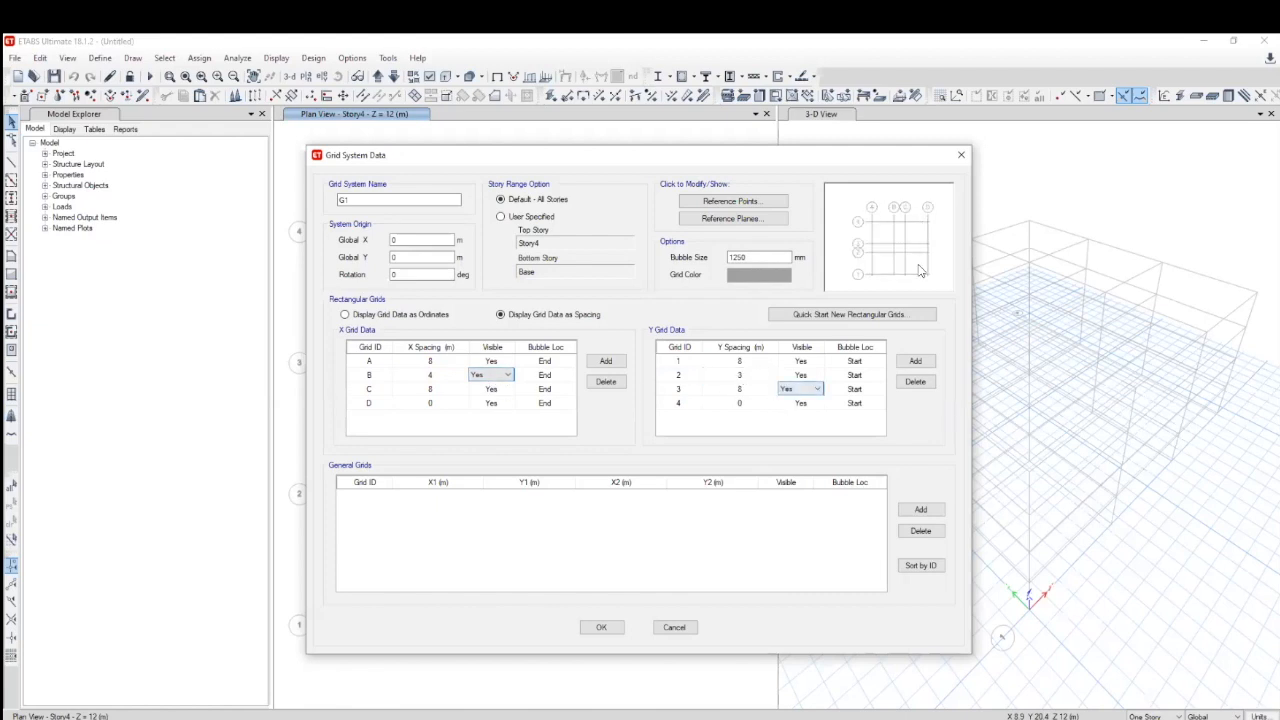
mouse_move(875, 277)
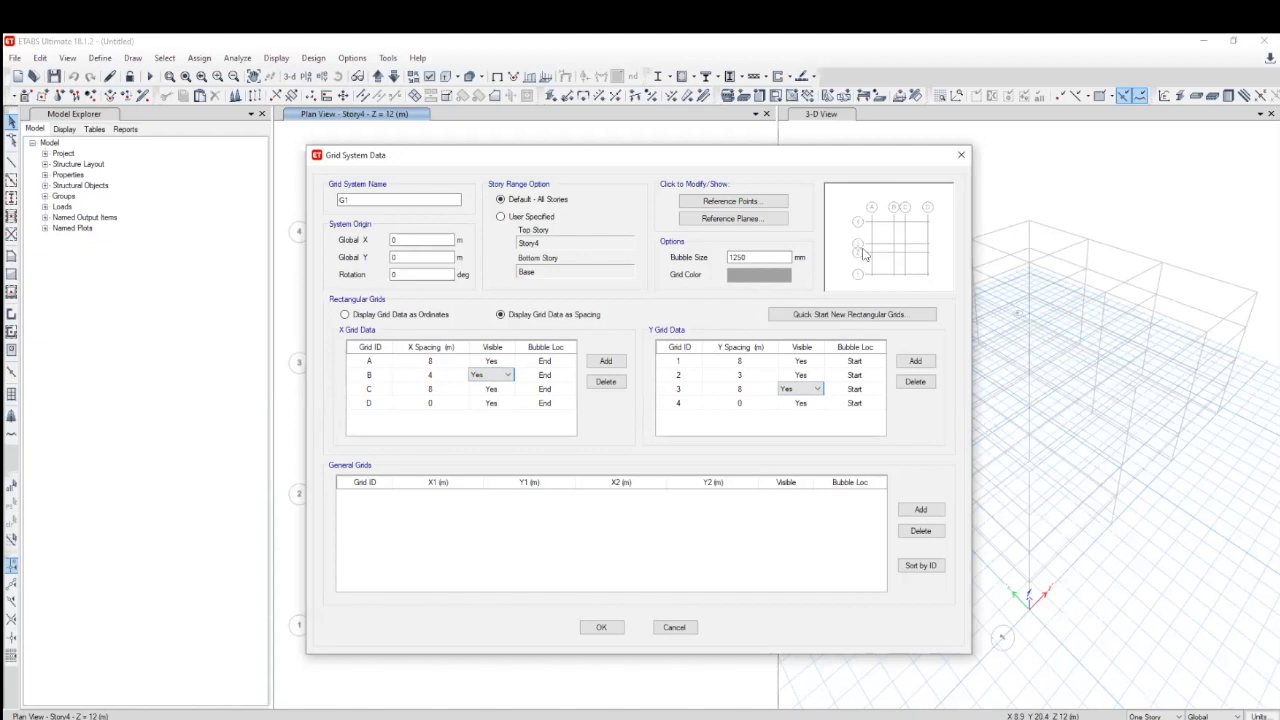
mouse_move(867, 249)
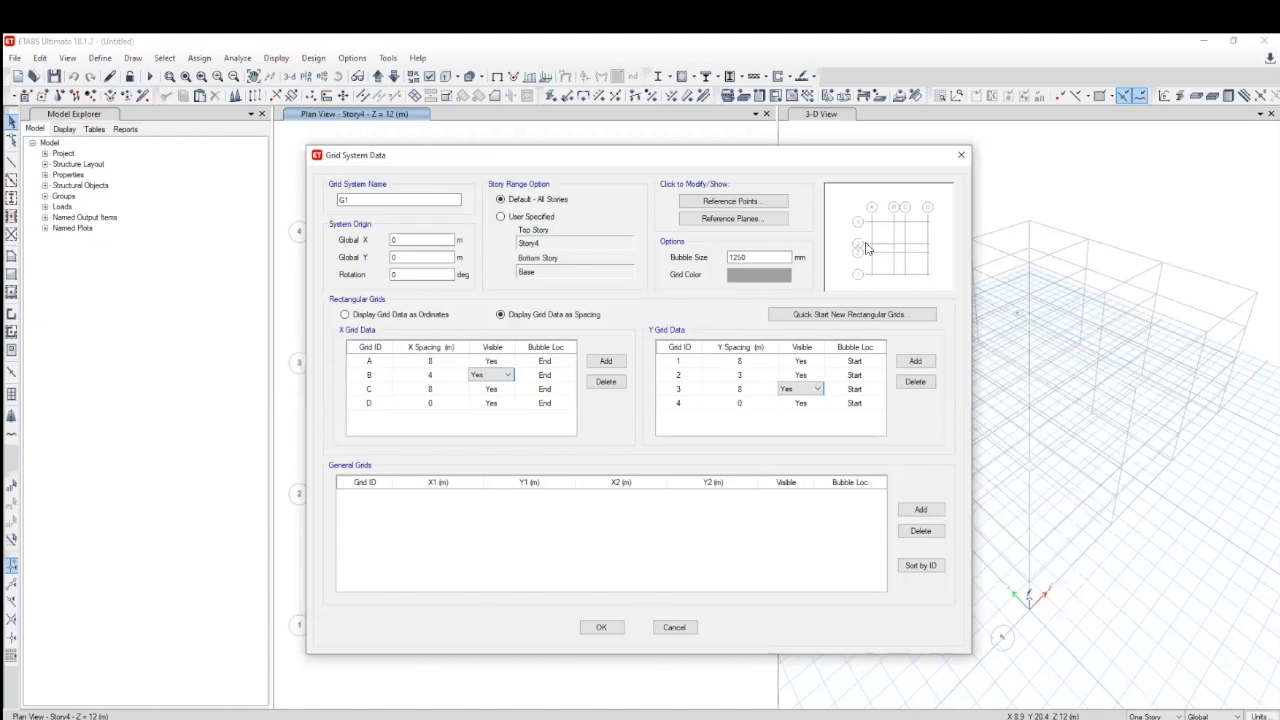
mouse_move(639, 156)
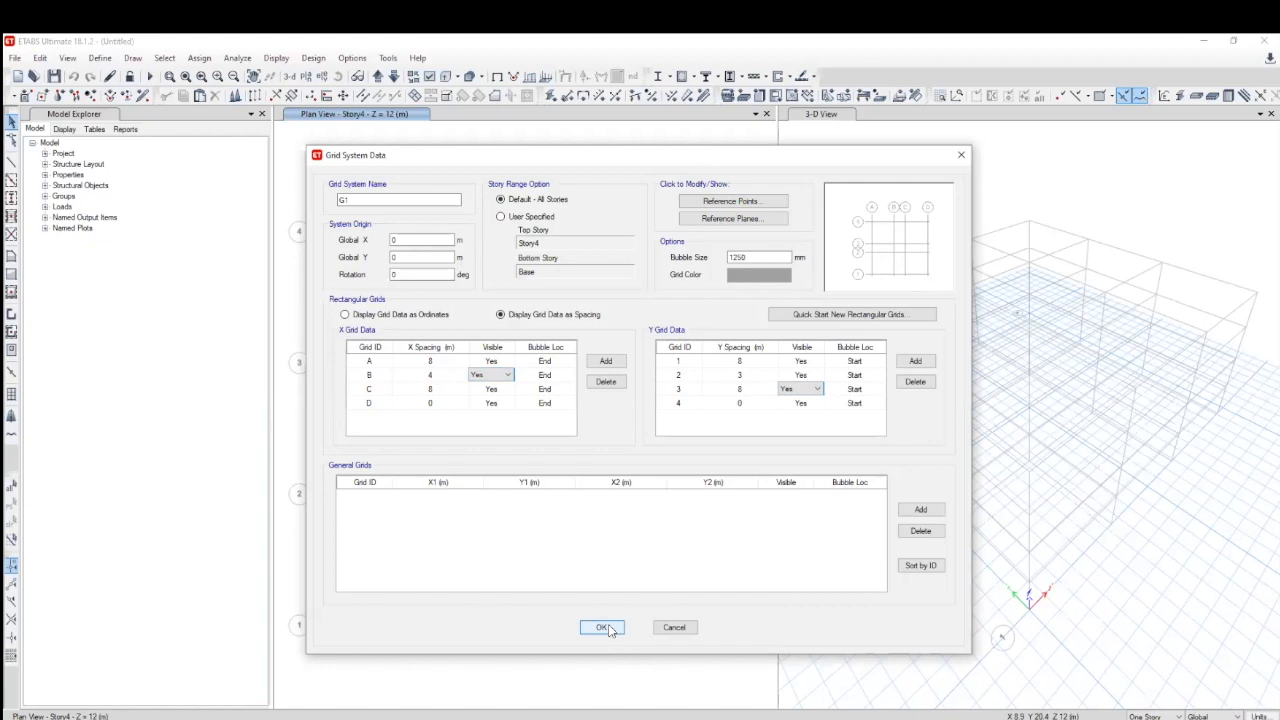
mouse_move(910, 503)
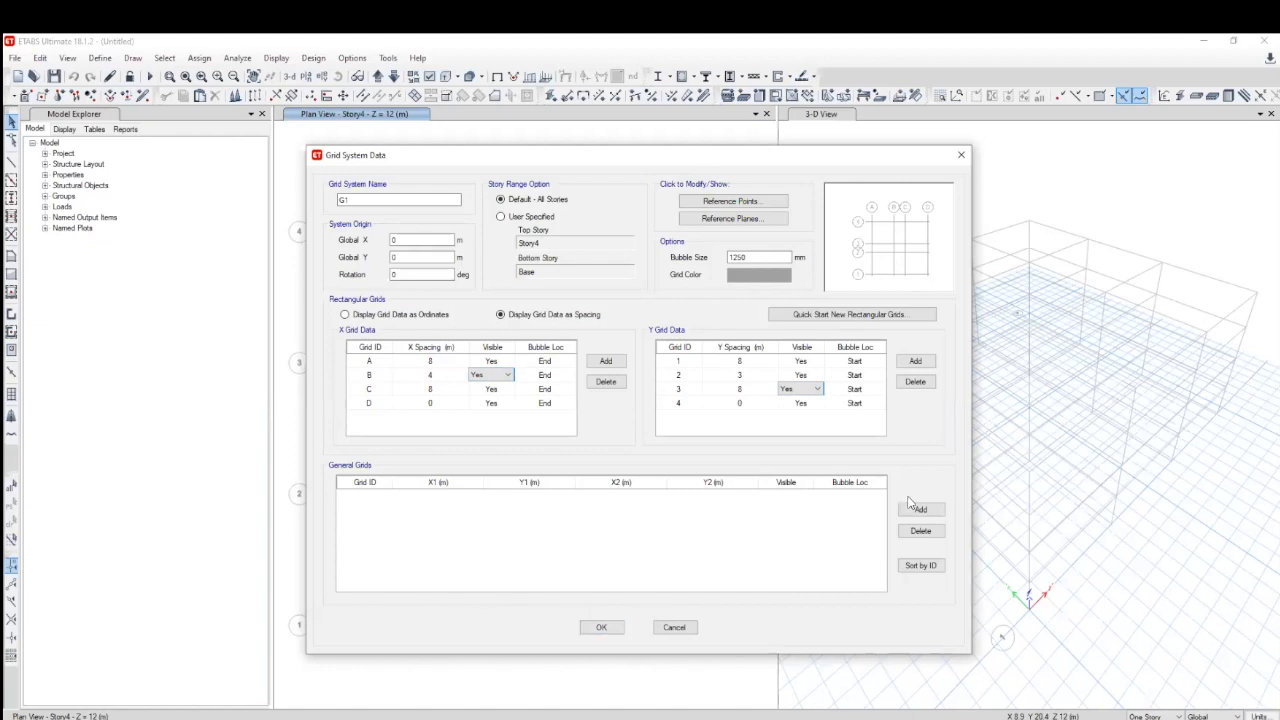
mouse_move(358, 507)
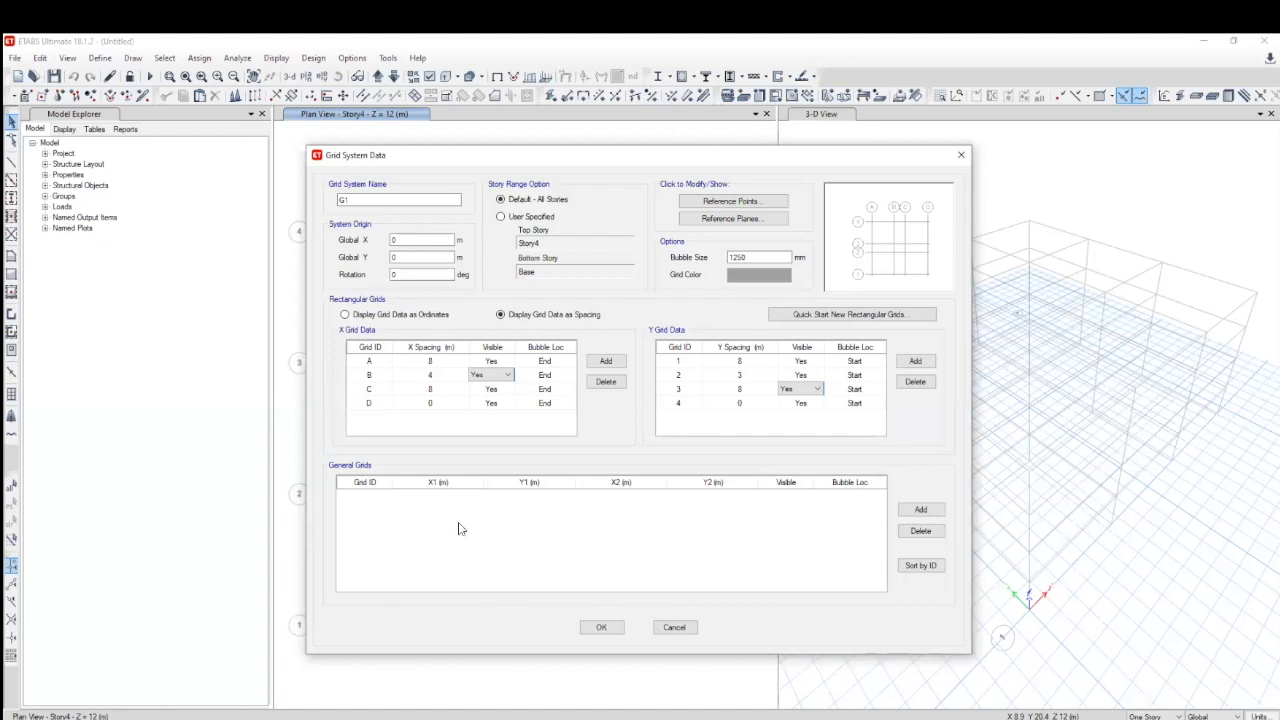
mouse_move(648, 421)
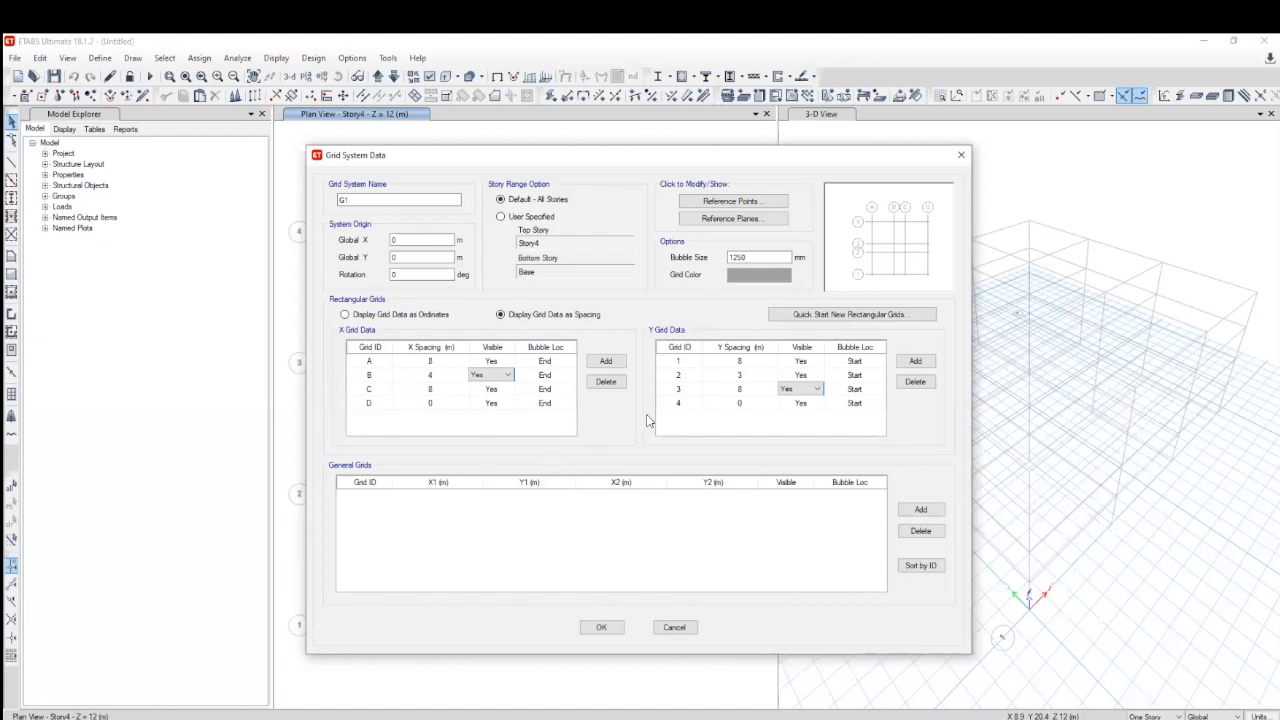
mouse_move(697, 363)
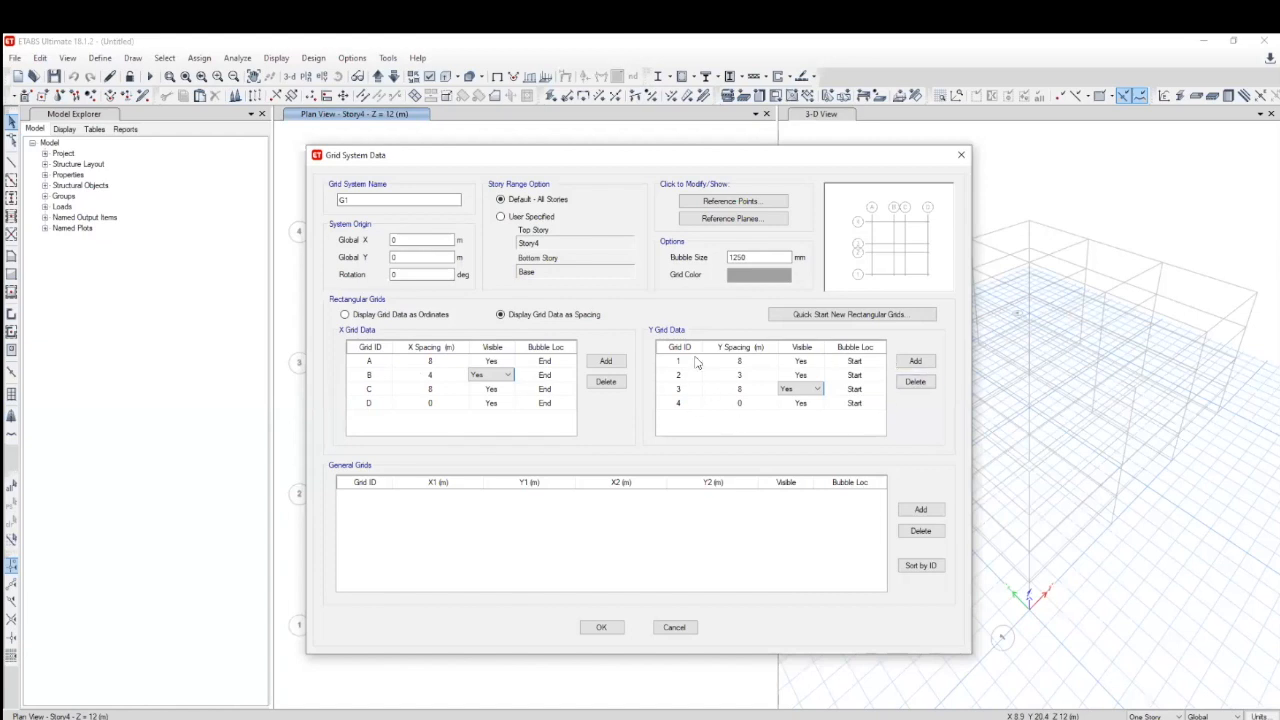
mouse_move(630, 527)
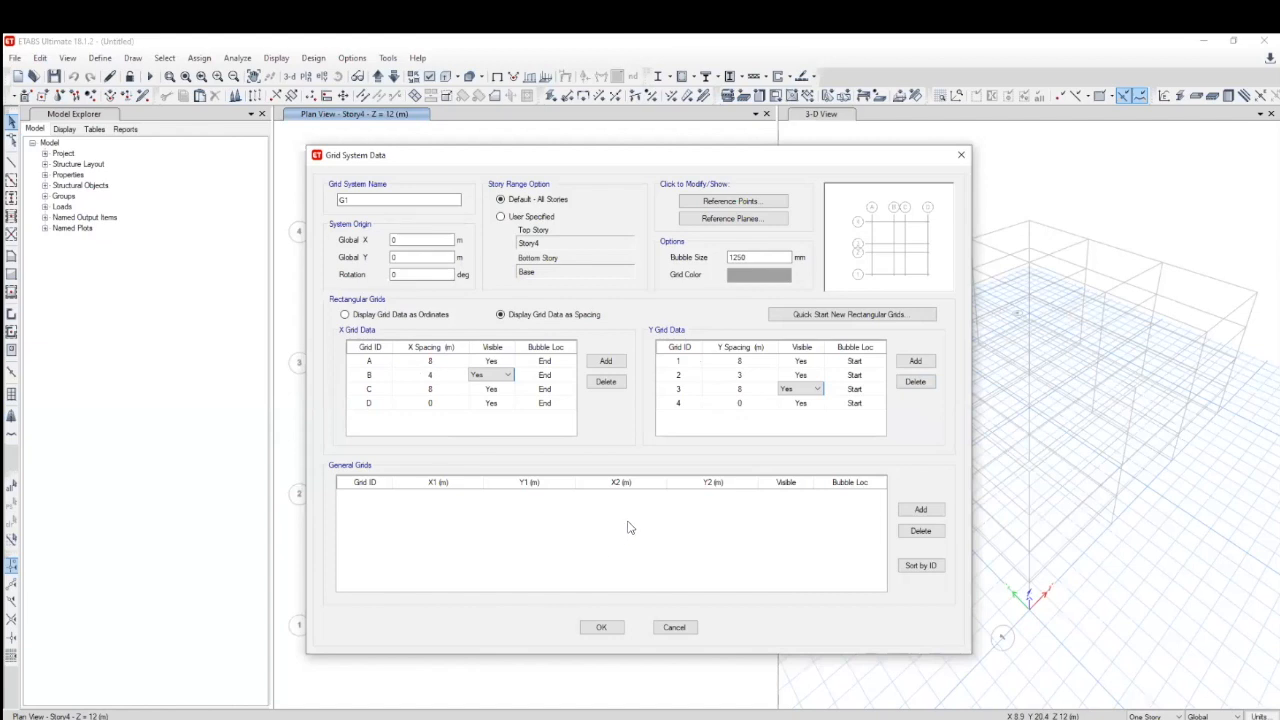
mouse_move(432, 483)
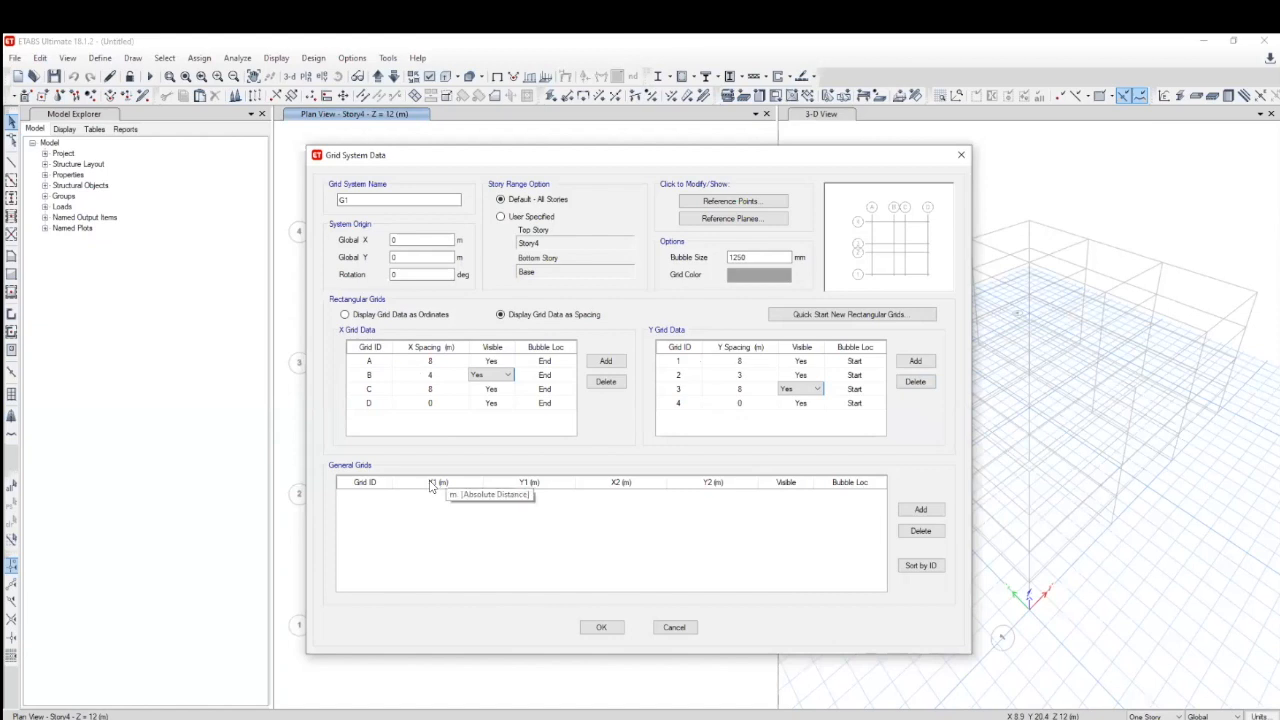
mouse_move(558, 470)
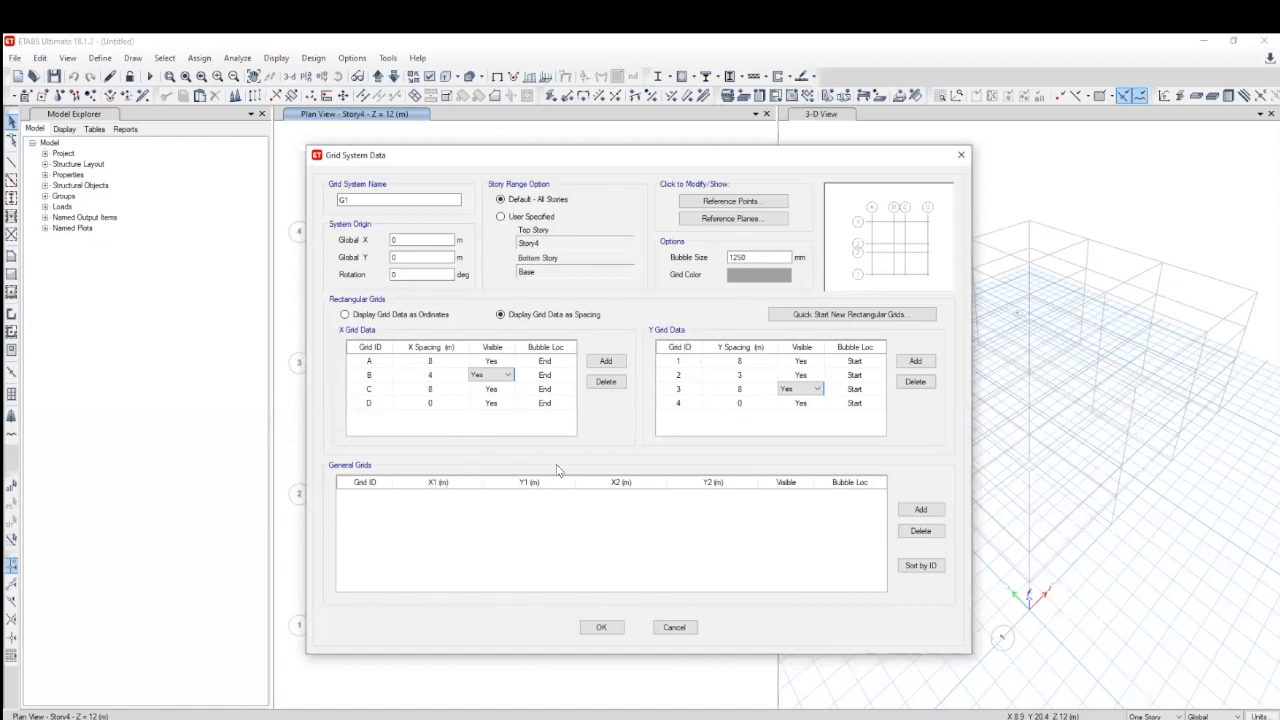
mouse_move(375, 488)
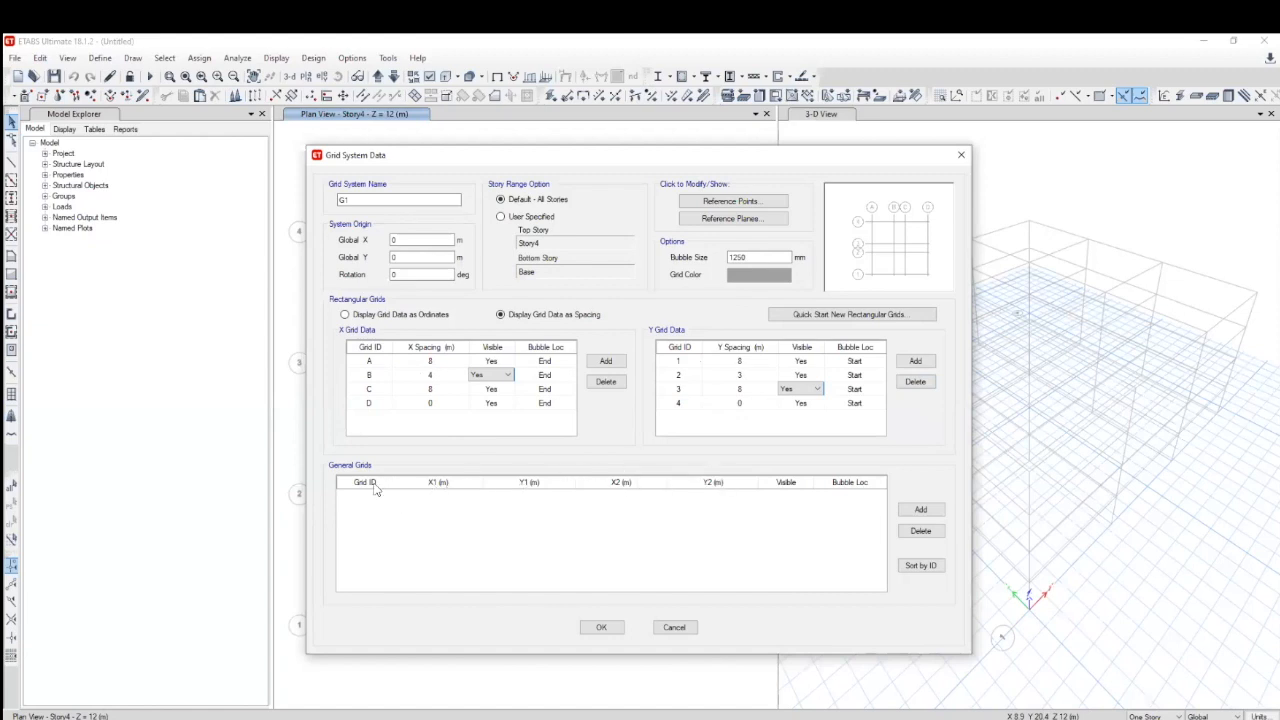
mouse_move(368, 571)
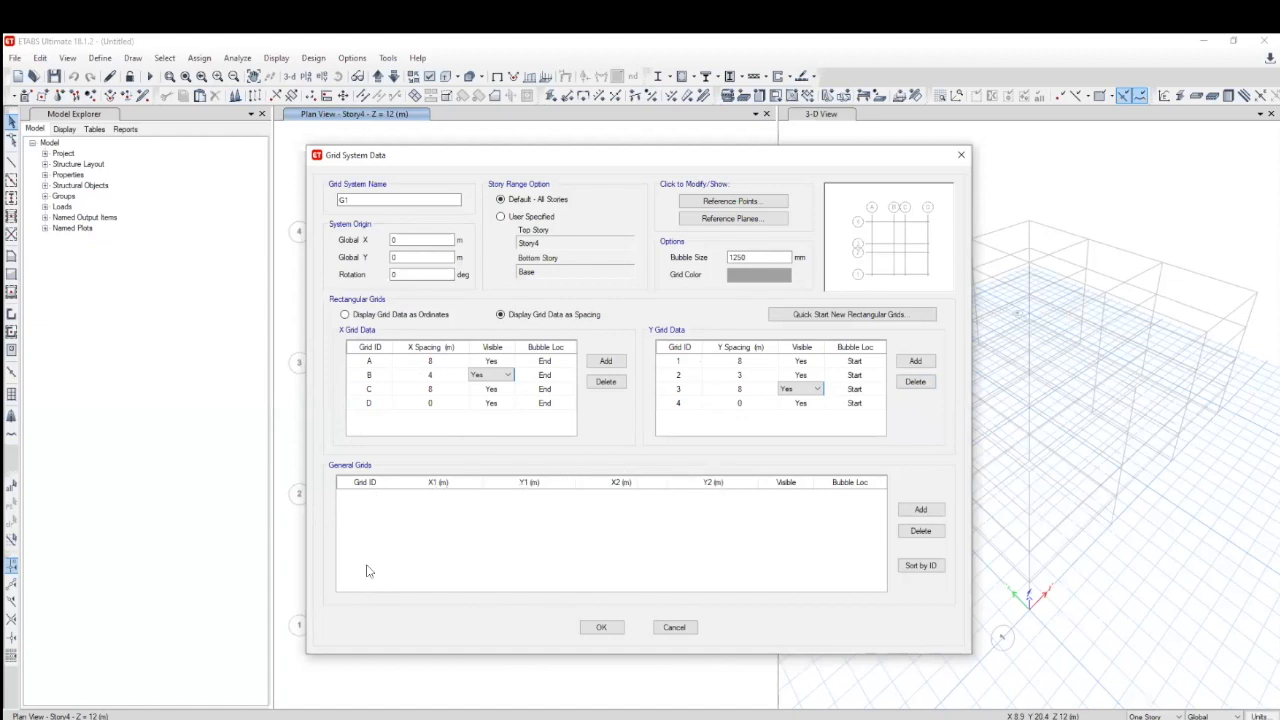
mouse_move(367, 495)
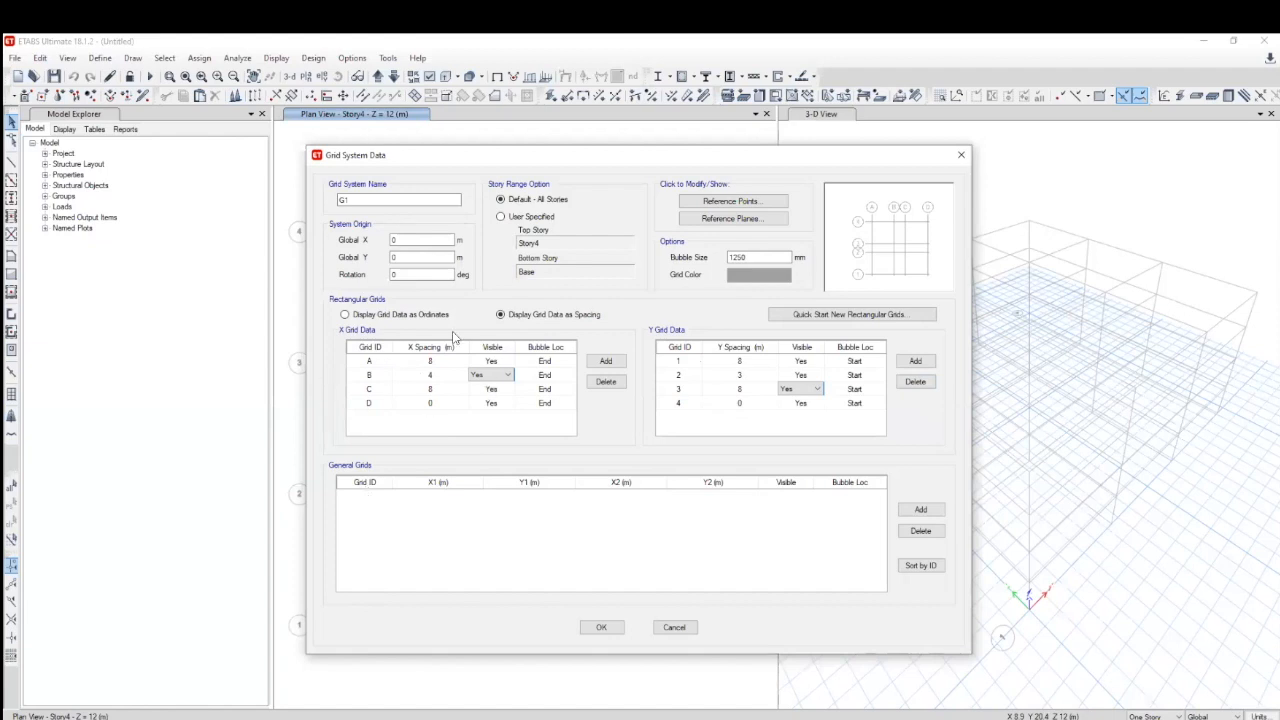
mouse_move(613, 643)
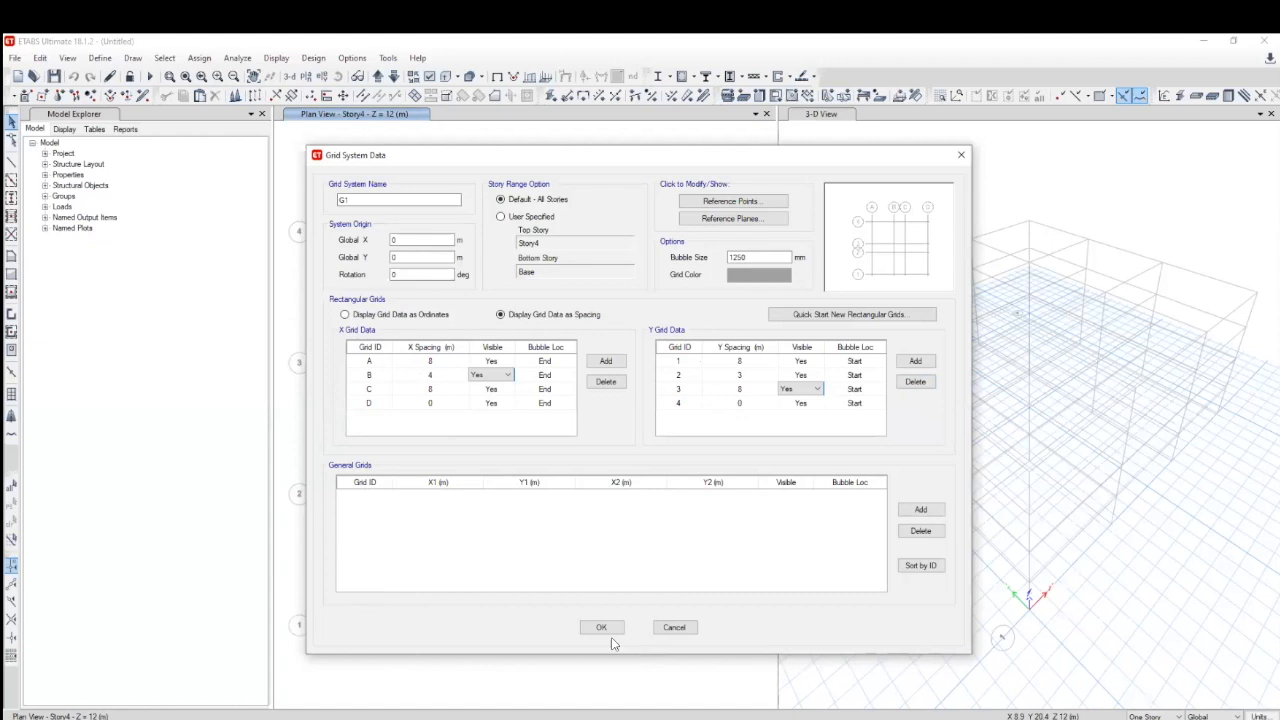
click(601, 627)
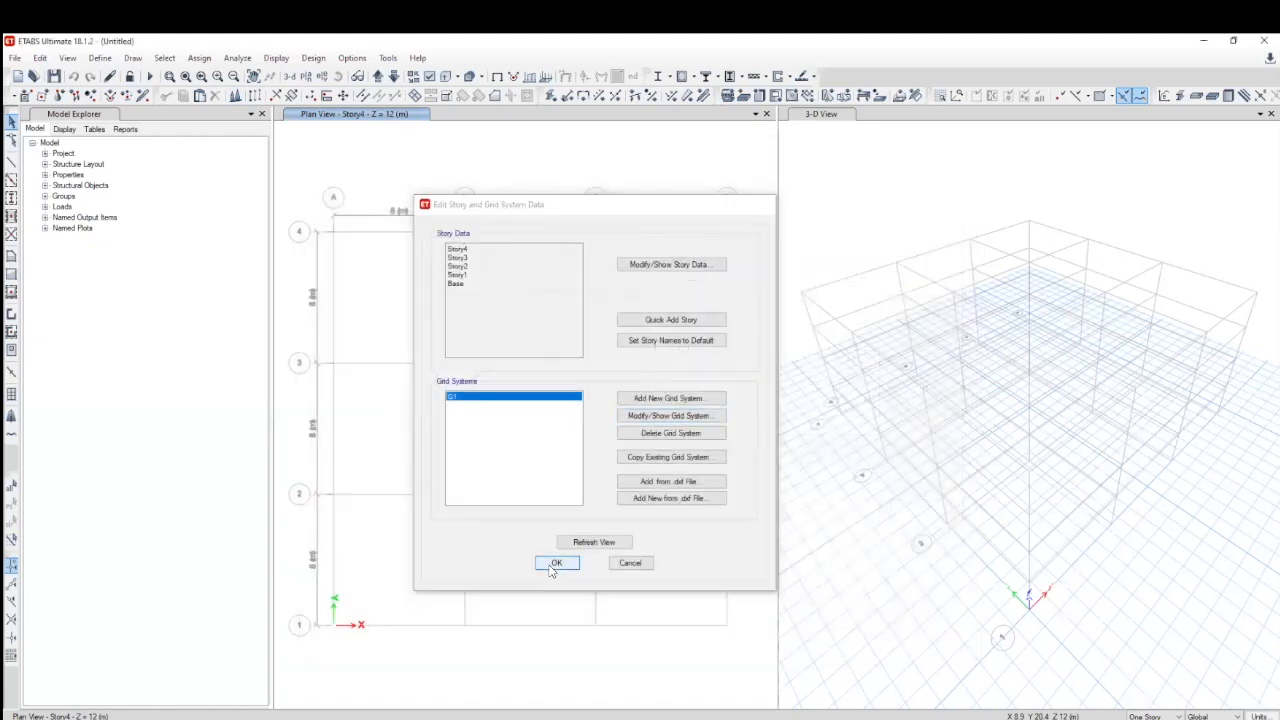
Step: Accept the story and grid system edits so the 8-4-8 and 8-3-8 m bays appear
click(557, 562)
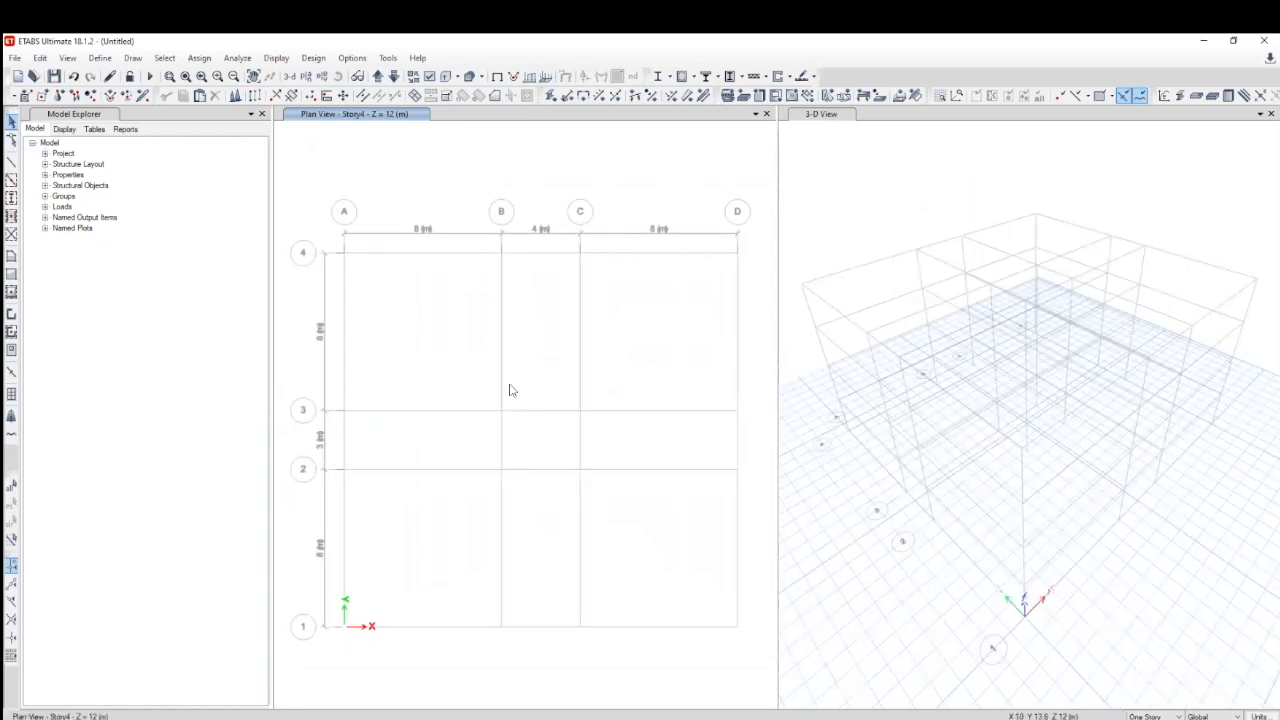
mouse_move(305, 443)
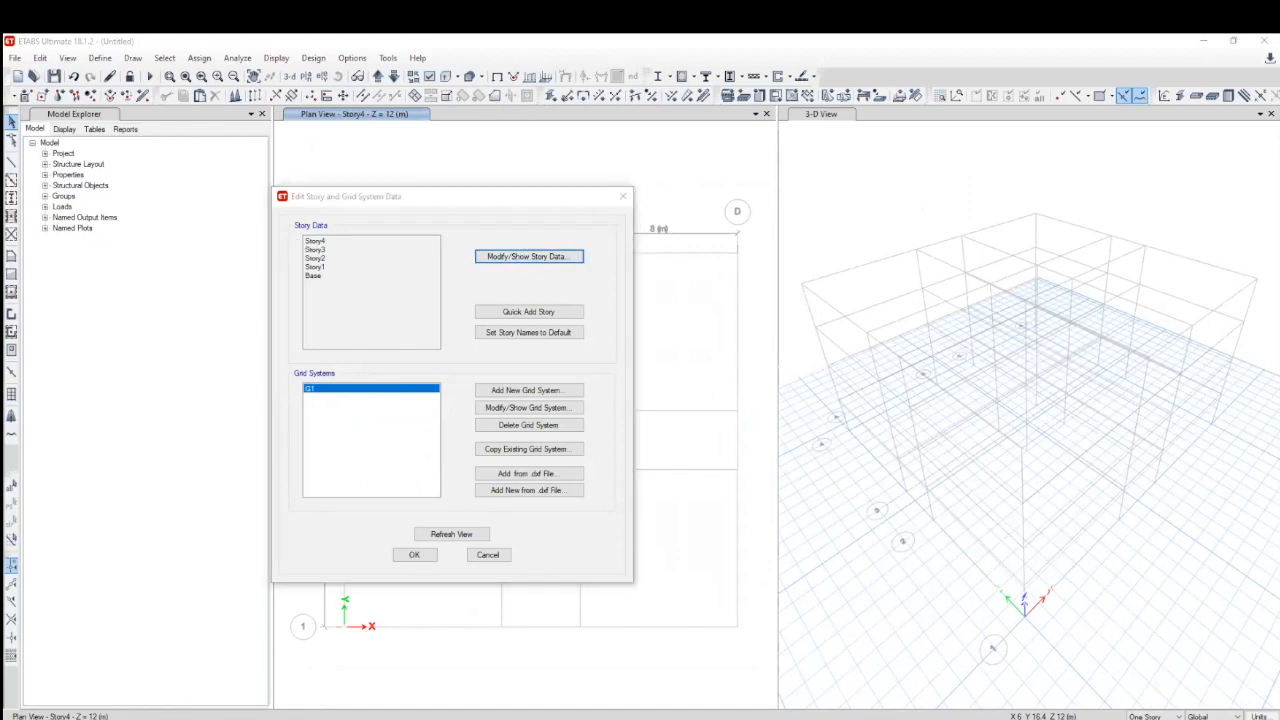
Step: Show the story data table with Story1–Story4 at 3 m each, up to 12 m
click(528, 256)
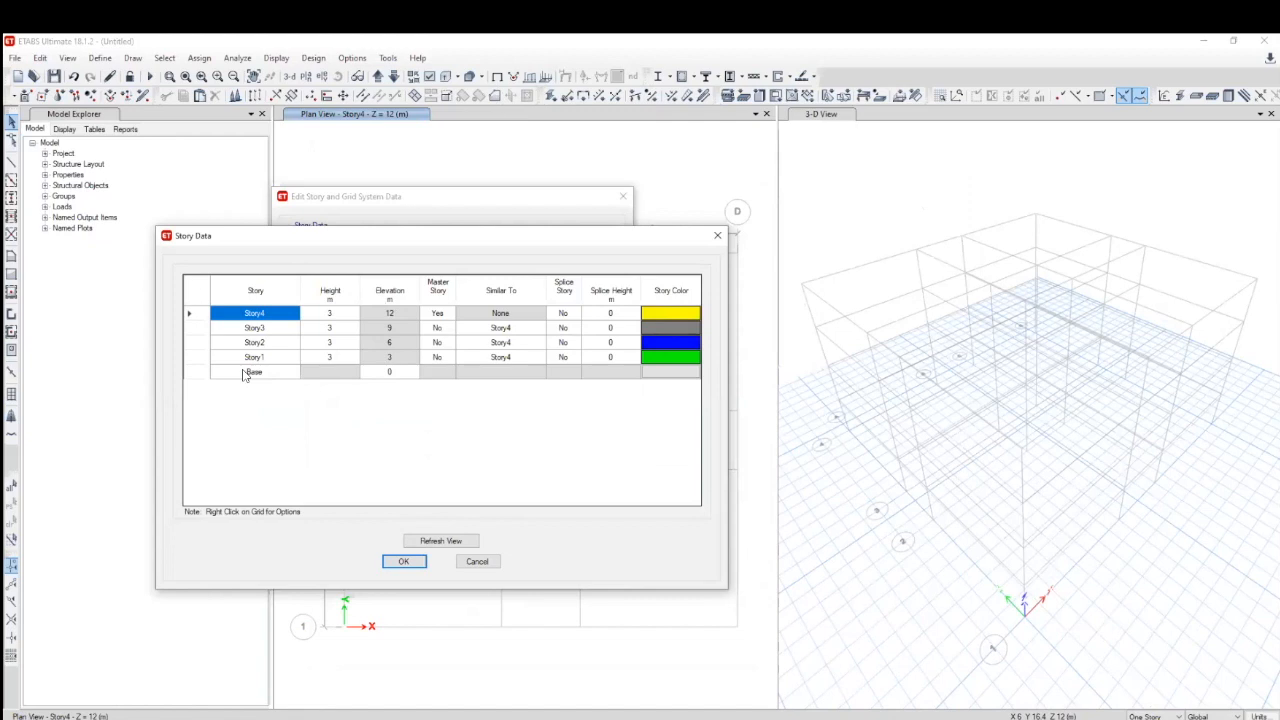
mouse_move(258, 370)
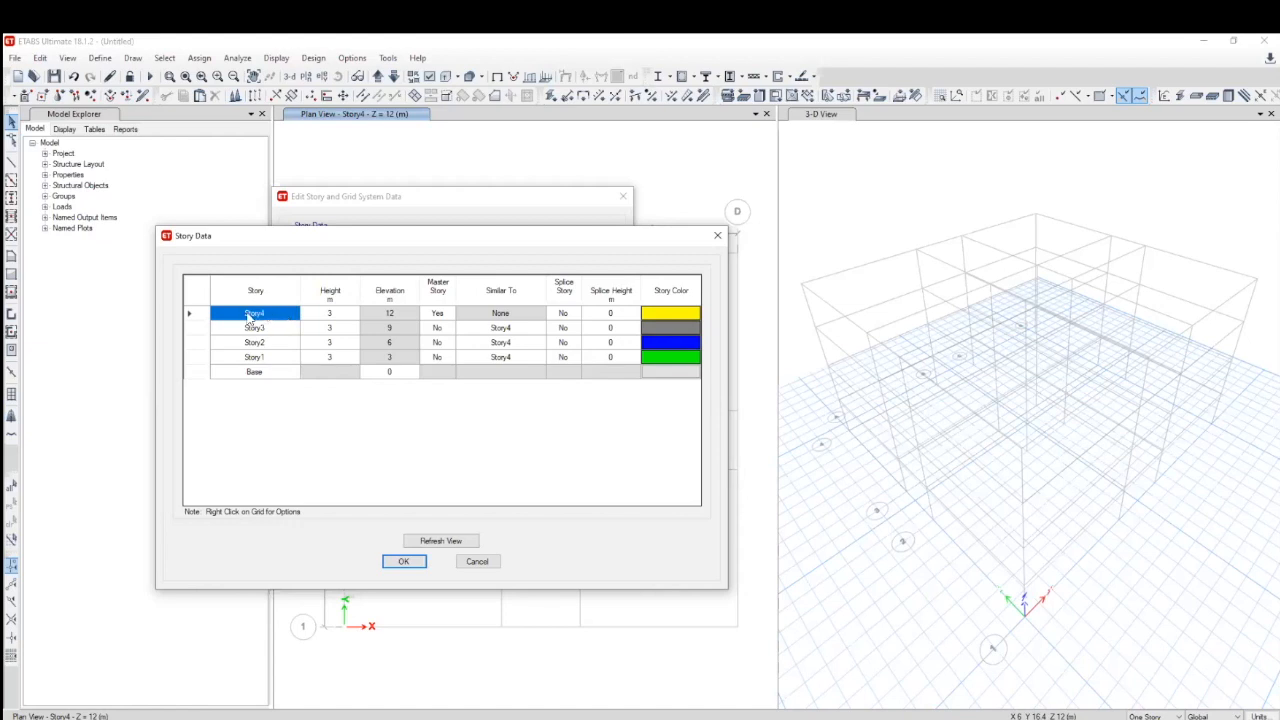
Step: Rename Story4 to Roof and Story3 to L3, and set Story2 height to 5 m
double_click(255, 312)
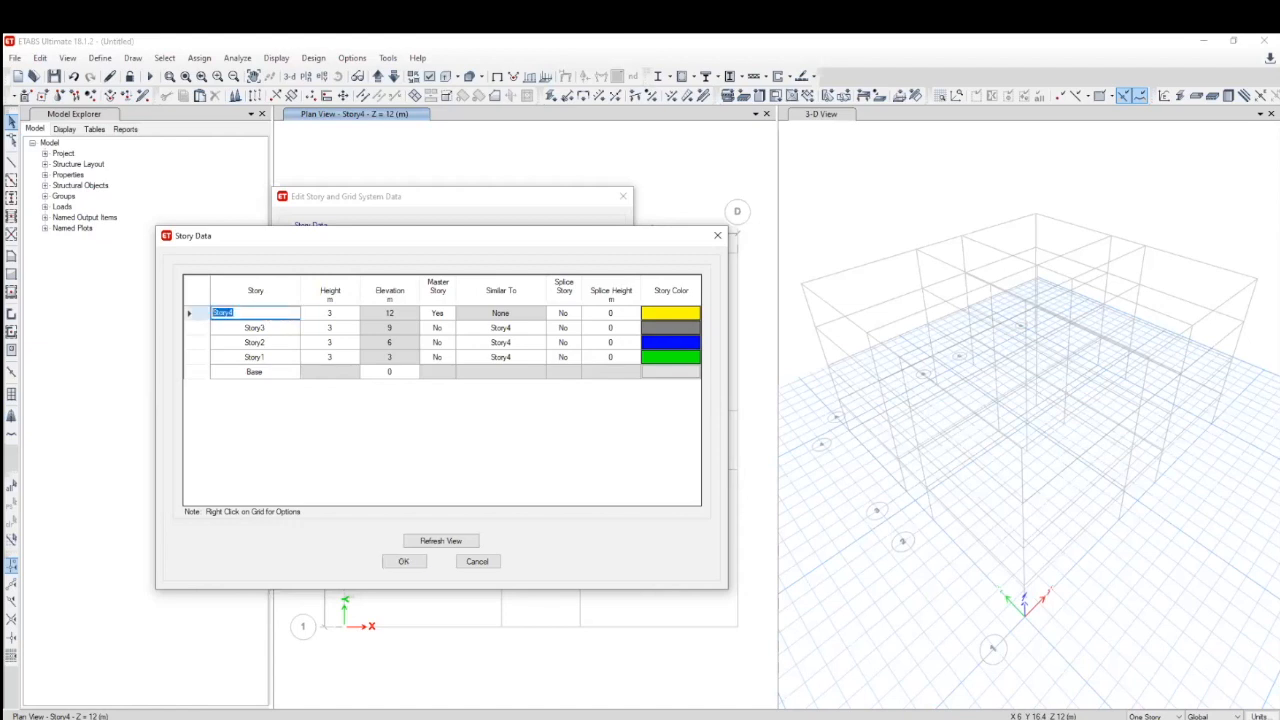
text(Le)
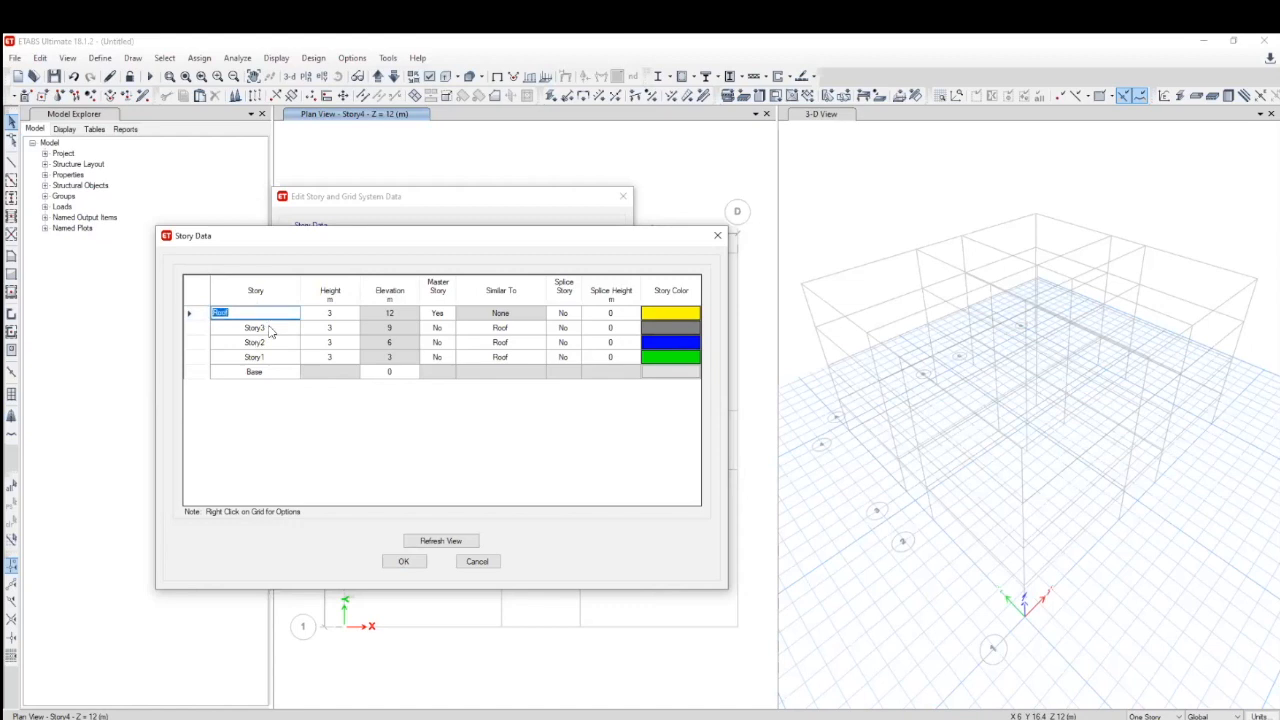
click(255, 328)
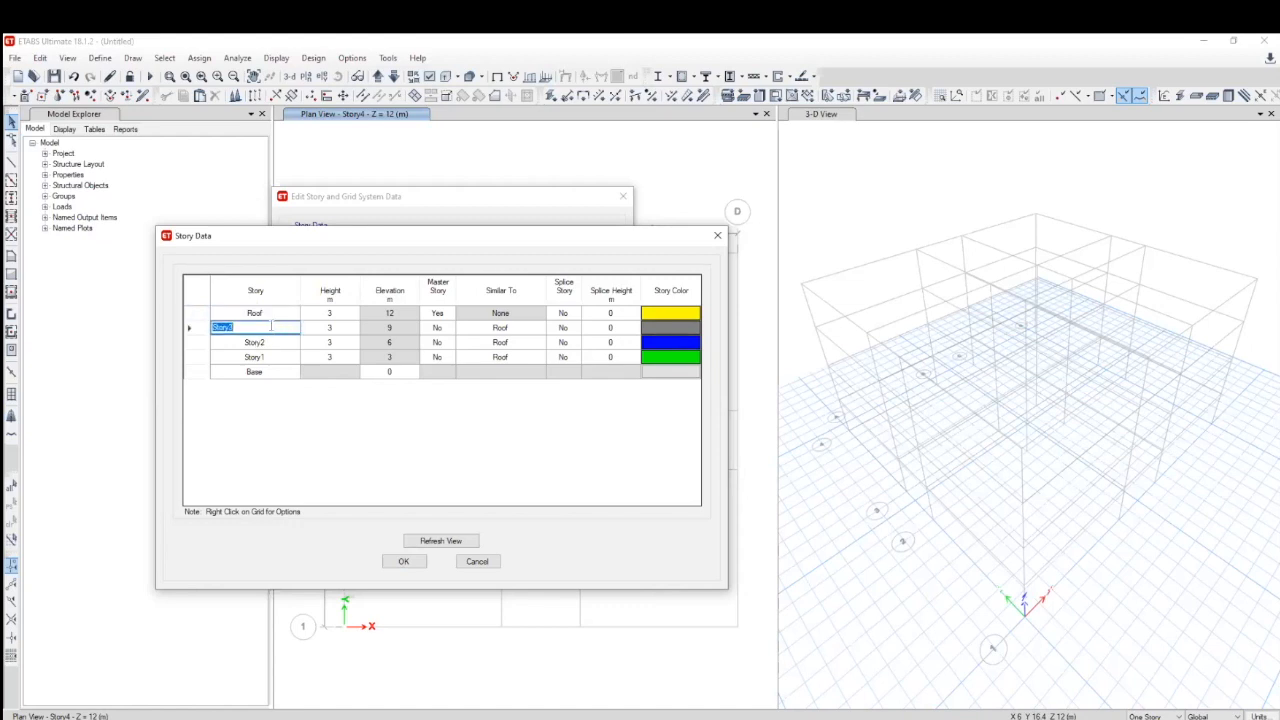
text(L3)
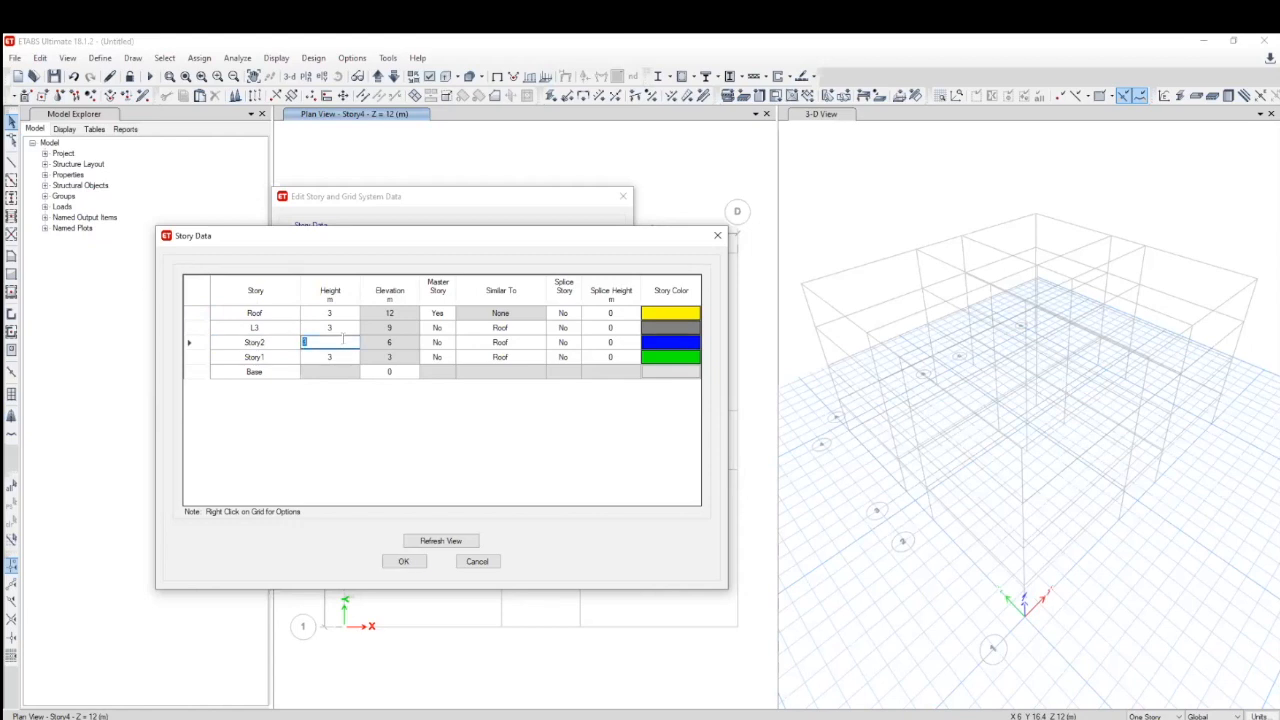
mouse_move(345, 330)
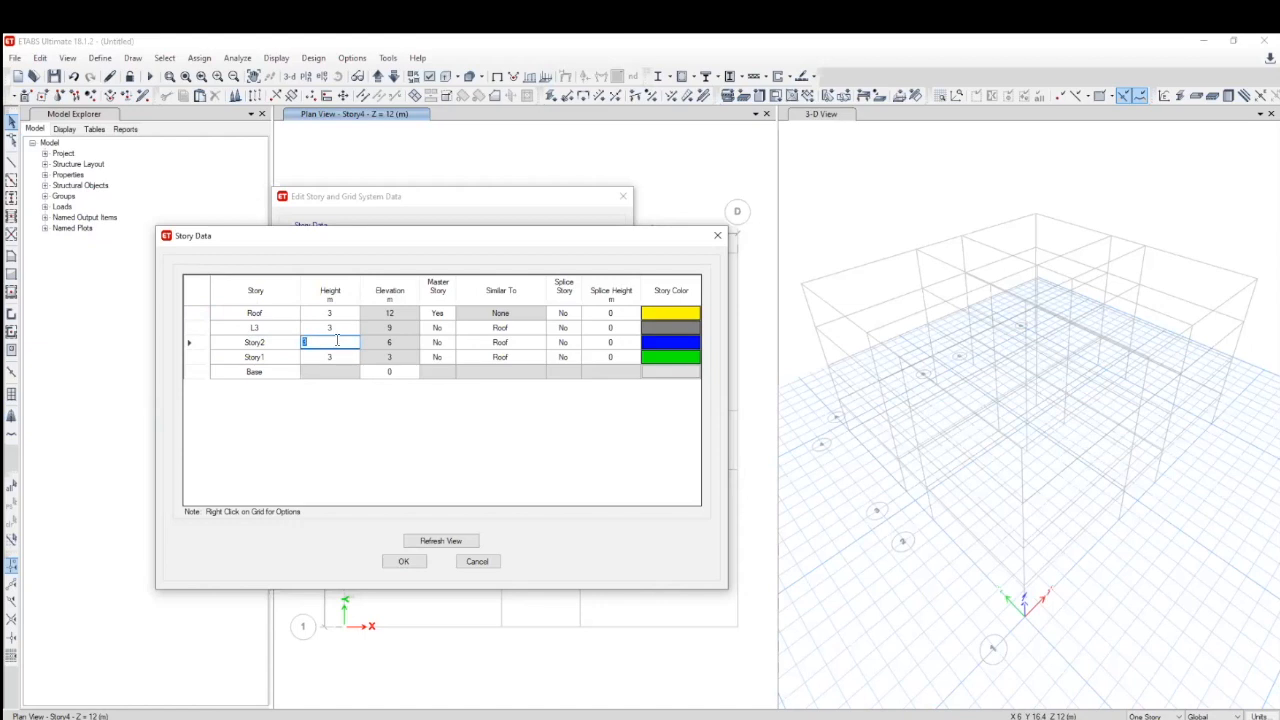
text(5)
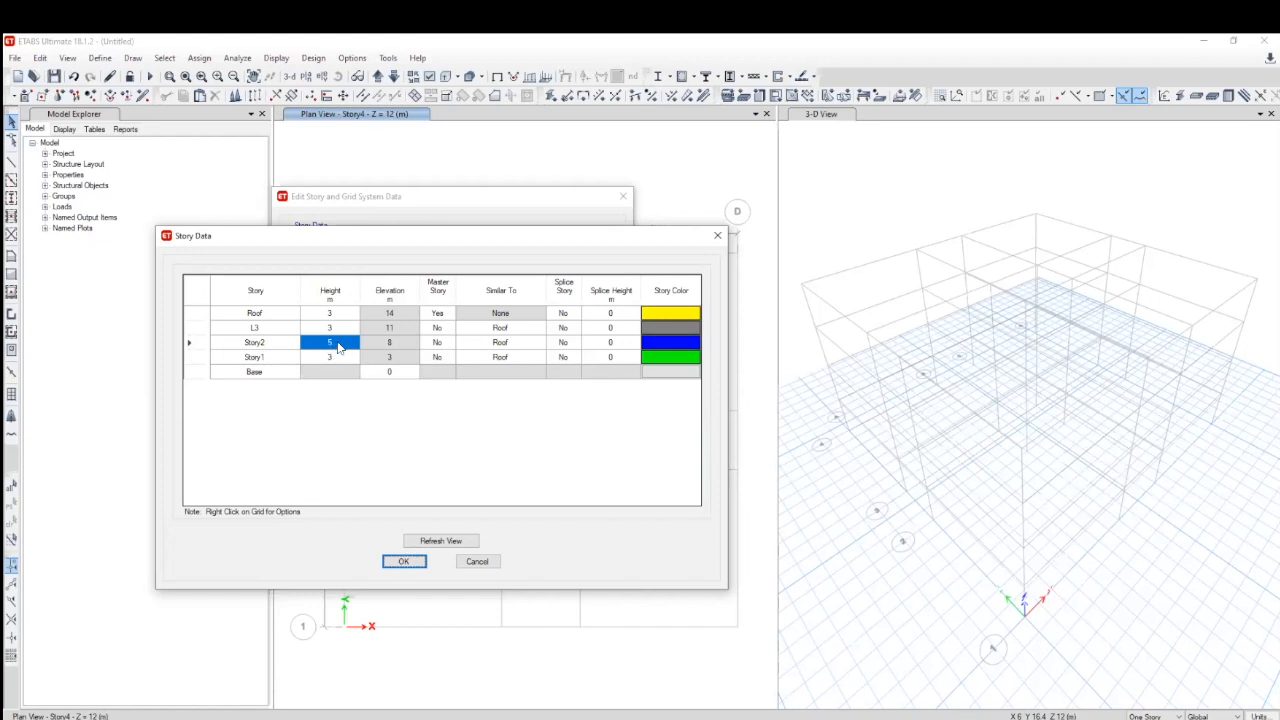
mouse_move(238, 346)
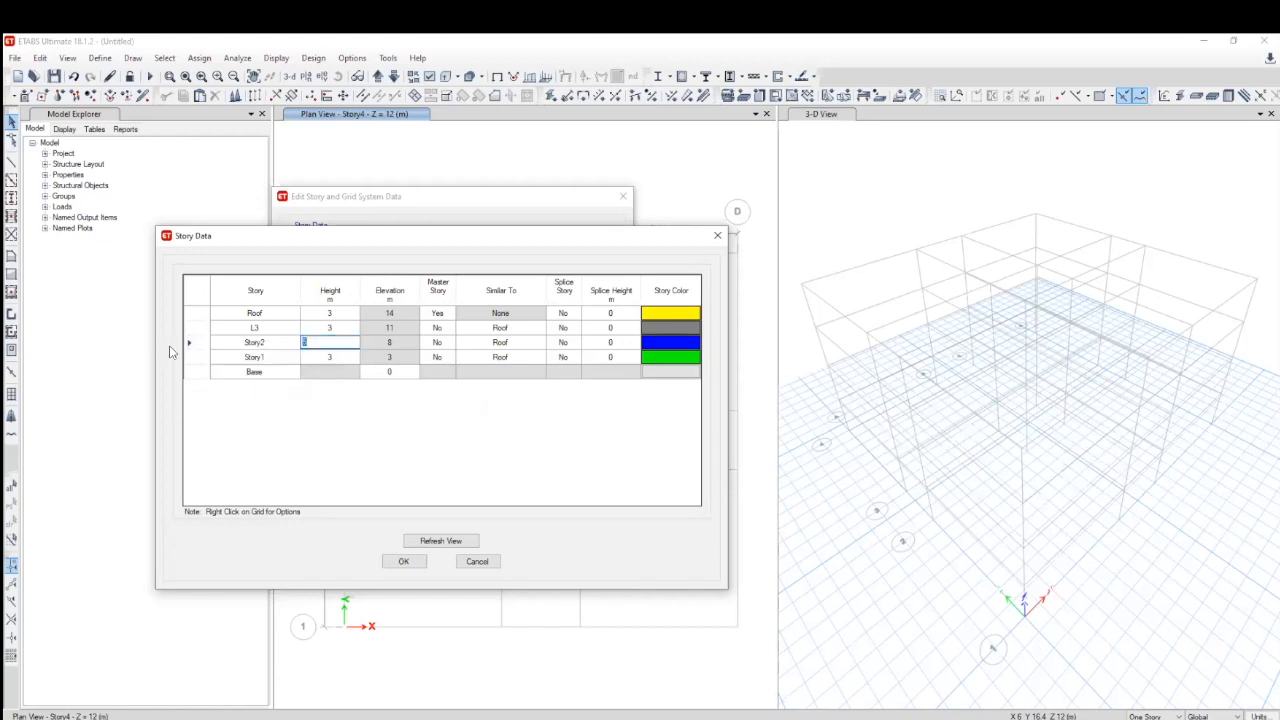
mouse_move(195, 378)
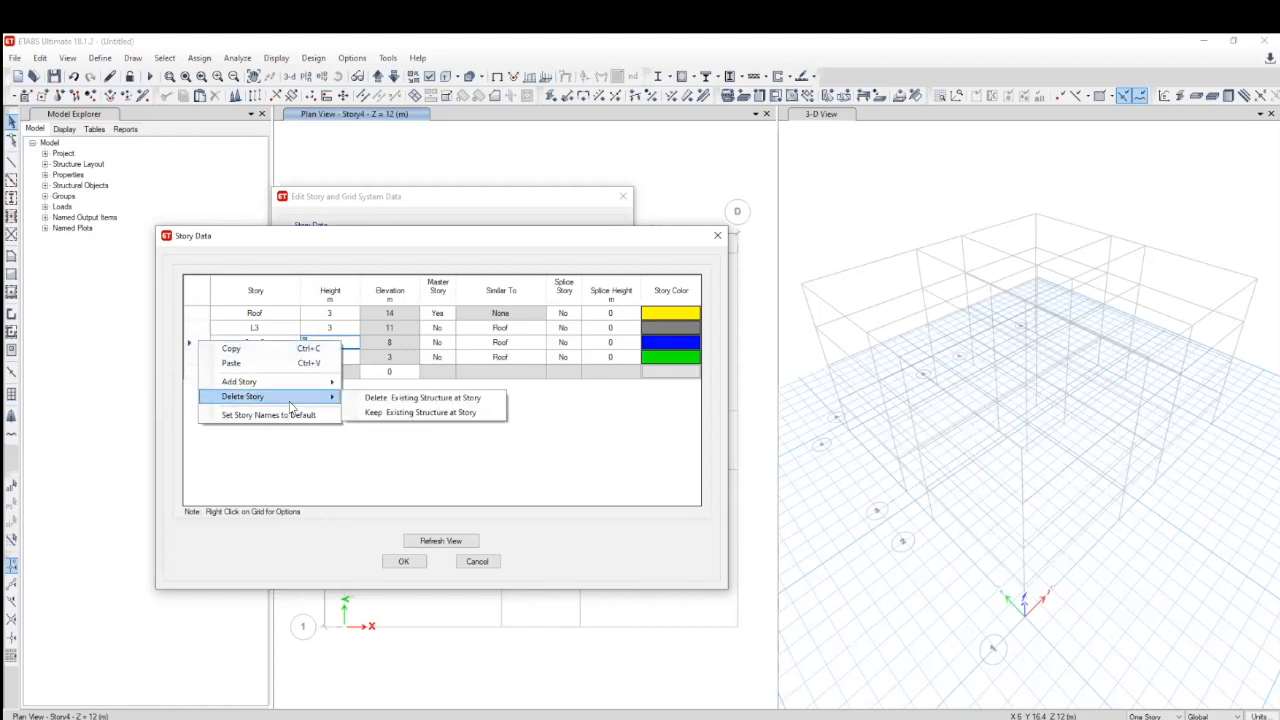
mouse_move(422, 397)
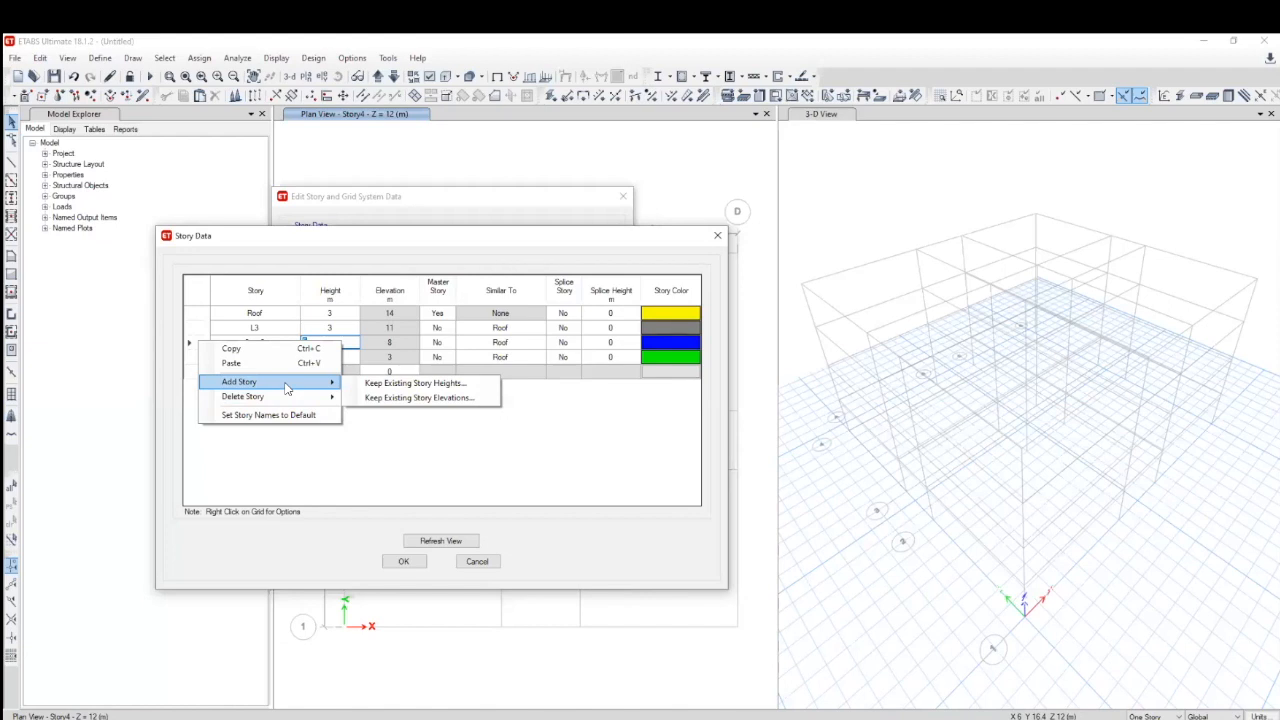
mouse_move(283, 388)
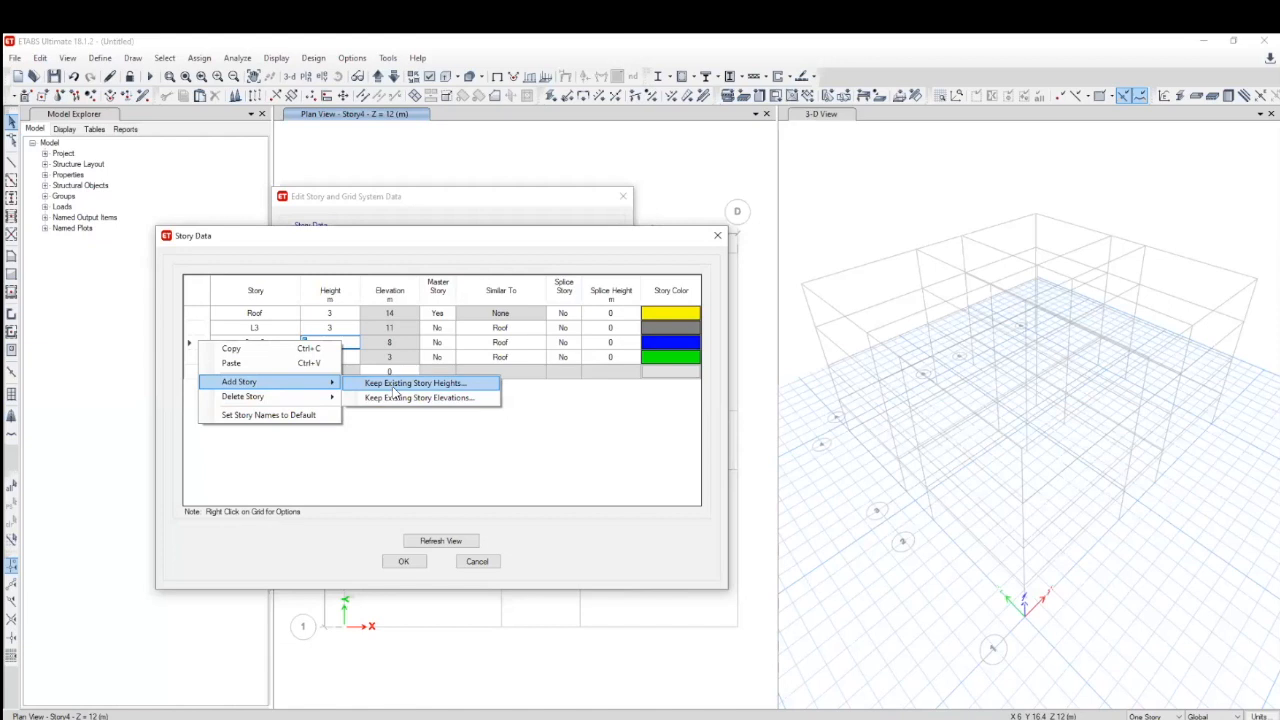
Step: Add a story at 6 m elevation, keeping existing story elevations unchanged
click(414, 383)
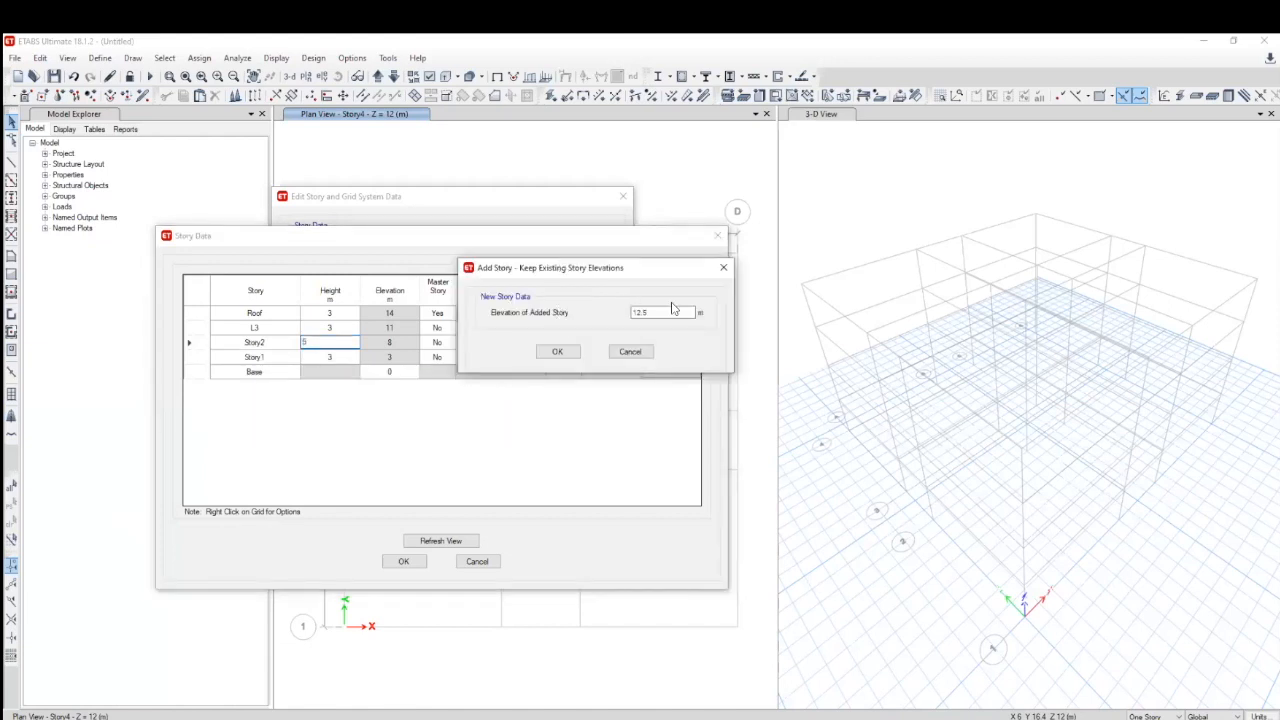
triple_click(662, 312)
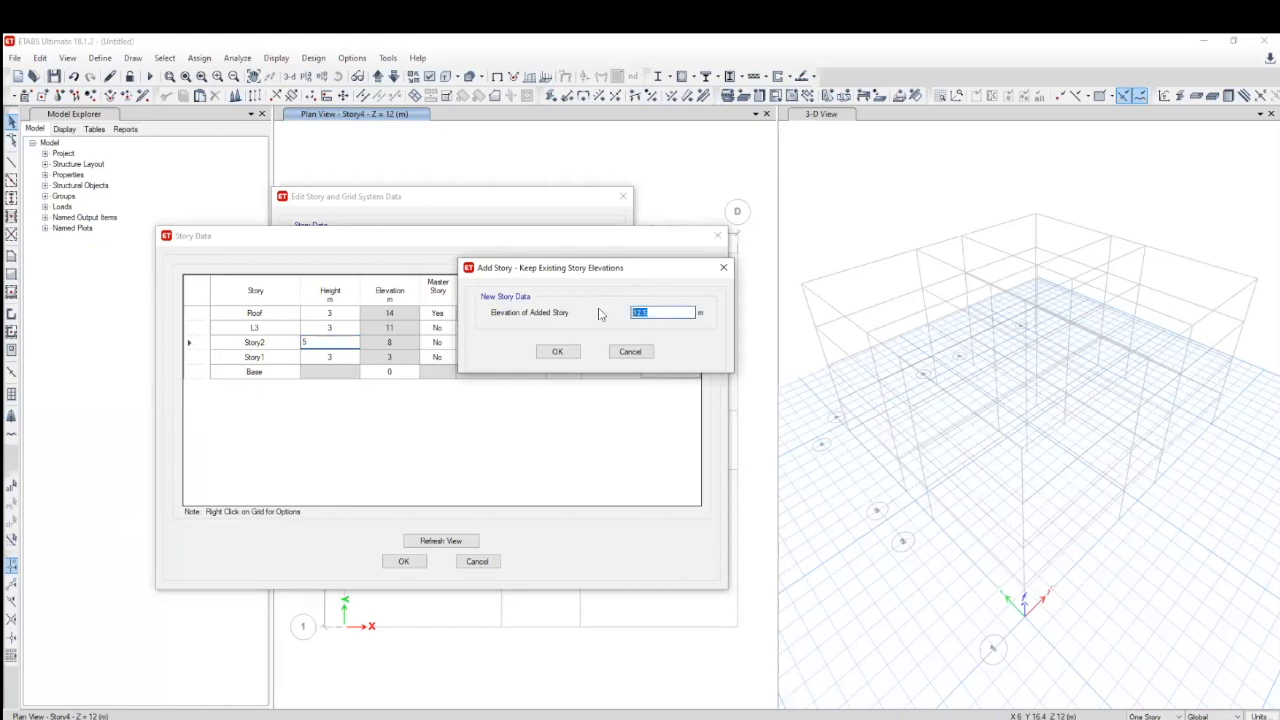
text(6)
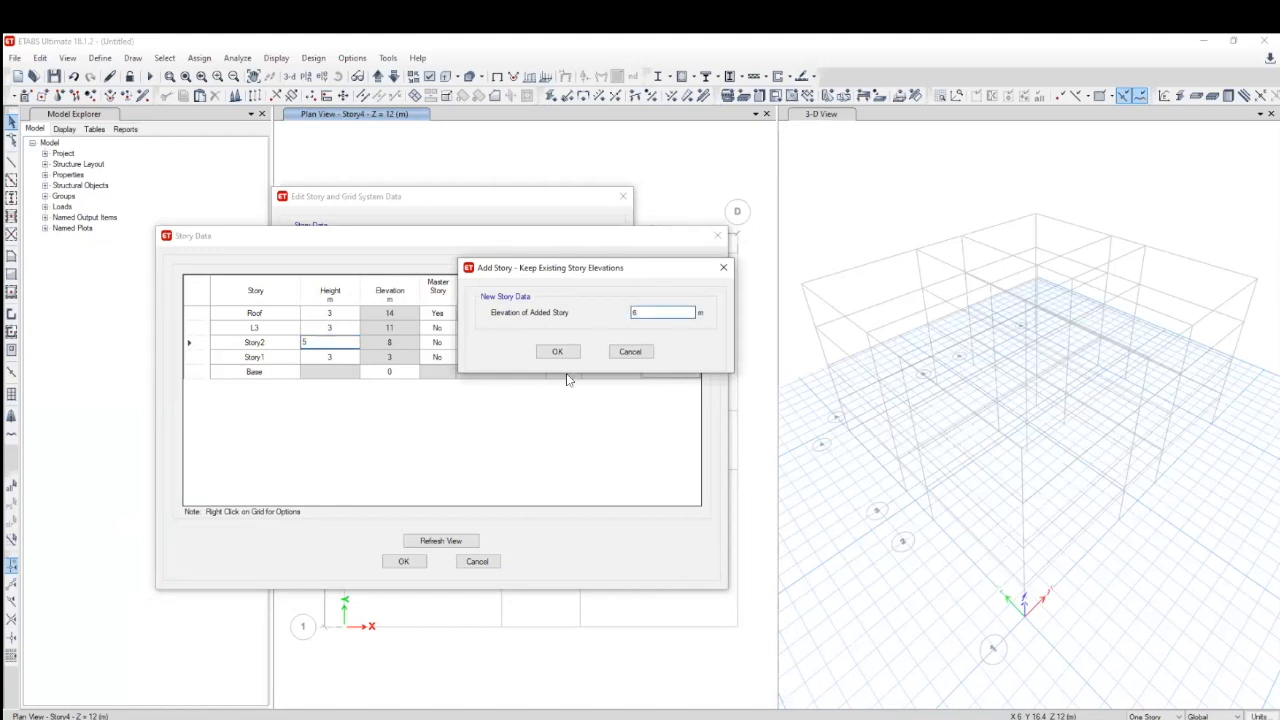
click(557, 351)
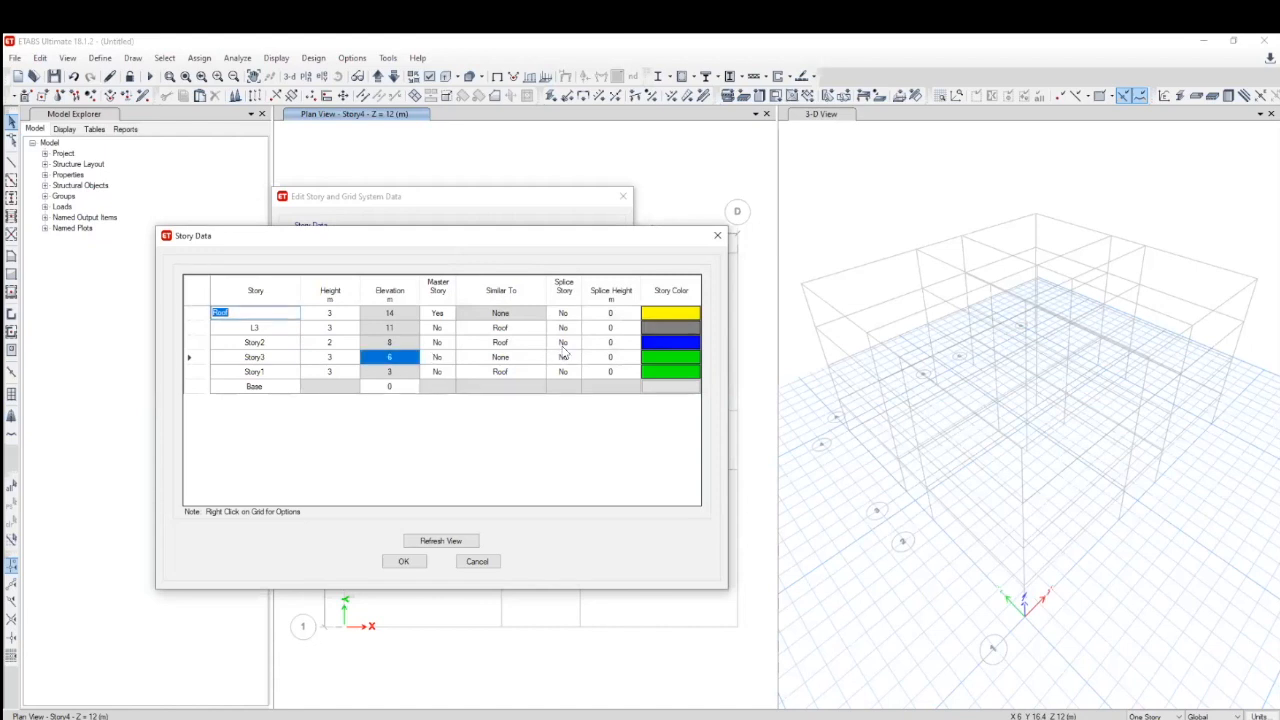
mouse_move(397, 575)
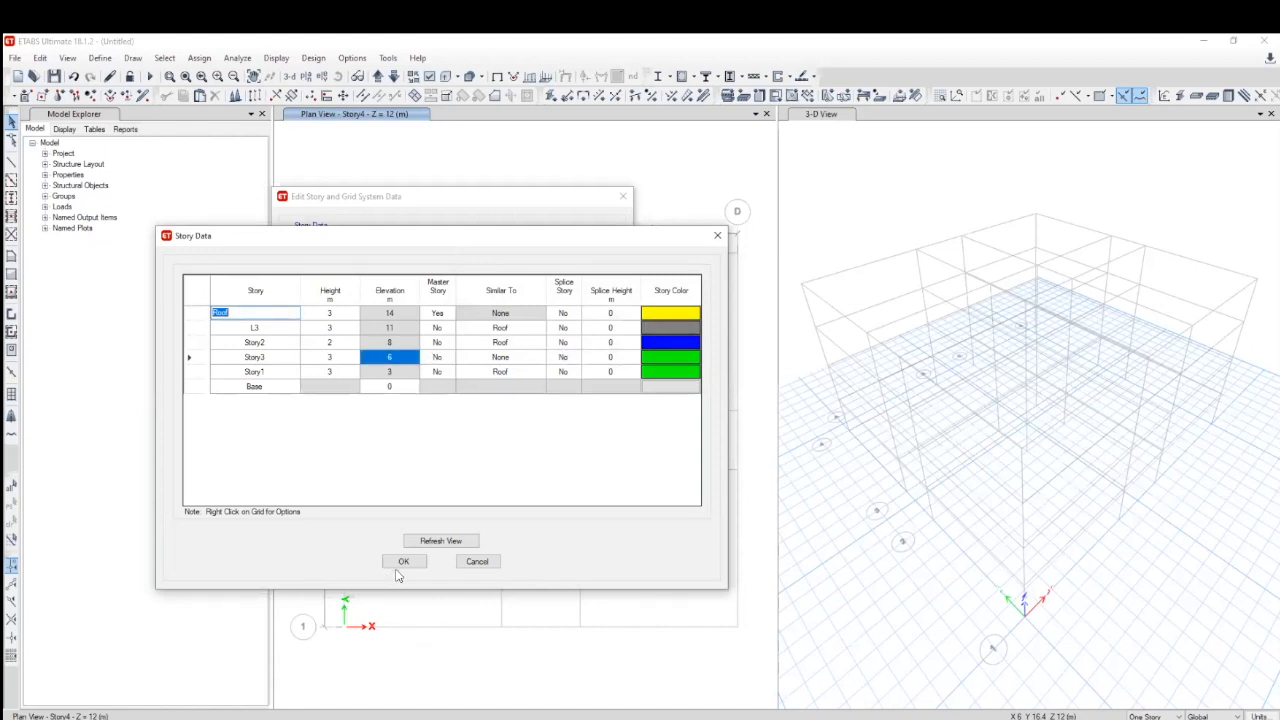
Step: Accept the revised story table and grid data, then orbit to view the new level
click(403, 561)
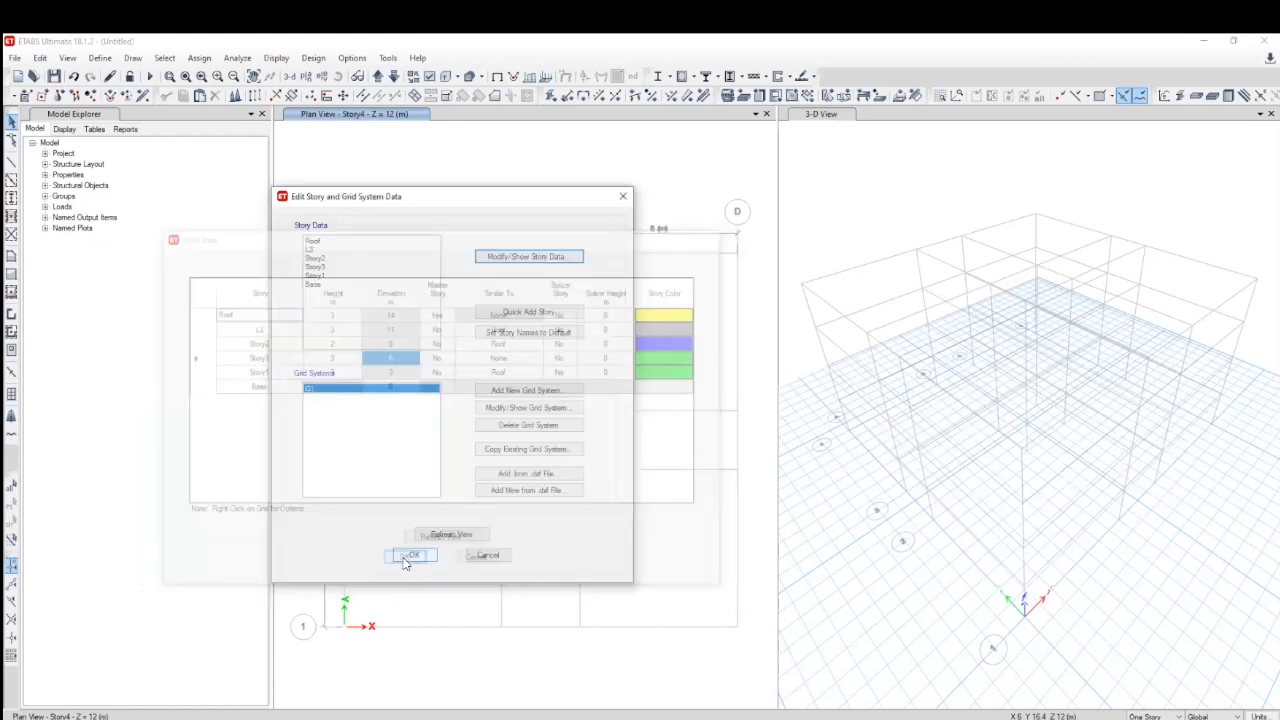
click(410, 556)
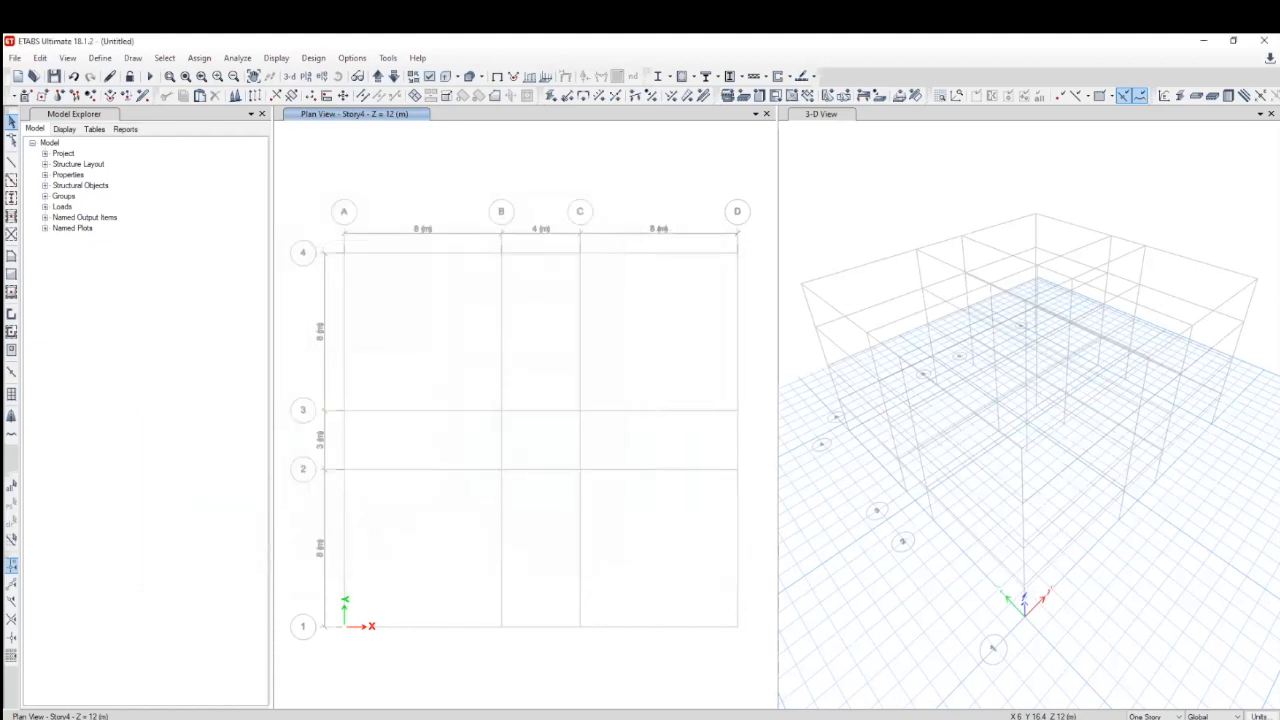
mouse_move(1088, 414)
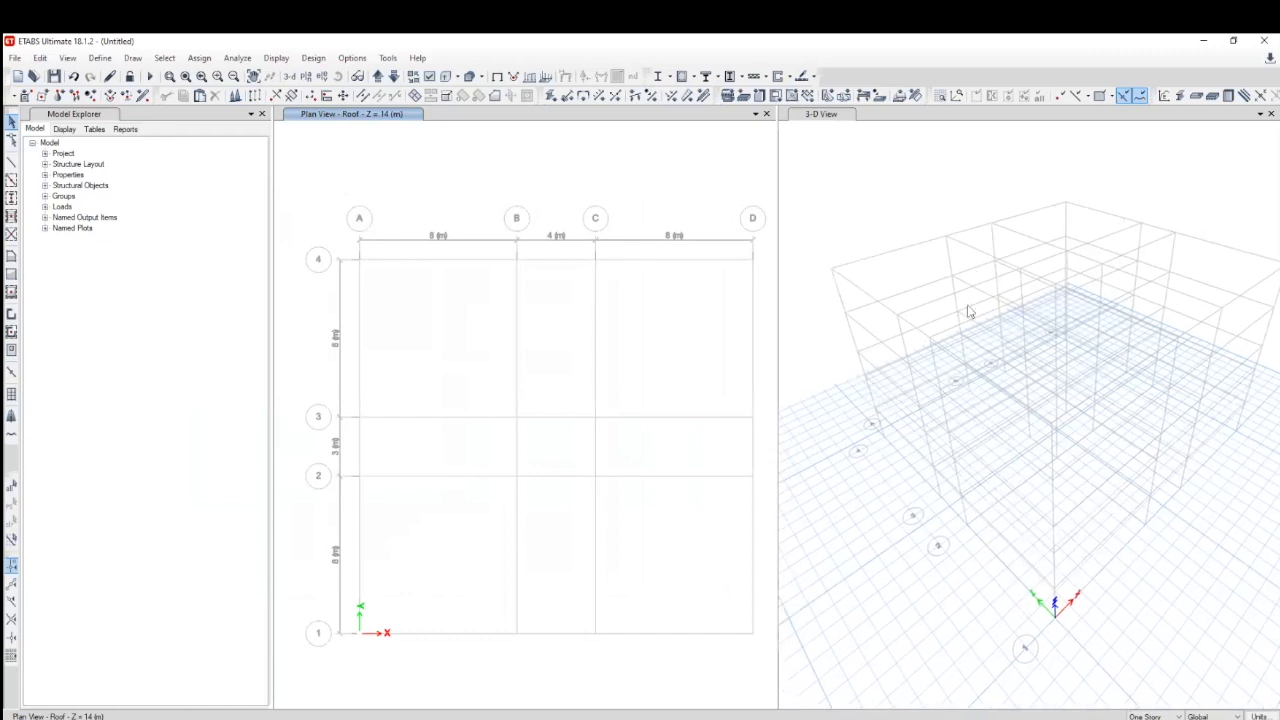
drag(967, 310, 903, 400)
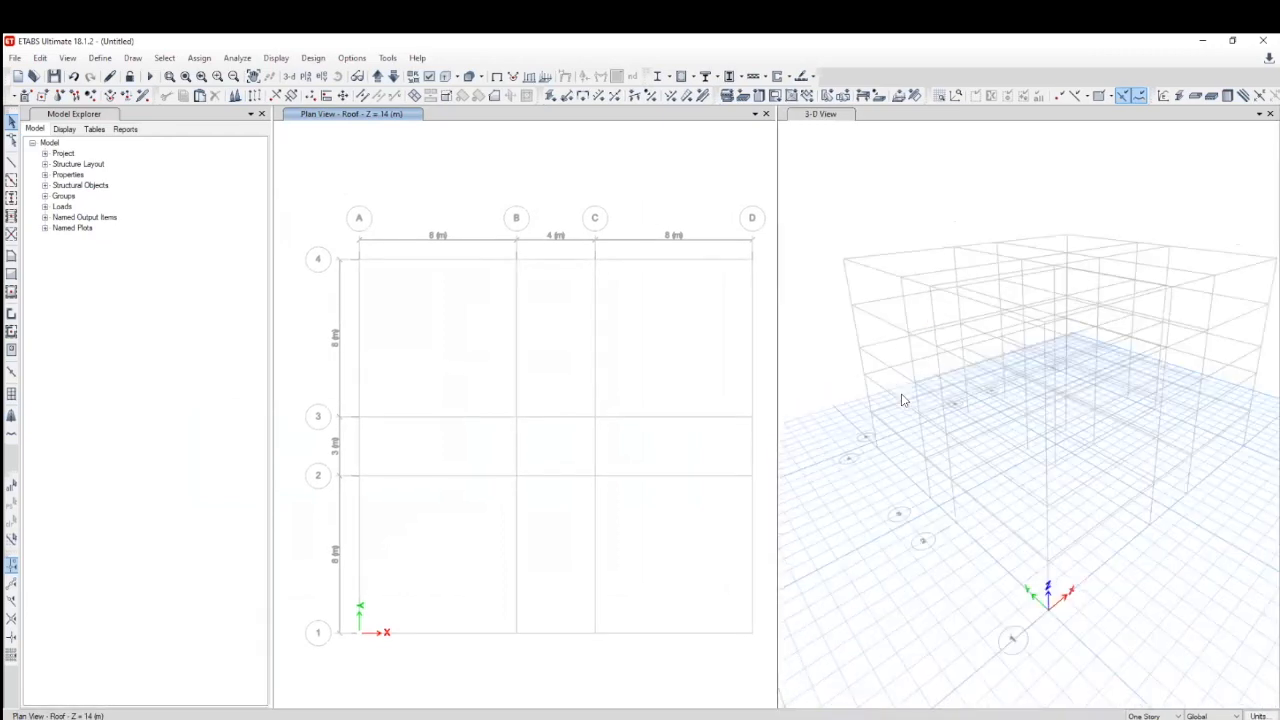